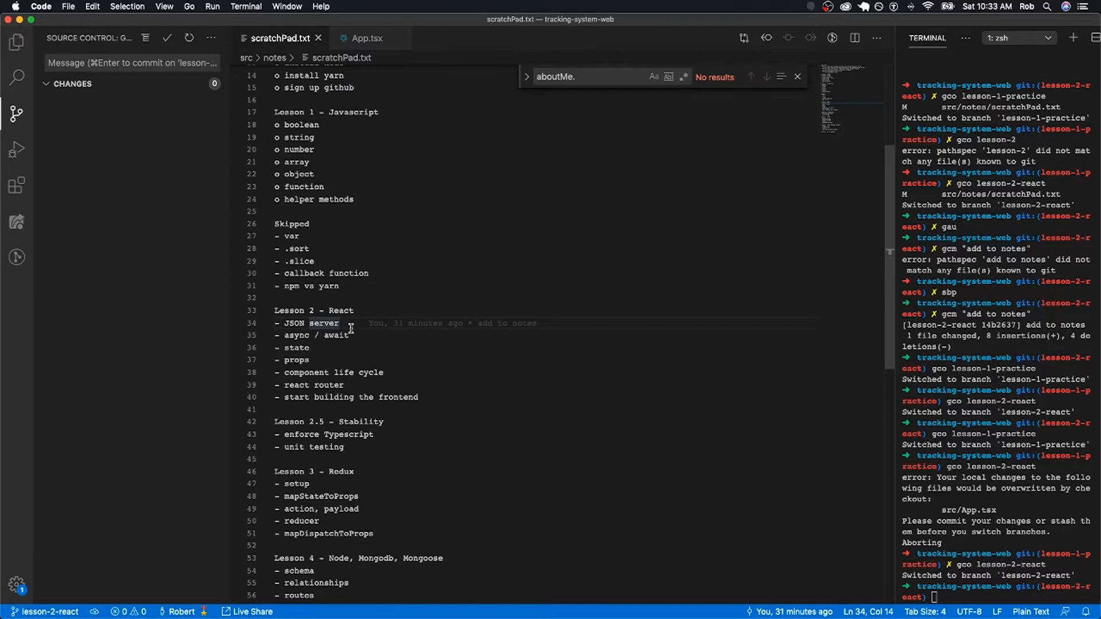
{"action": "mouse_move", "coordinate": [359, 334]}
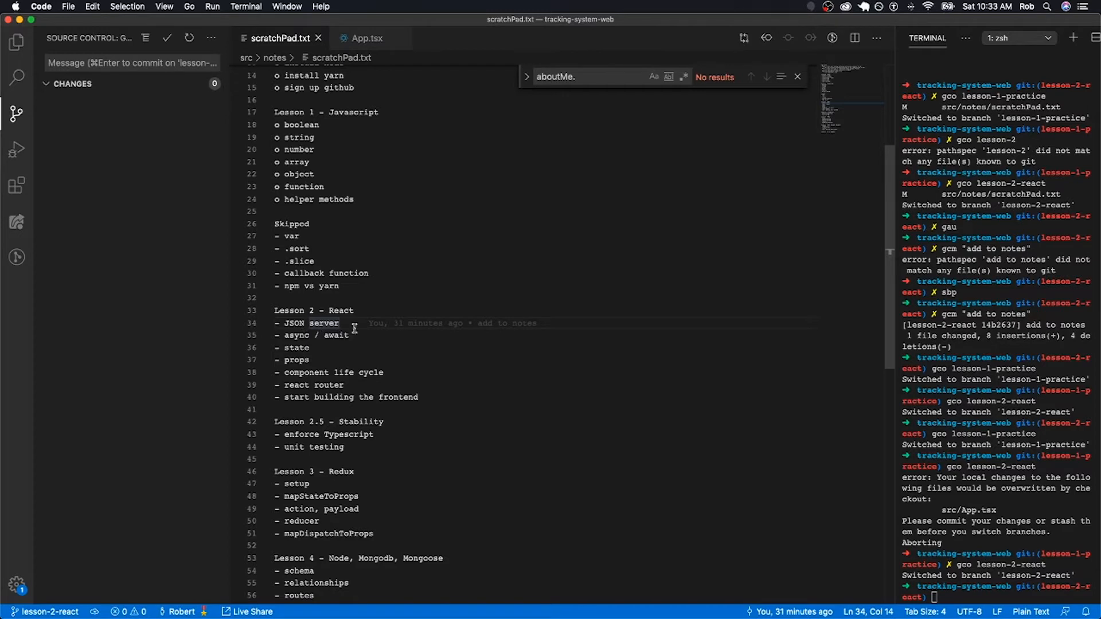
{"action": "mouse_move", "coordinate": [274, 331]}
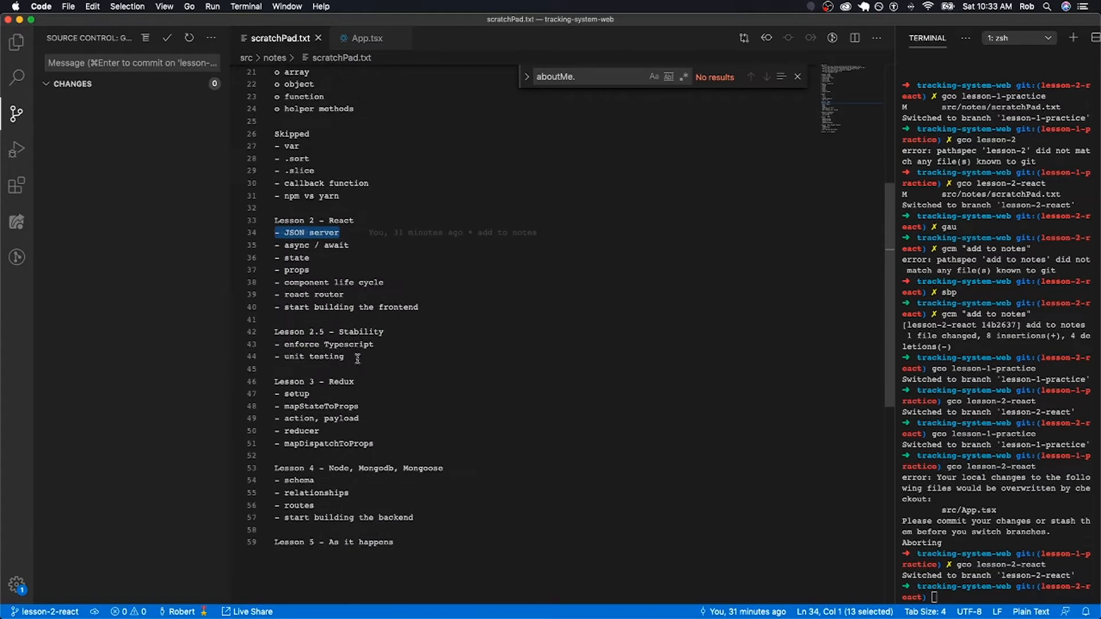
Replace the header text with {users. and start a componentDidMount method in App.
{"action": "left_click_drag", "start_coordinate": [275, 469], "coordinate": [418, 518]}
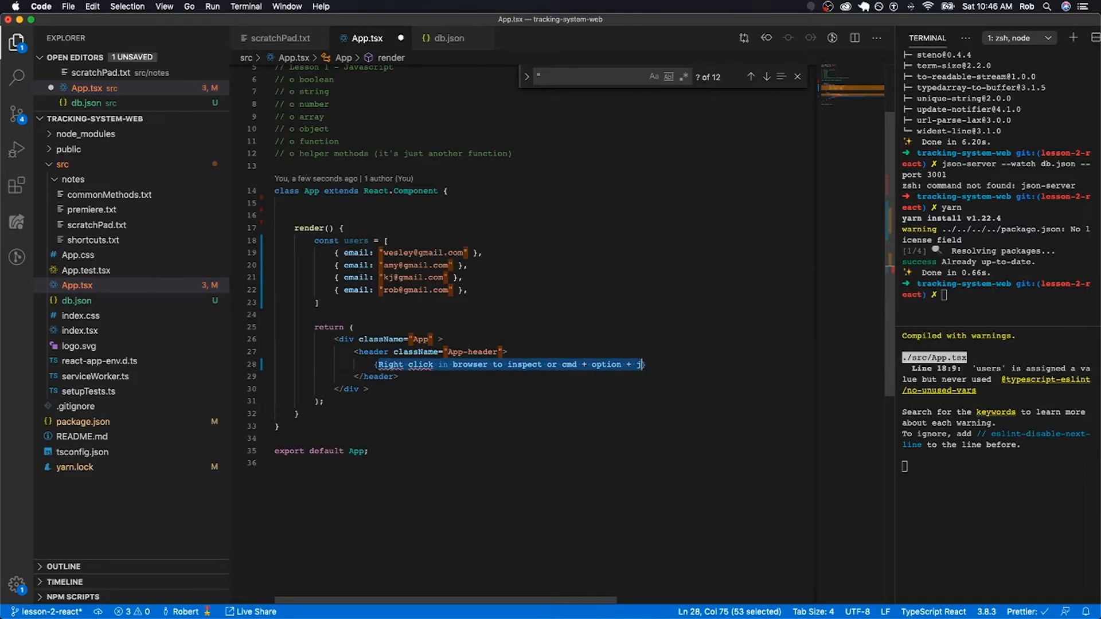
{"action": "type", "text": "{users."}
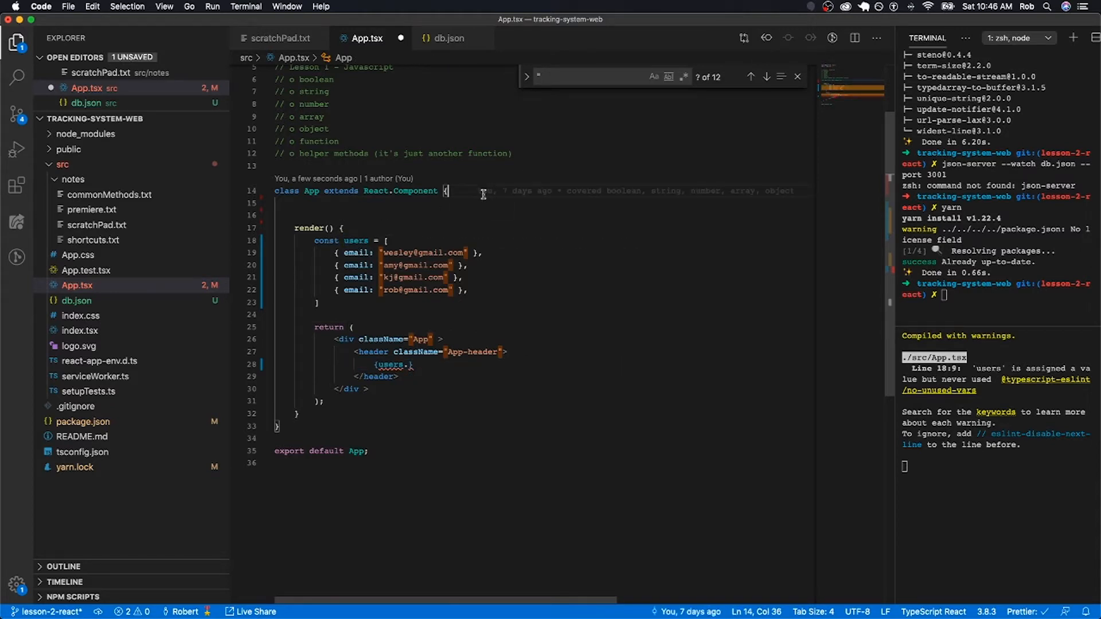
{"action": "type", "text": "c"}
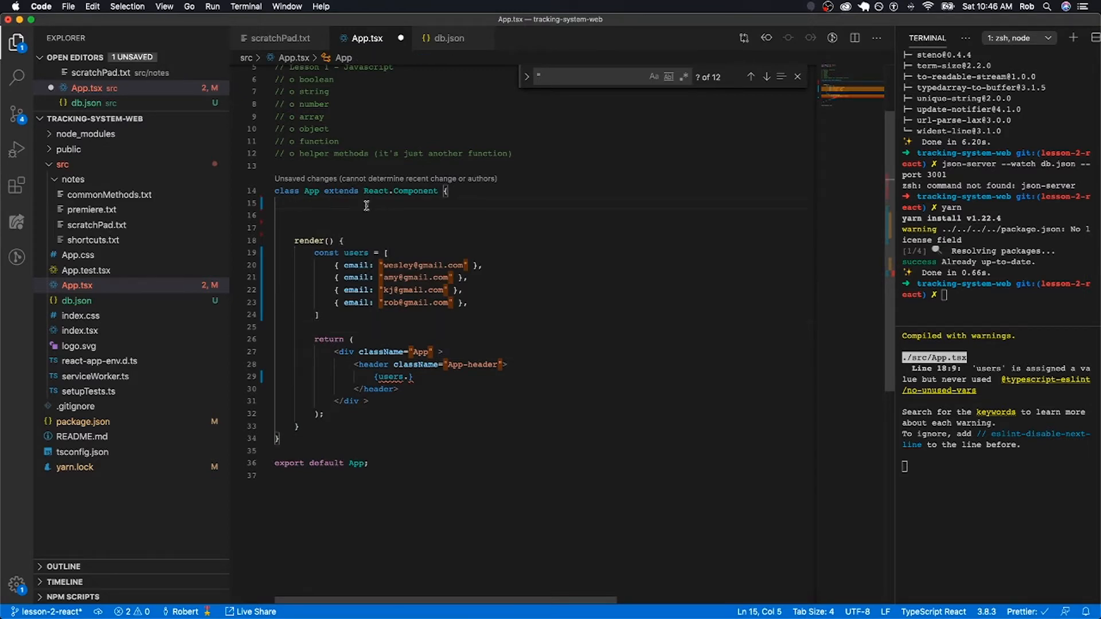
{"action": "type", "text": "component"}
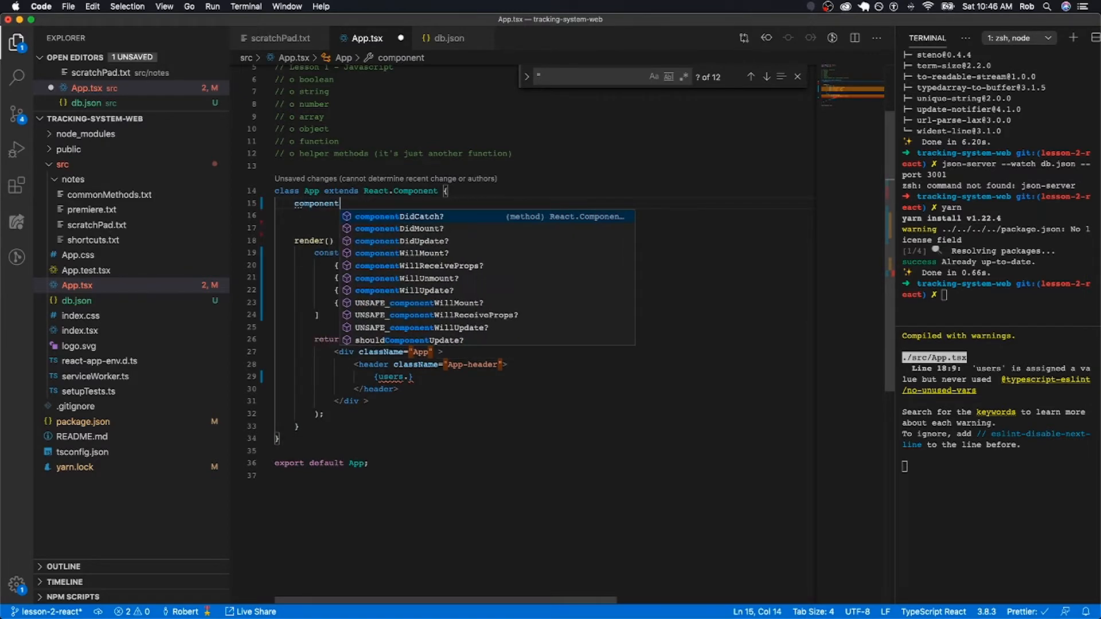
{"action": "type", "text": "DidMoutn"}
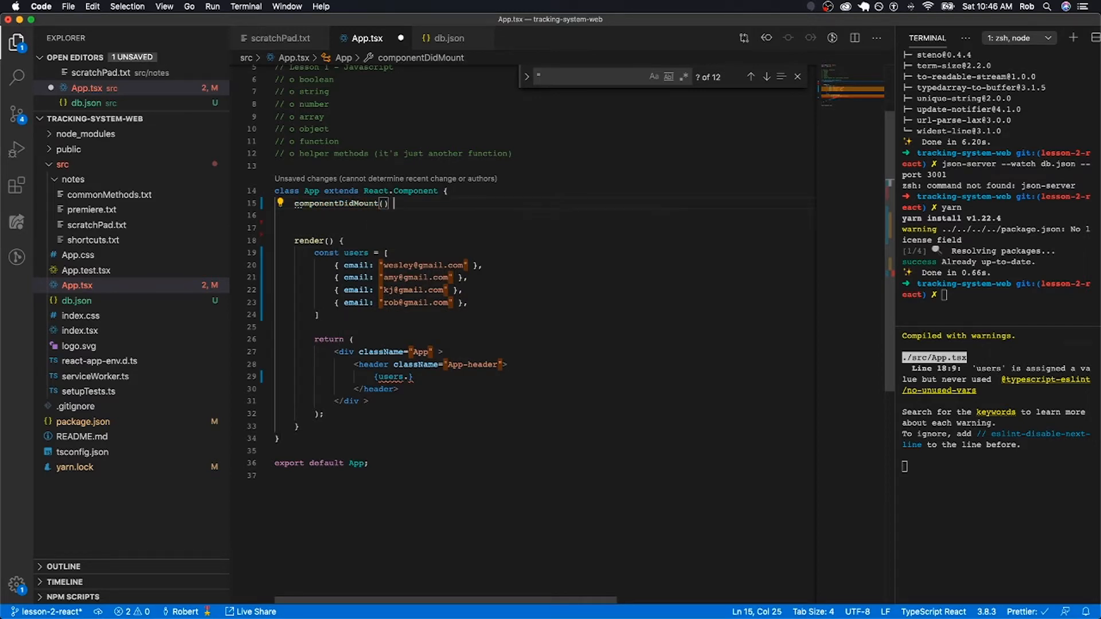
{"action": "key", "text": "Enter"}
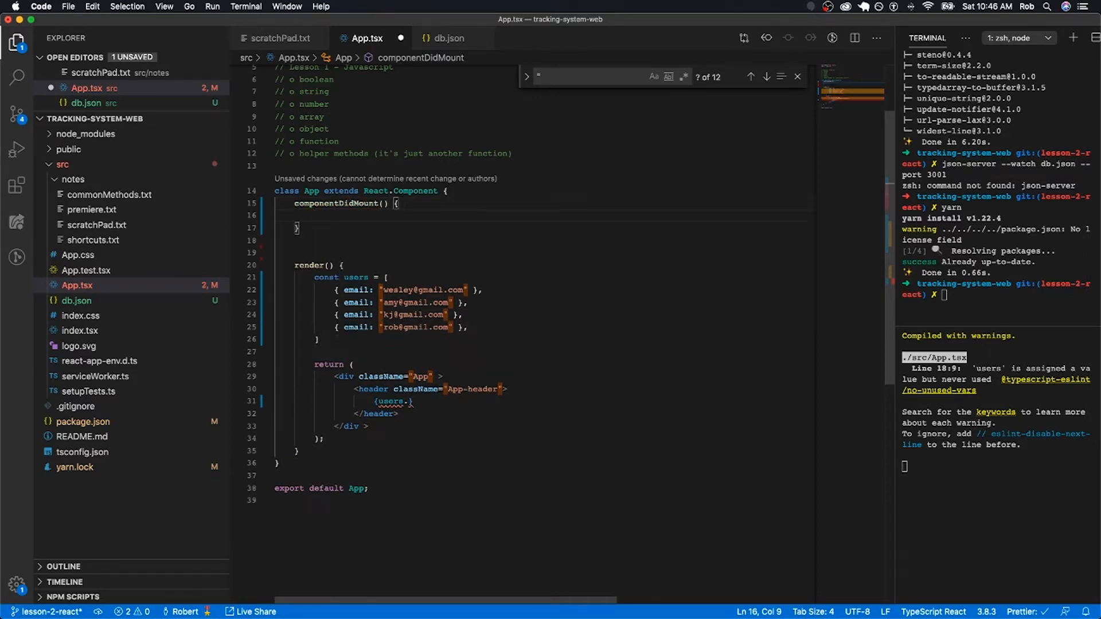
Make componentDidMount call fetch('localhost:3001').
{"action": "type", "text": "fetc"}
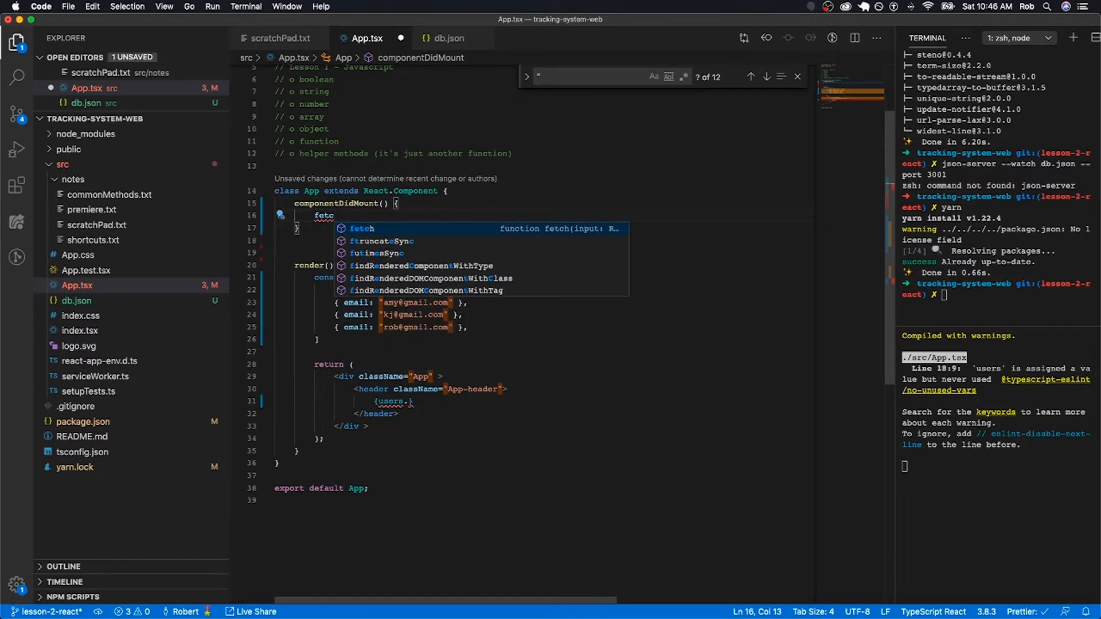
{"action": "type", "text": "h"}
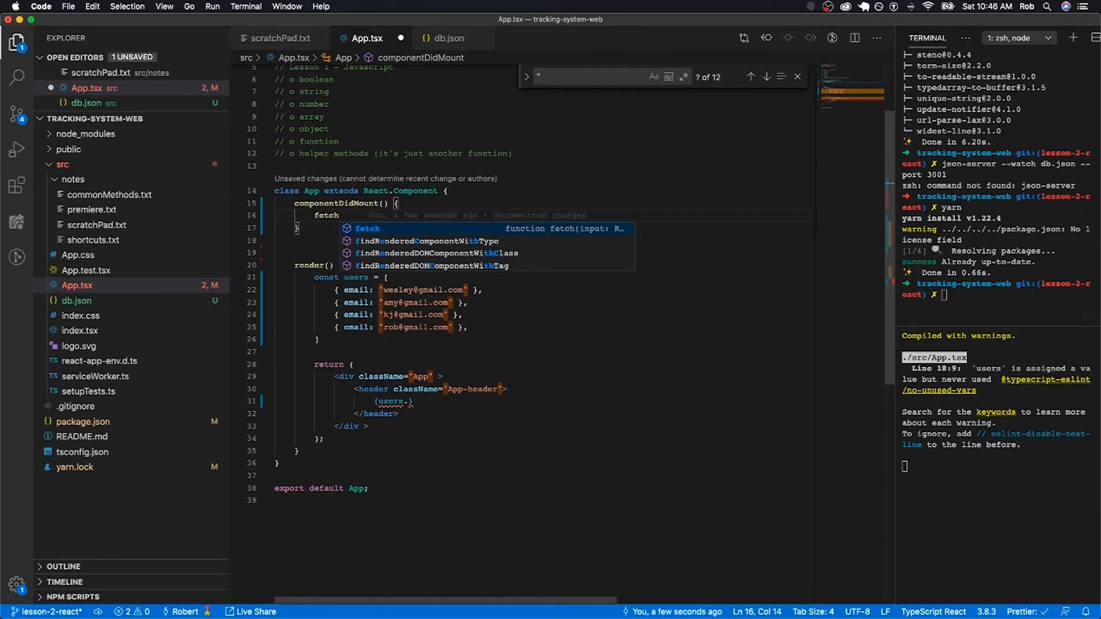
{"action": "key", "text": "Escape"}
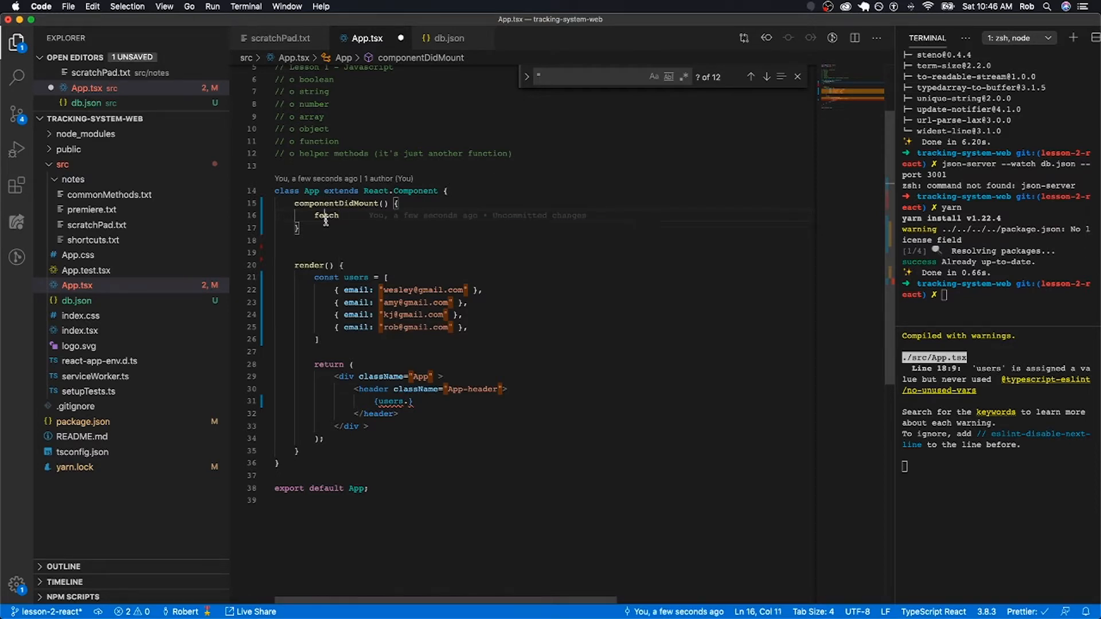
{"action": "type", "text": "()"}
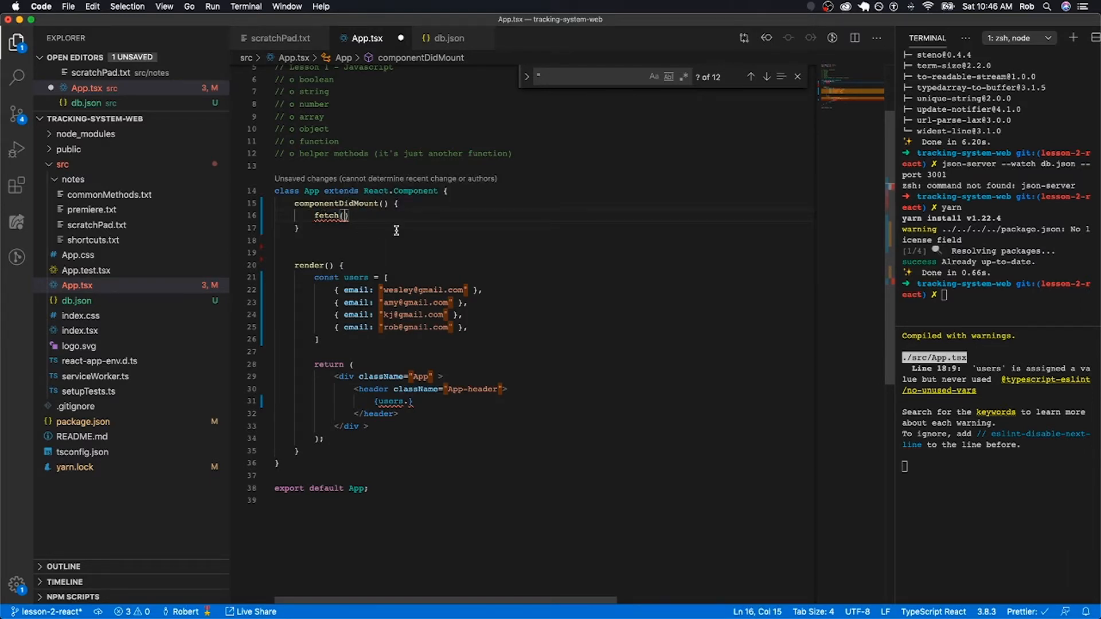
{"action": "type", "text": "'"}
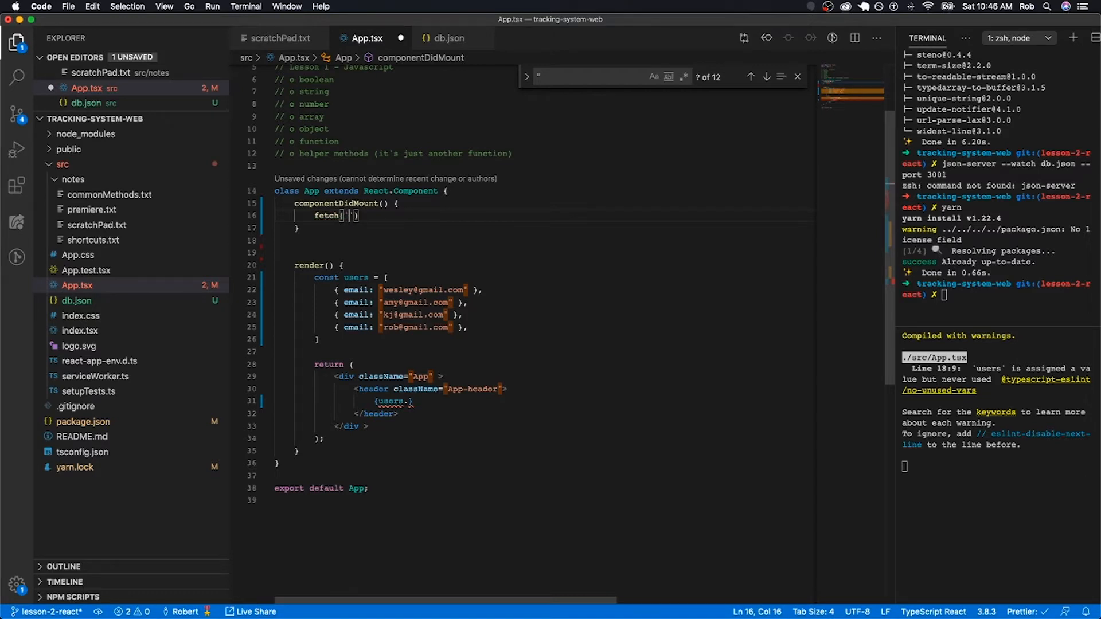
{"action": "type", "text": "localhost:3"}
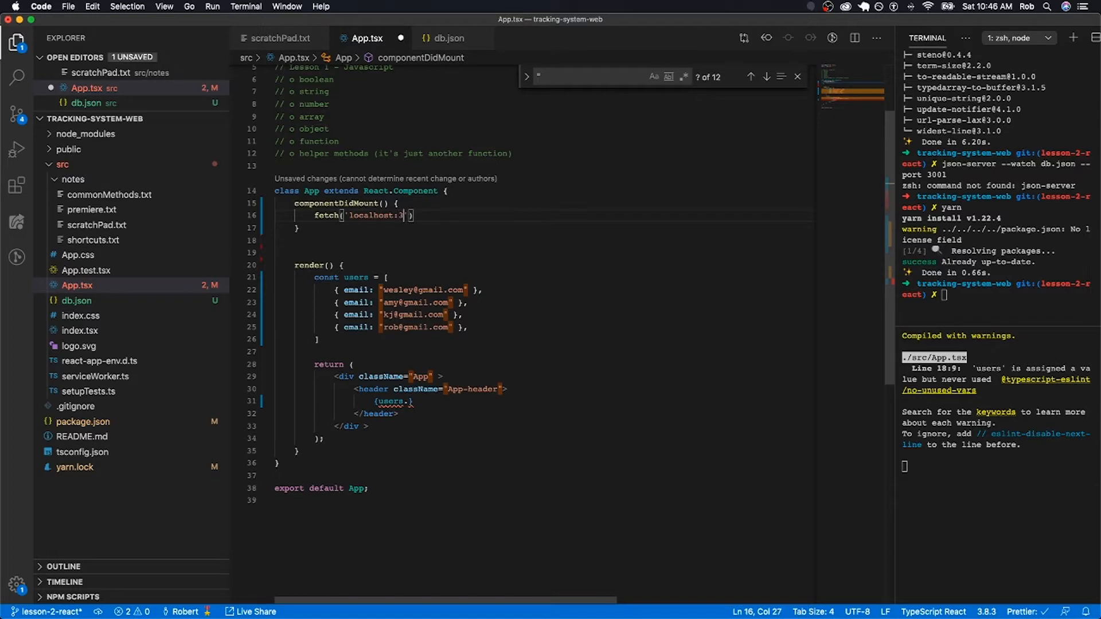
{"action": "type", "text": "001"}
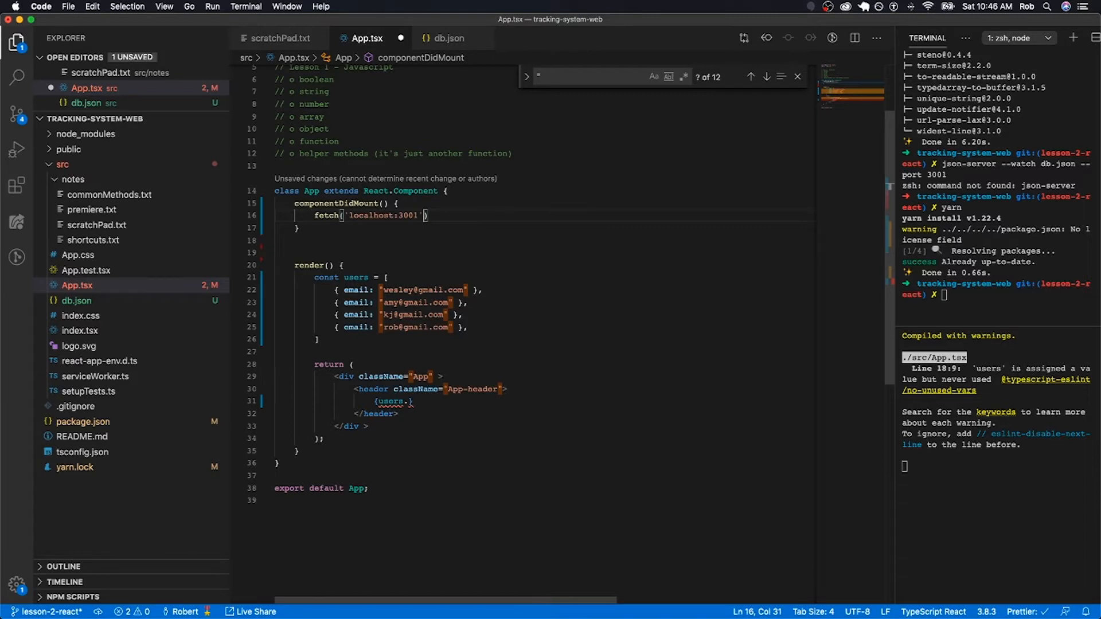
{"action": "key", "text": "right"}
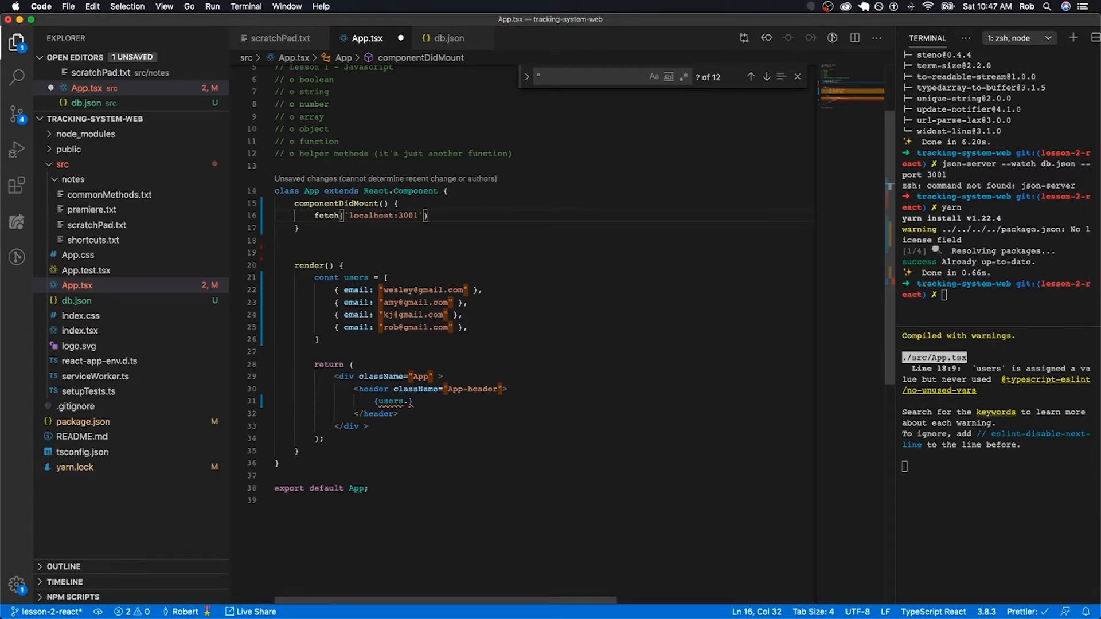
{"action": "mouse_move", "coordinate": [353, 203]}
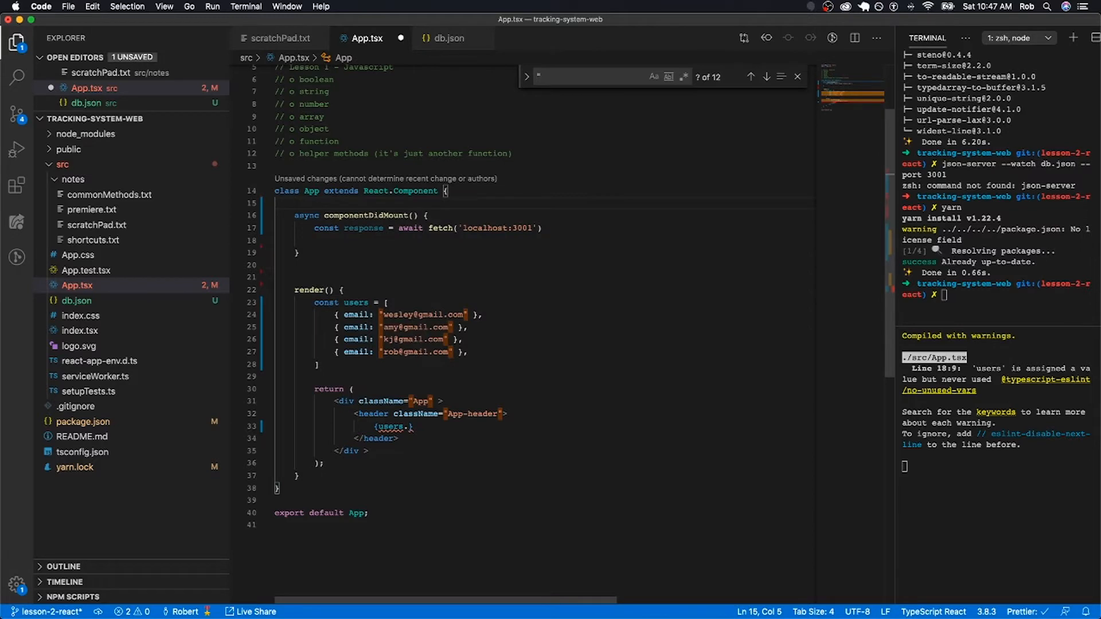
Add an empty state = { } object at the top of the App class.
{"action": "type", "text": "state = {"}
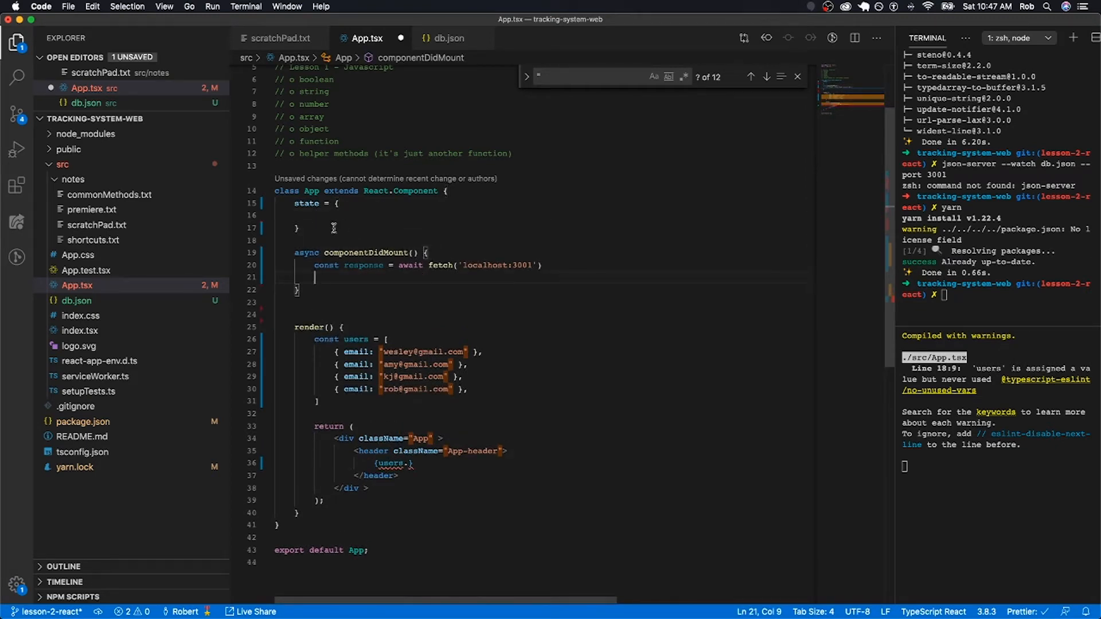
Give the state object an empty users: [] list.
{"action": "double_click", "coordinate": [363, 265]}
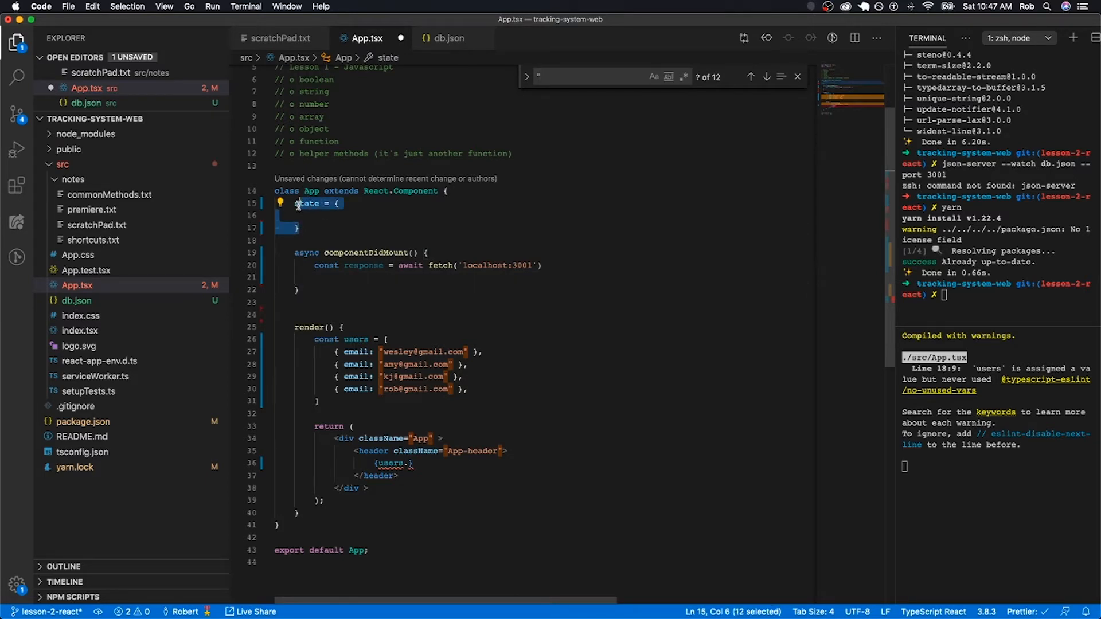
{"action": "left_click", "coordinate": [315, 215]}
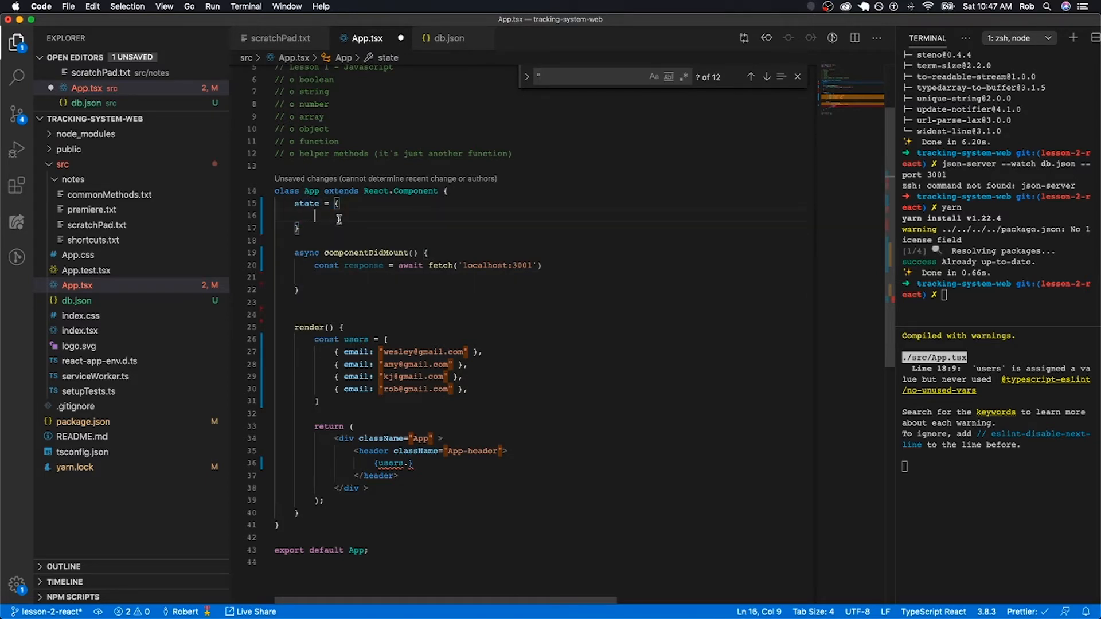
{"action": "left_click", "coordinate": [309, 228]}
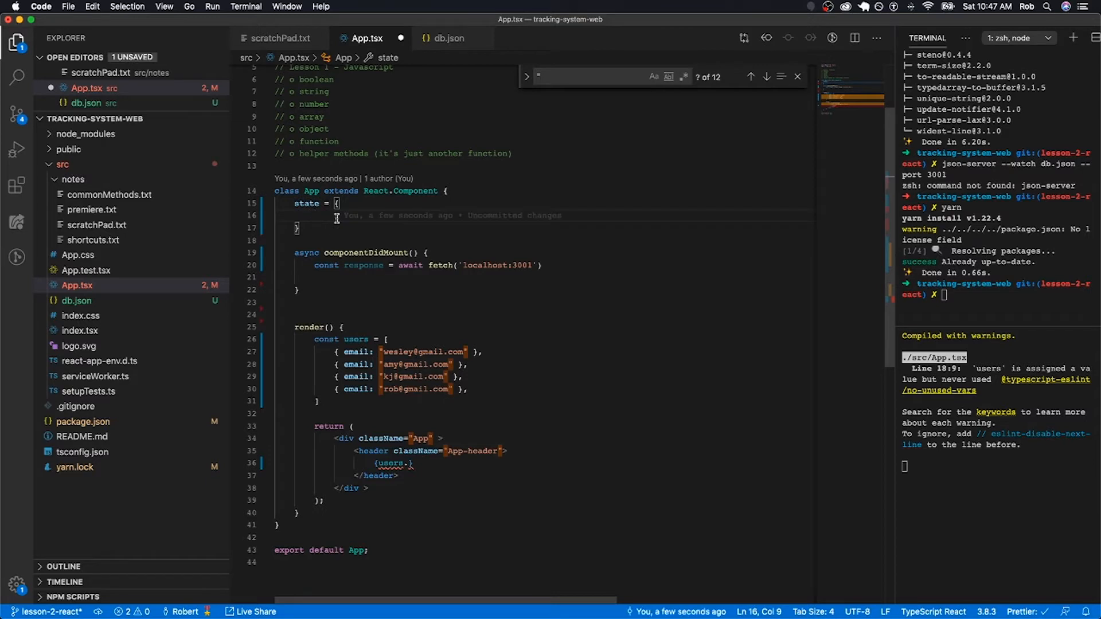
{"action": "type", "text": "users: ["}
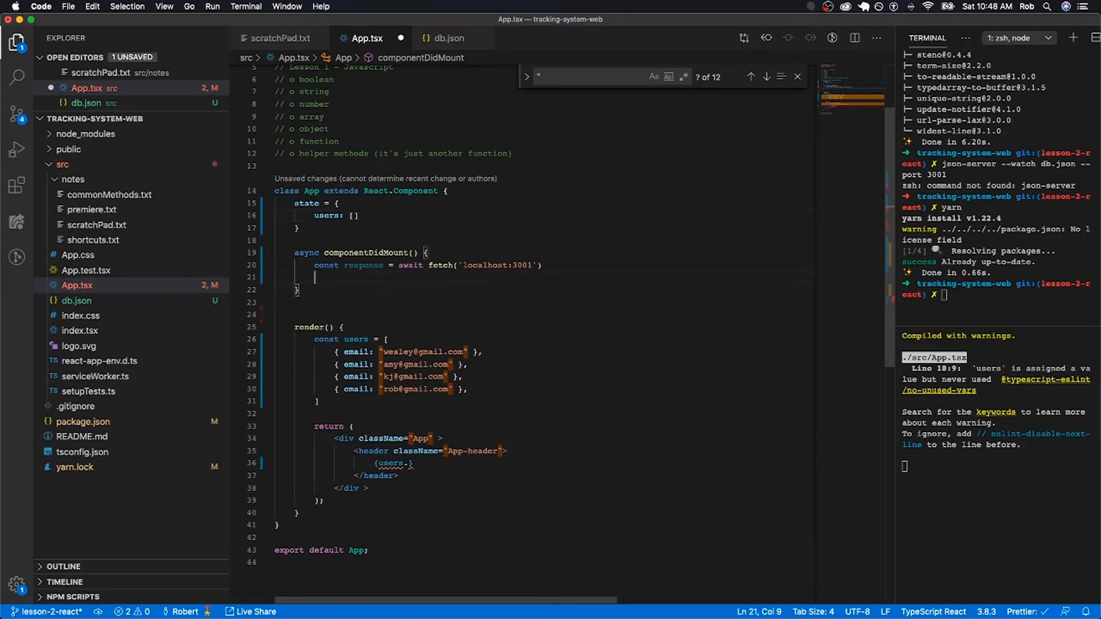
Add this.setState({users: response.data.users}) below the fetch line.
{"action": "type", "text": "this.set"}
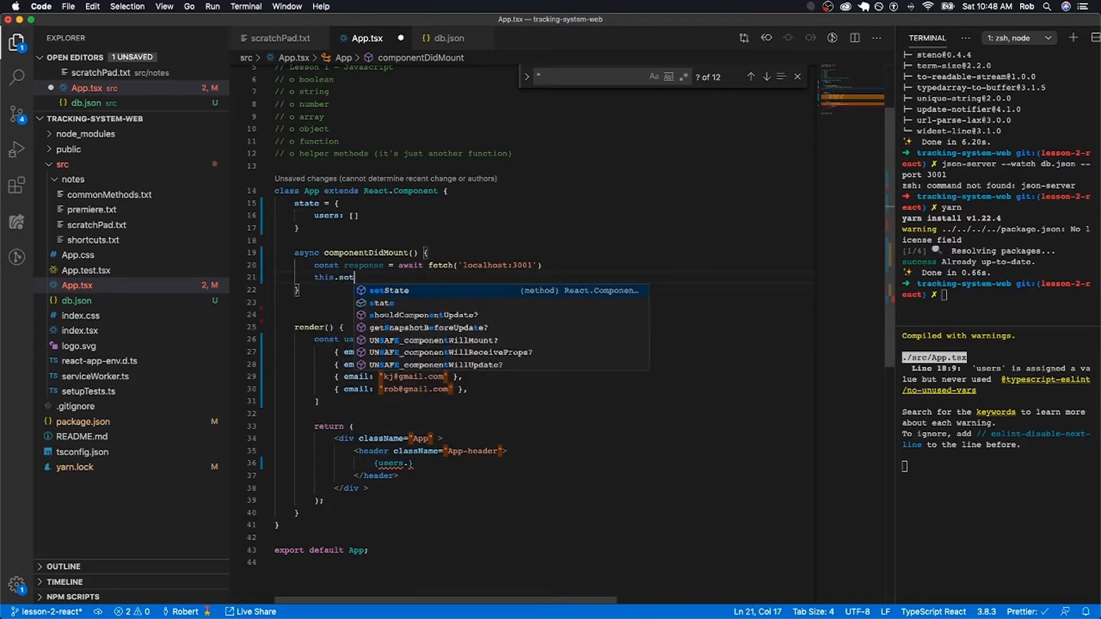
{"action": "type", "text": "State()"}
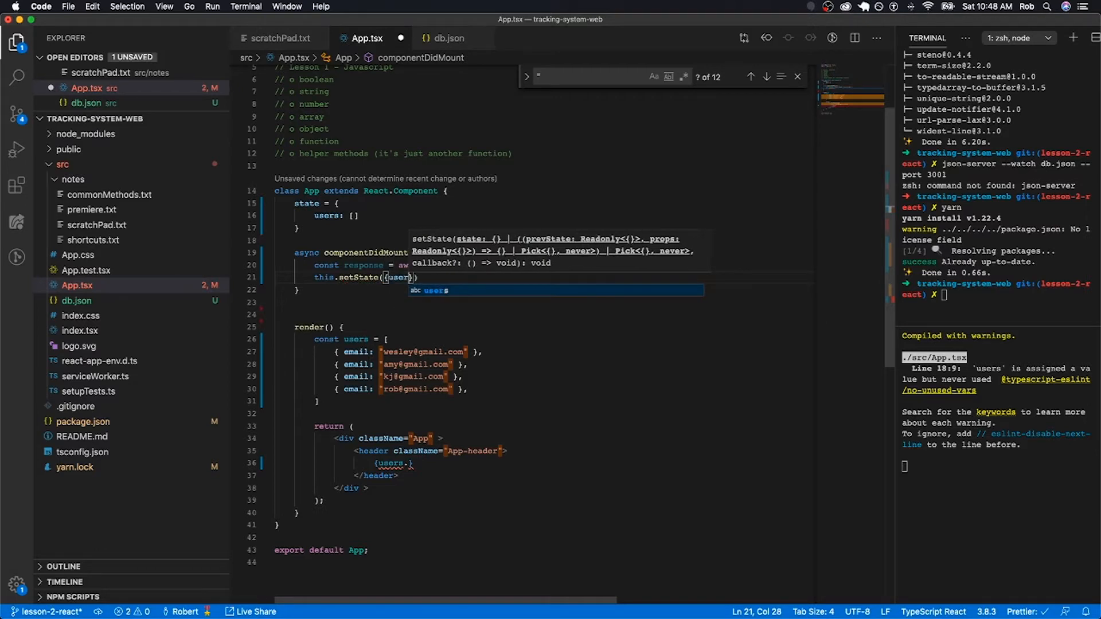
{"action": "type", "text": "s:"}
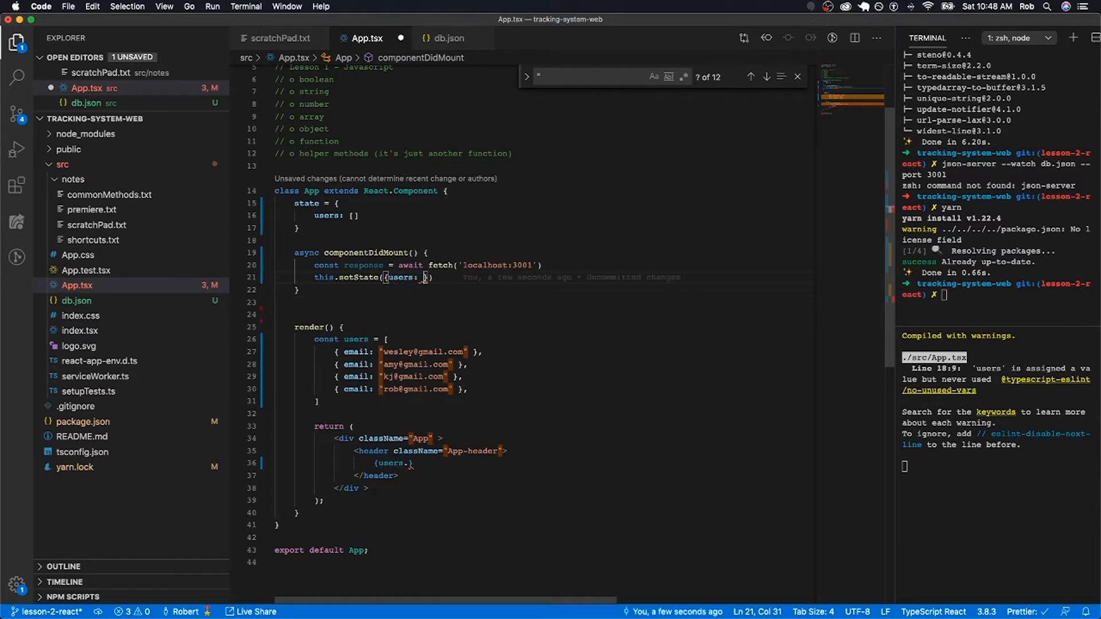
{"action": "type", "text": "response.d"}
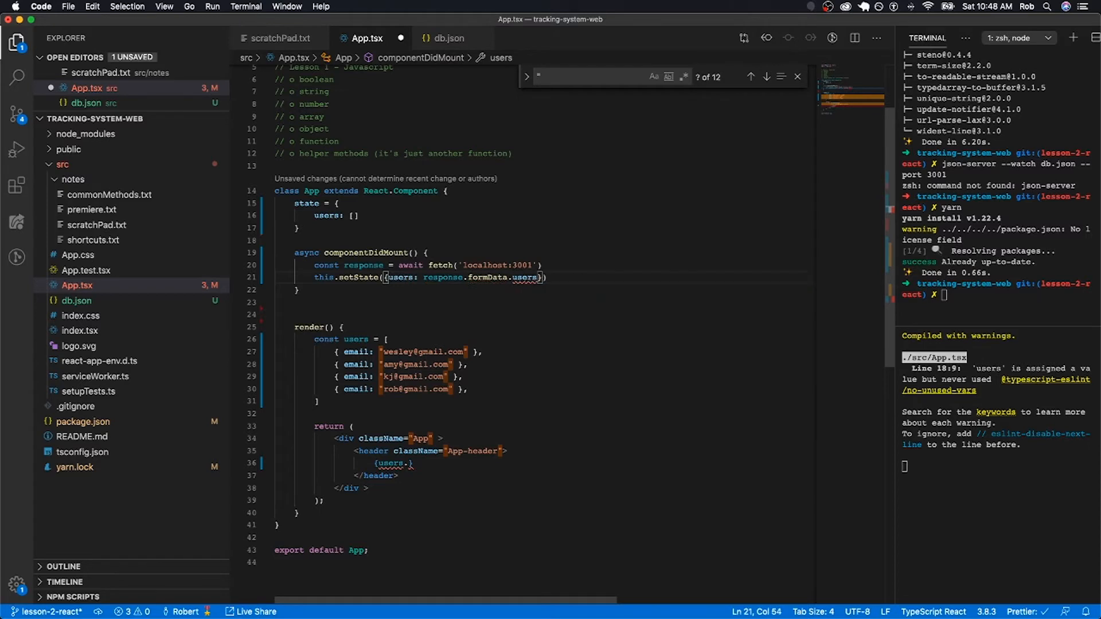
{"action": "type", "text": "data"}
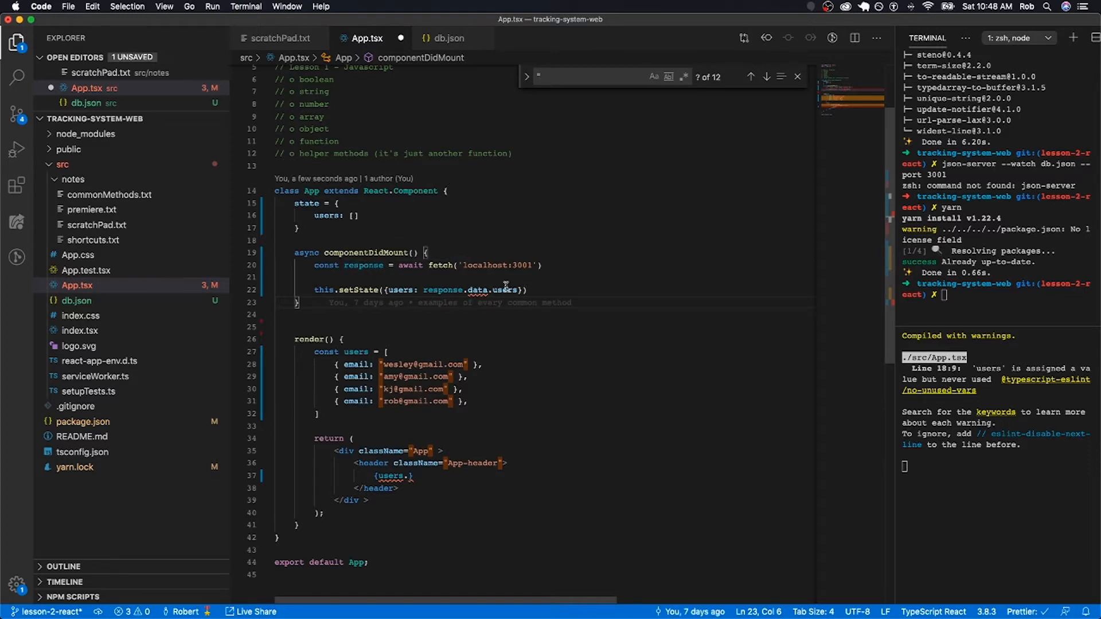
{"action": "mouse_move", "coordinate": [397, 289]}
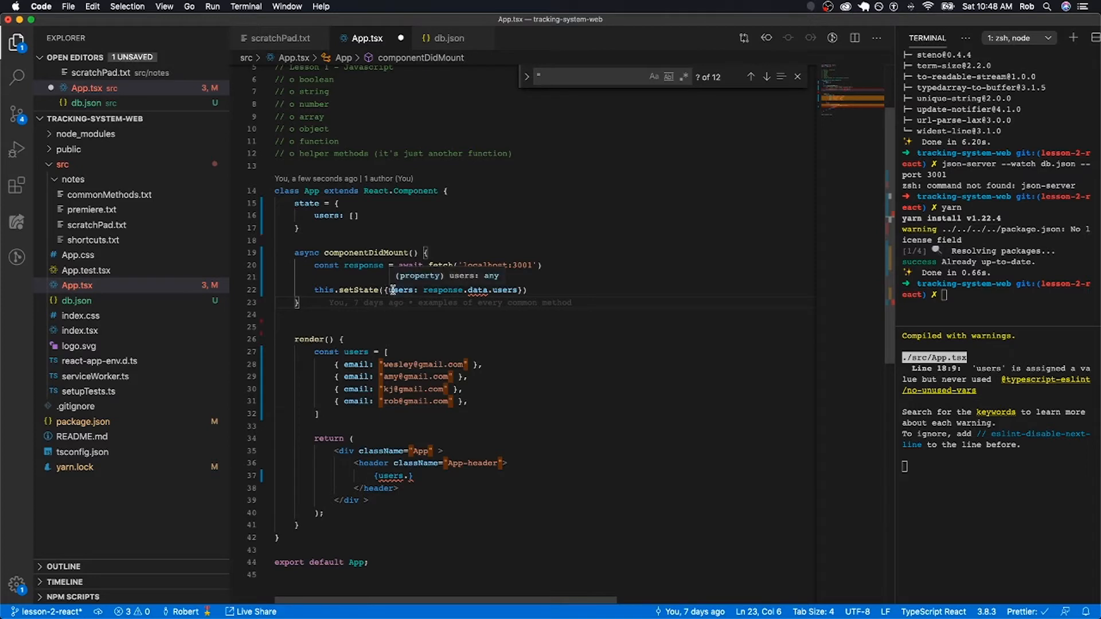
{"action": "double_click", "coordinate": [326, 216]}
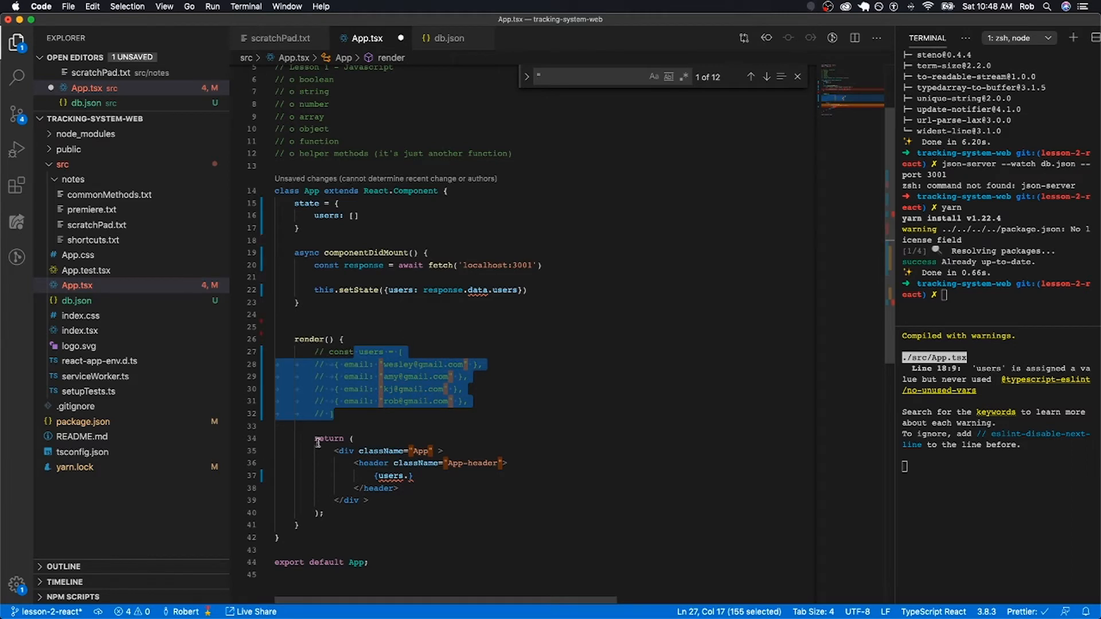
Write const { users } = this.state at the start of render.
{"action": "type", "text": "c"}
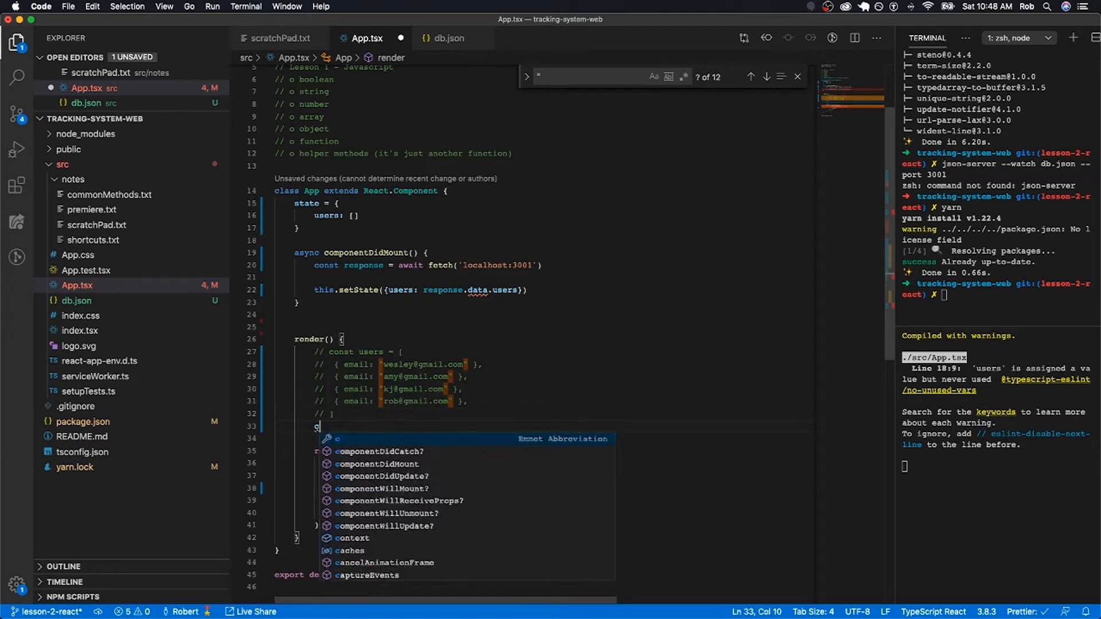
{"action": "type", "text": "const"}
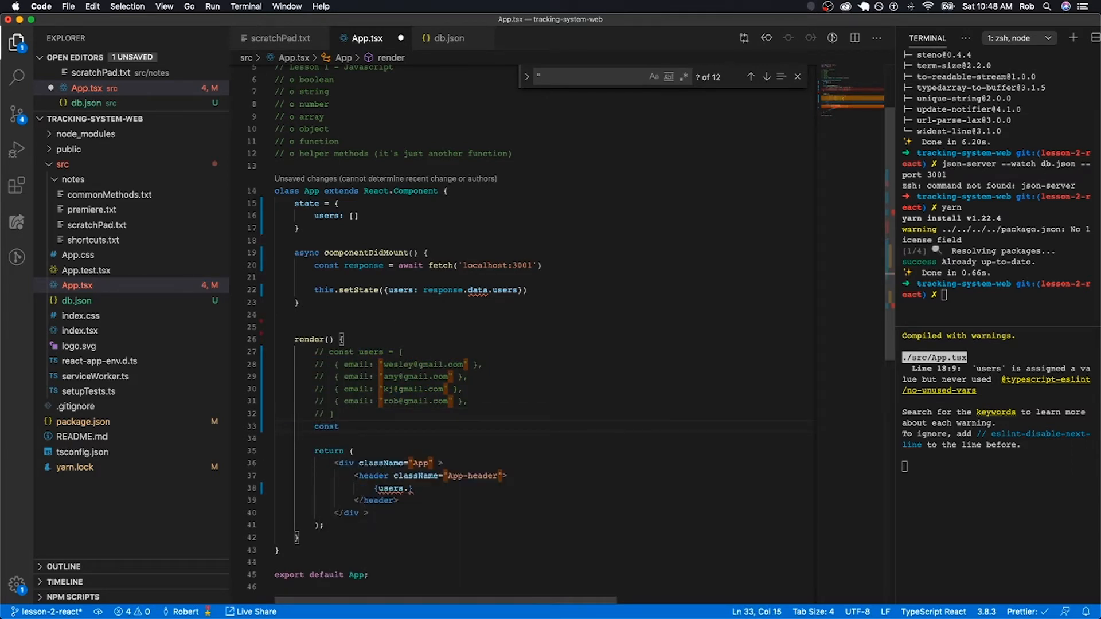
{"action": "type", "text": "{ users } = this.st"}
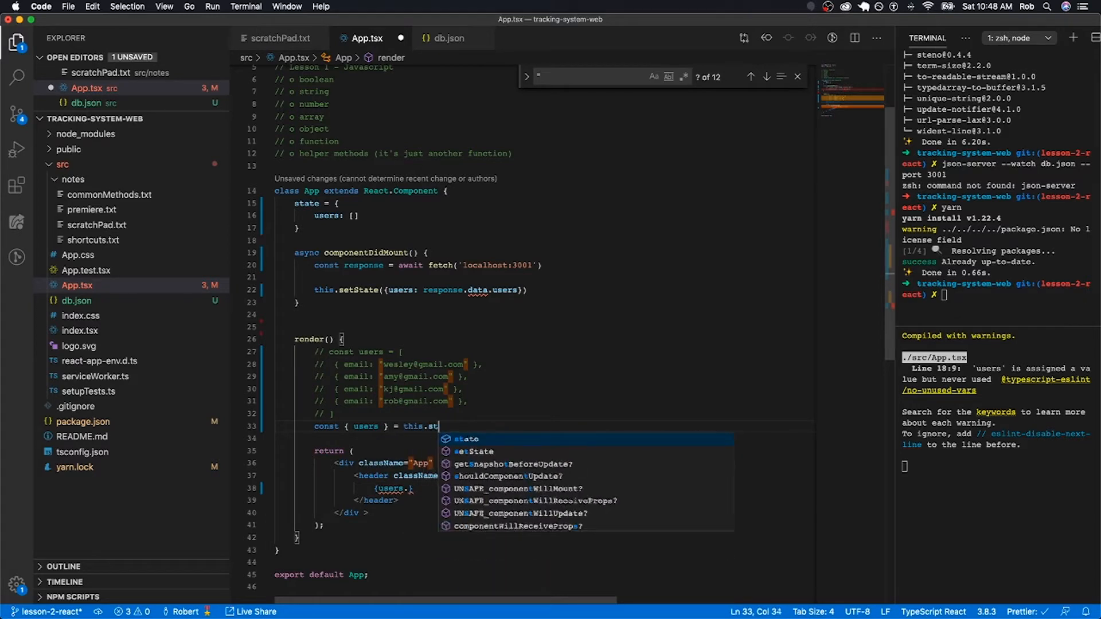
{"action": "type", "text": "ate"}
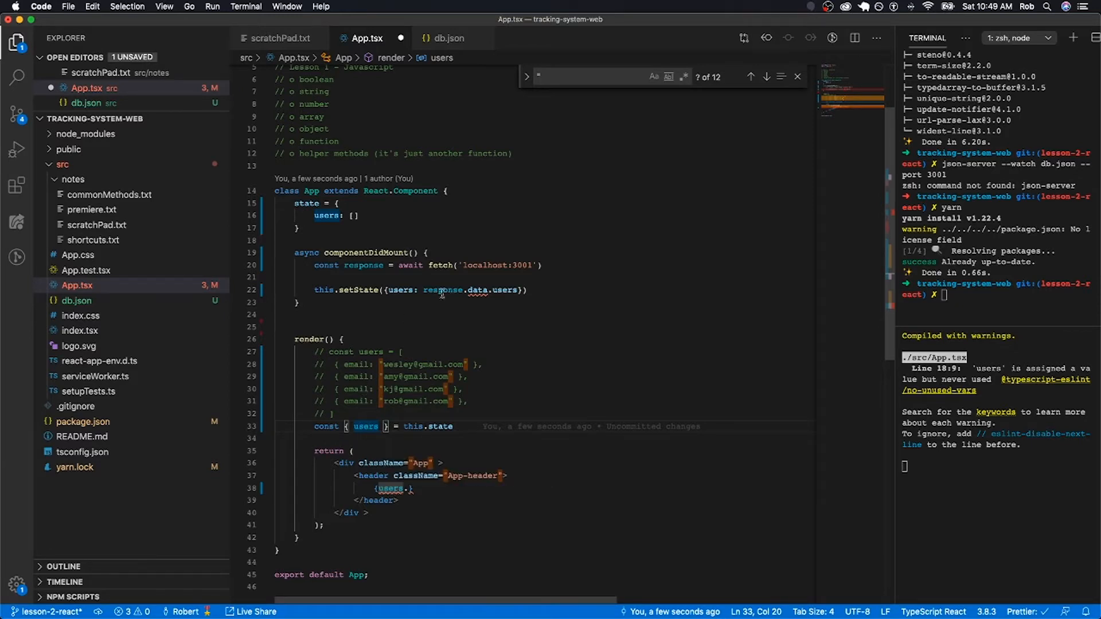
{"action": "left_click", "coordinate": [314, 266]}
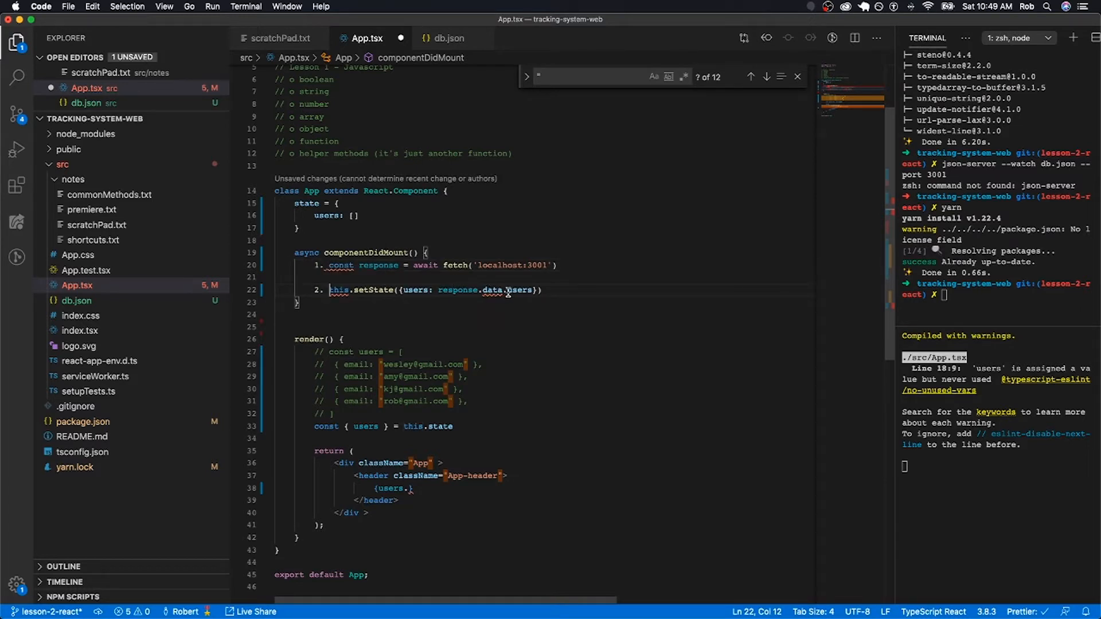
Comment the users state entry, noting the fetched data goes here.
{"action": "double_click", "coordinate": [325, 216]}
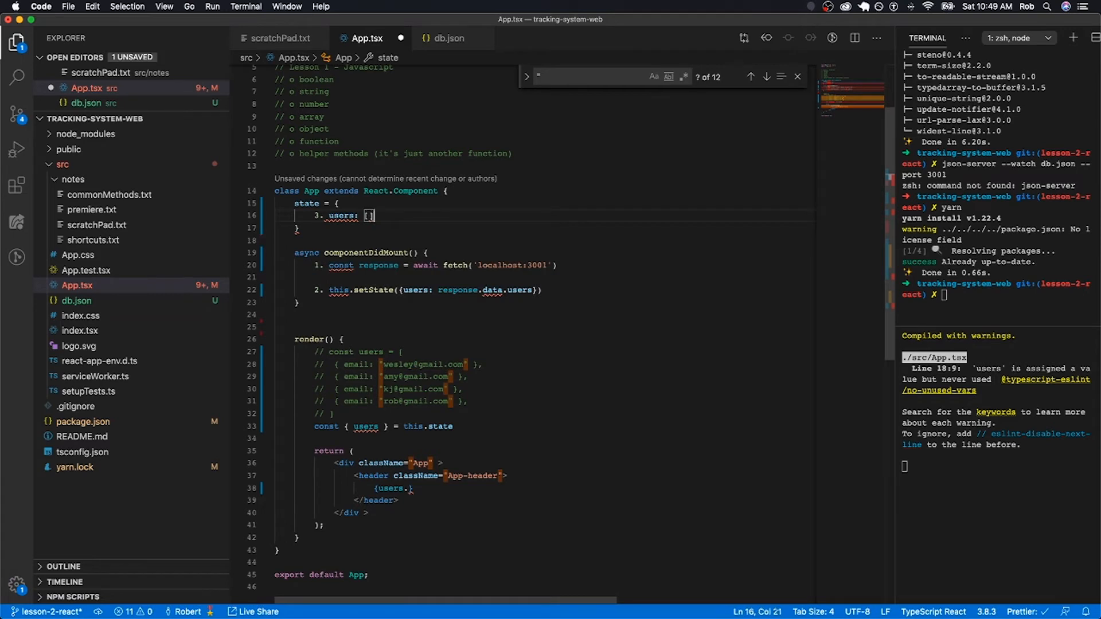
{"action": "type", "text": "// data from response"}
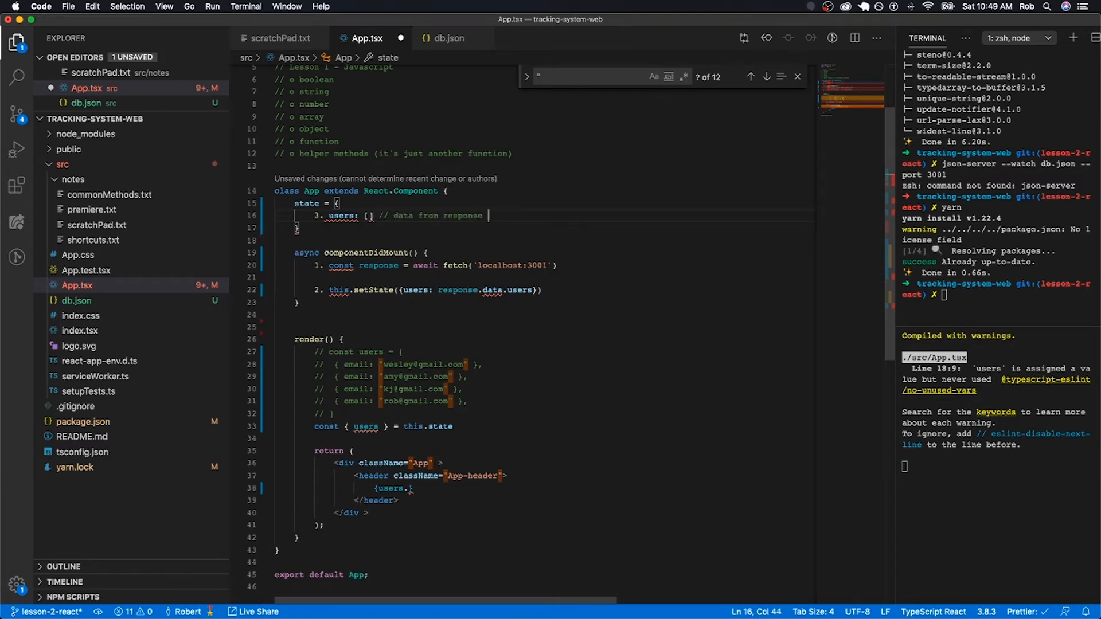
{"action": "type", "text": "goes here"}
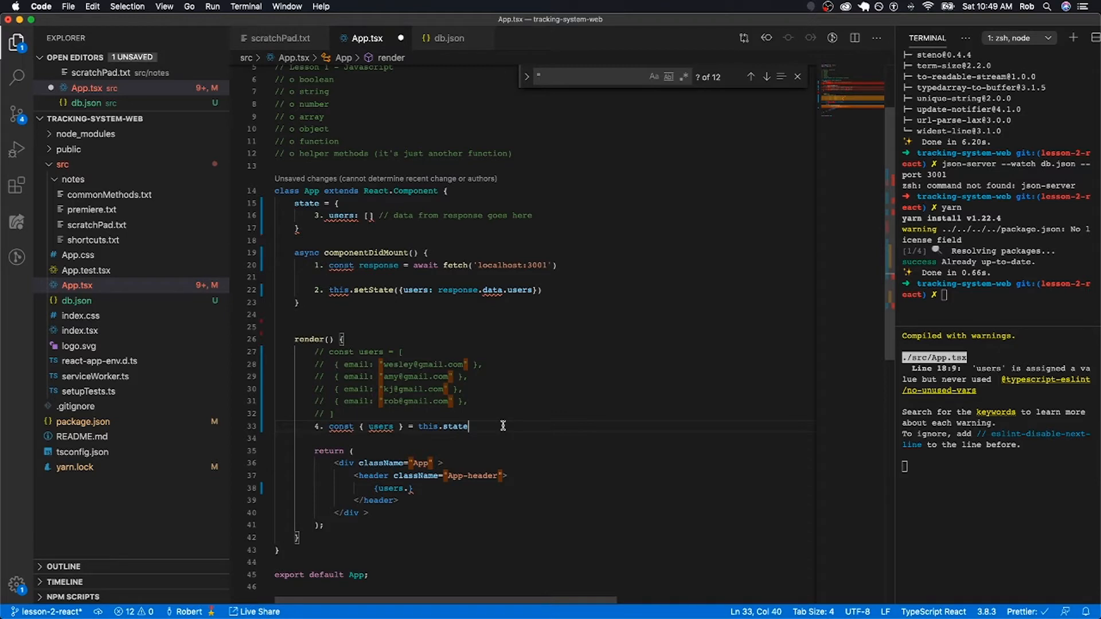
Comment the destructuring line: it receives what's in state for the frontend.
{"action": "type", "text": "// receive data"}
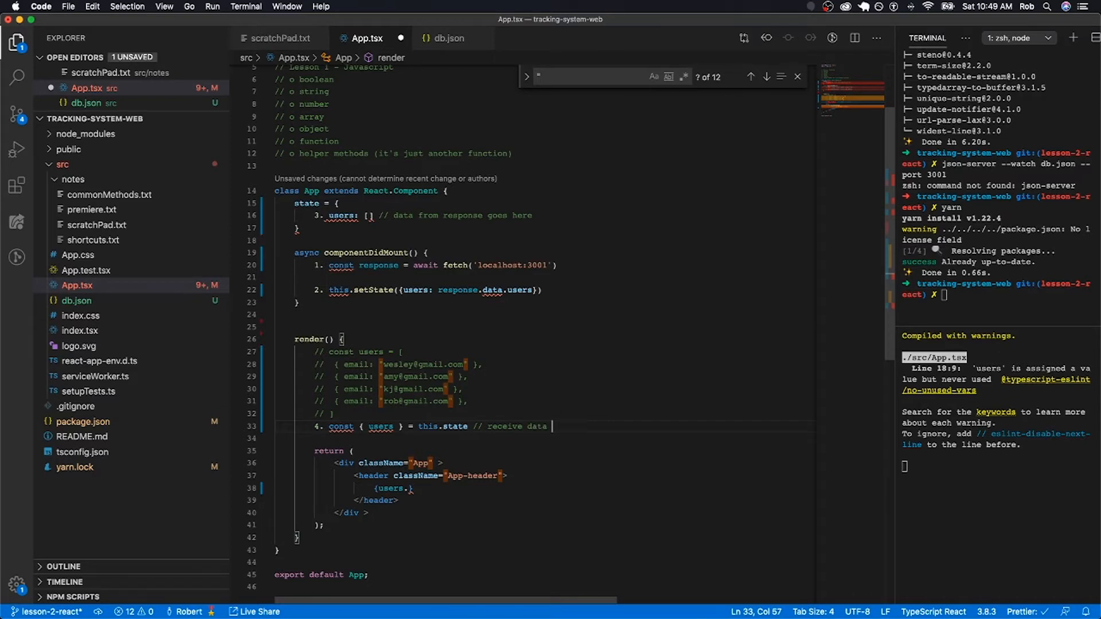
{"action": "type", "text": "that's in"}
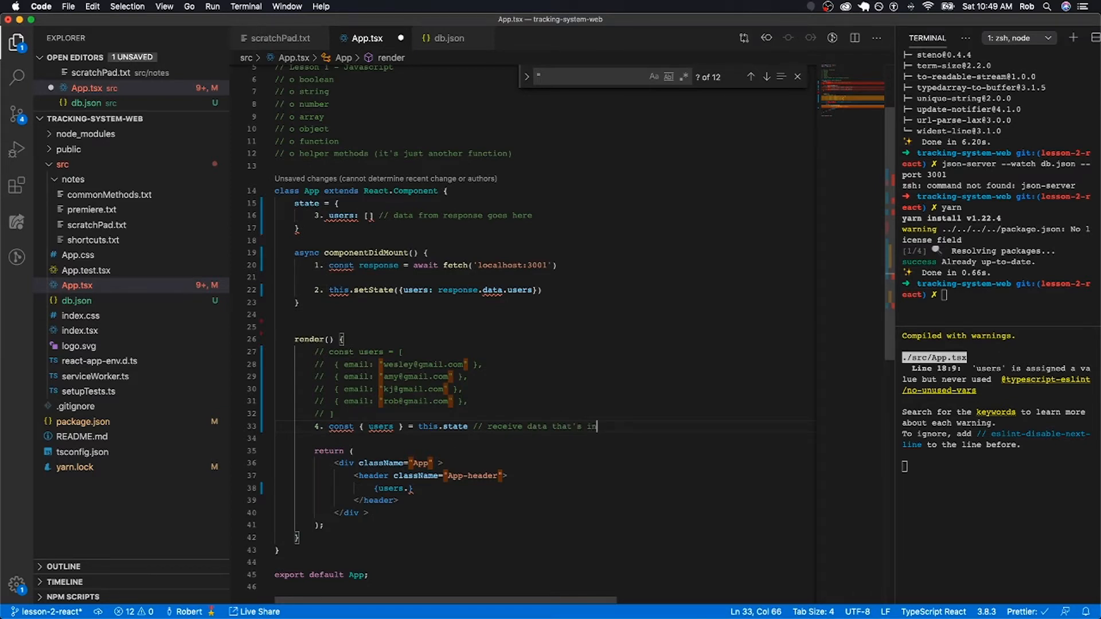
{"action": "type", "text": "state which is a temporary database for your f"}
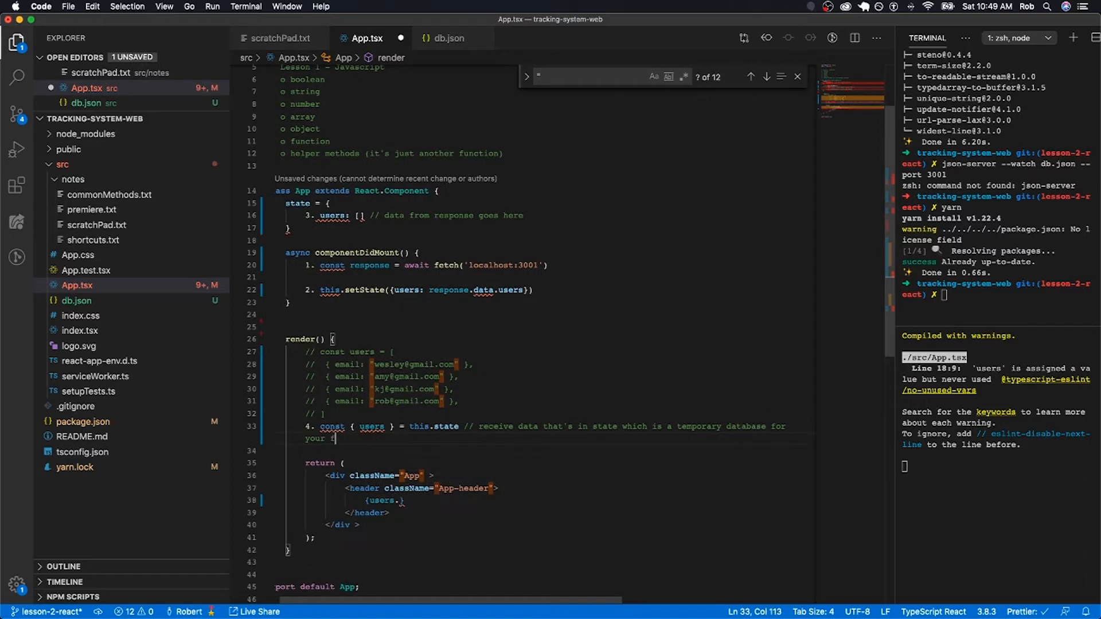
{"action": "type", "text": "rontend"}
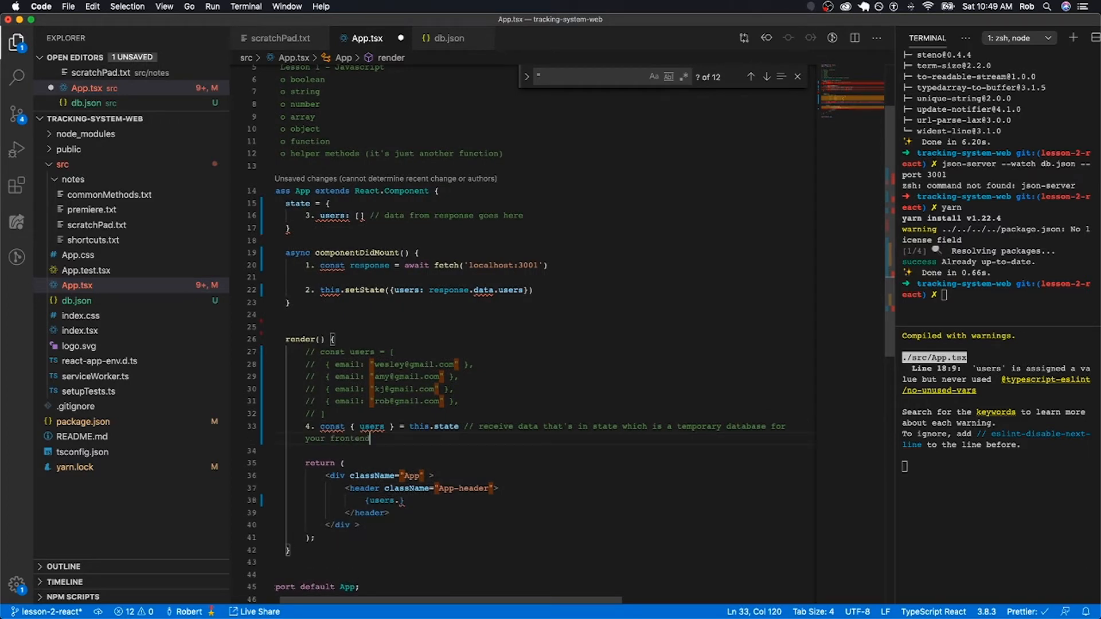
{"action": "type", "text": "// 5."}
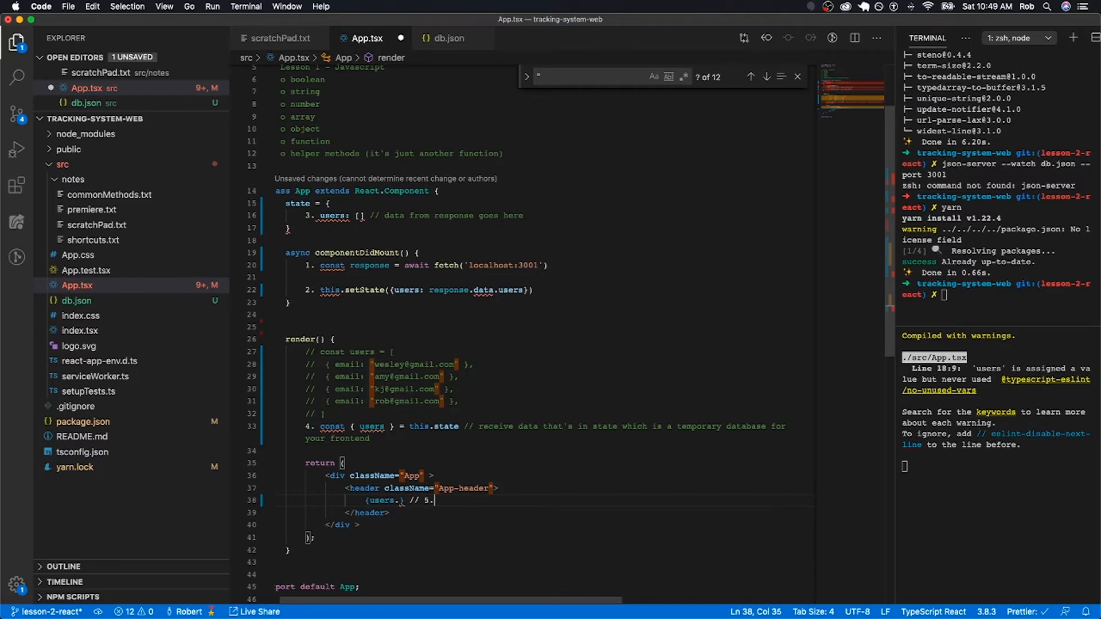
Label the users output as // 5. render and change the fetch address to twitter.com/api/v2/.
{"action": "type", "text": "render"}
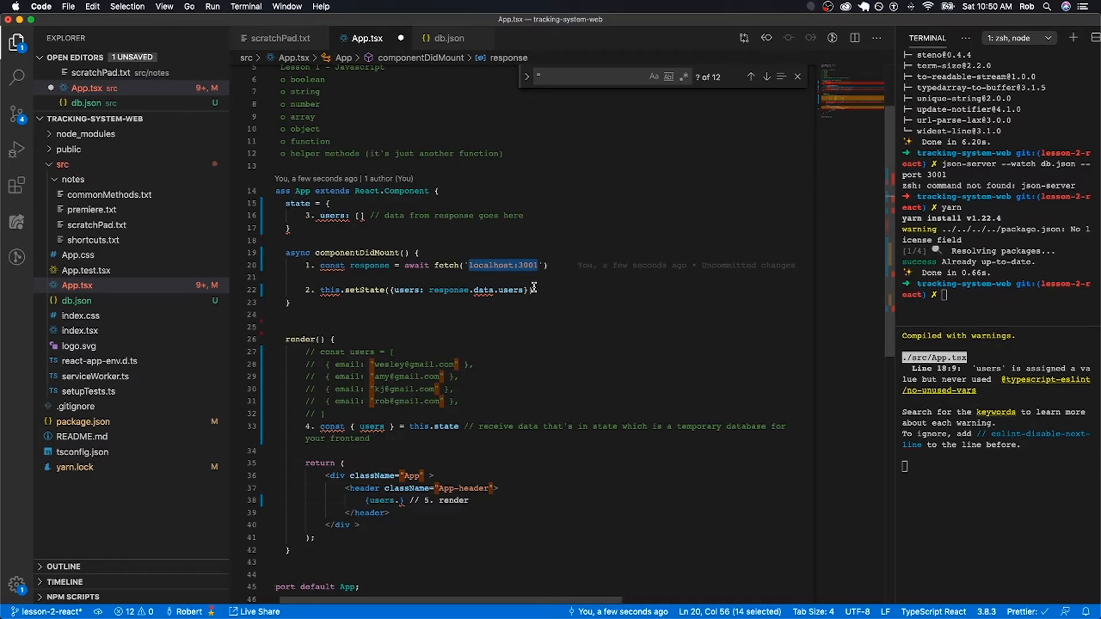
{"action": "type", "text": "twitter.com/"}
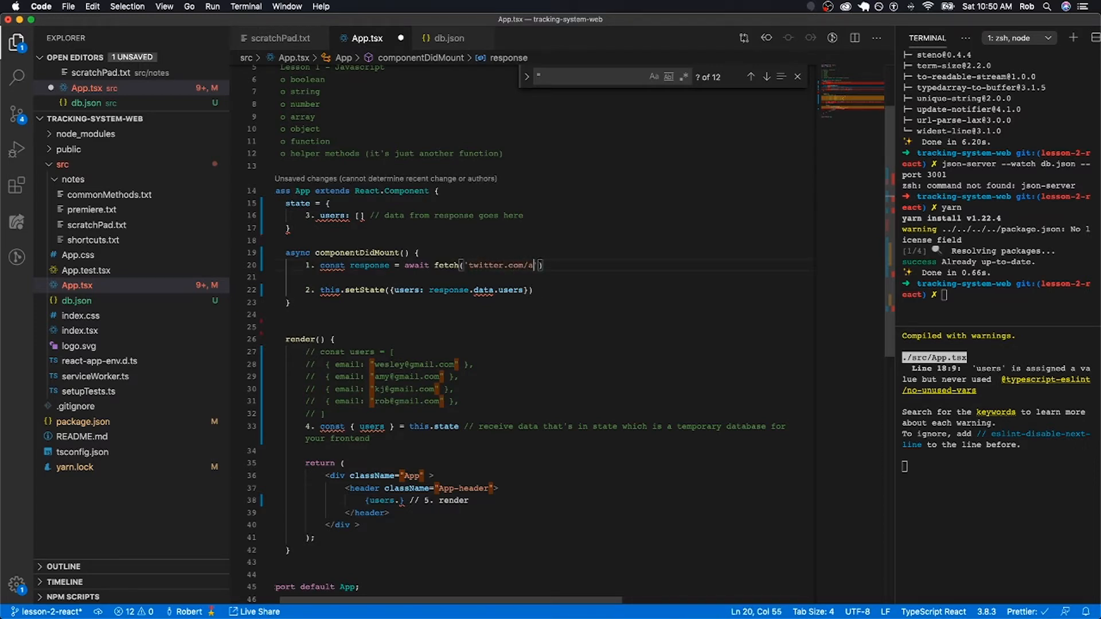
{"action": "type", "text": "pi/v2"}
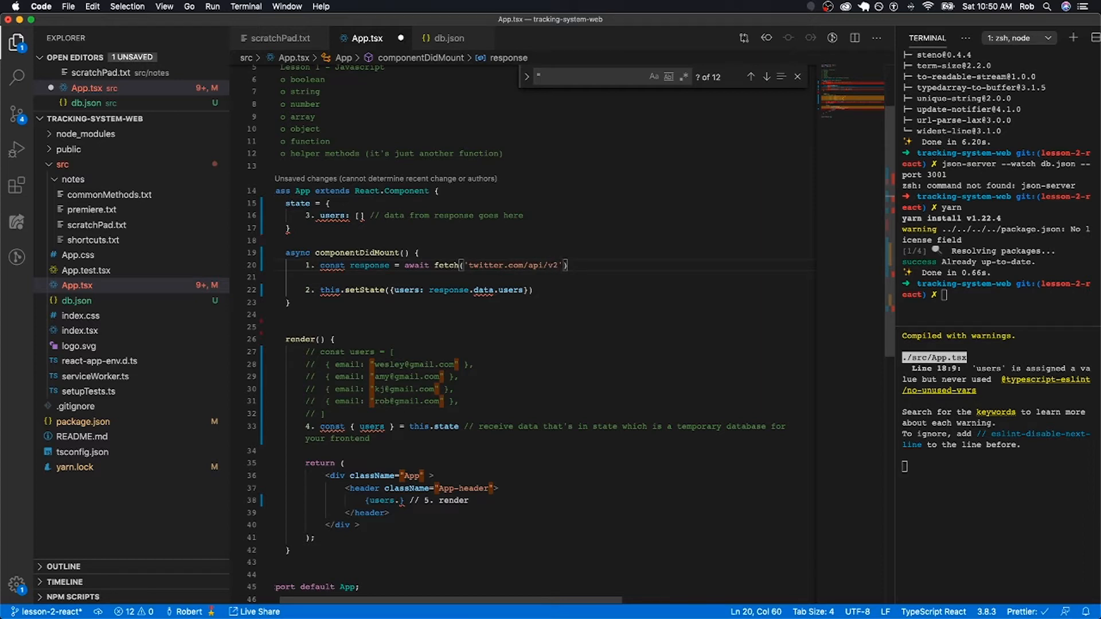
{"action": "type", "text": ")"}
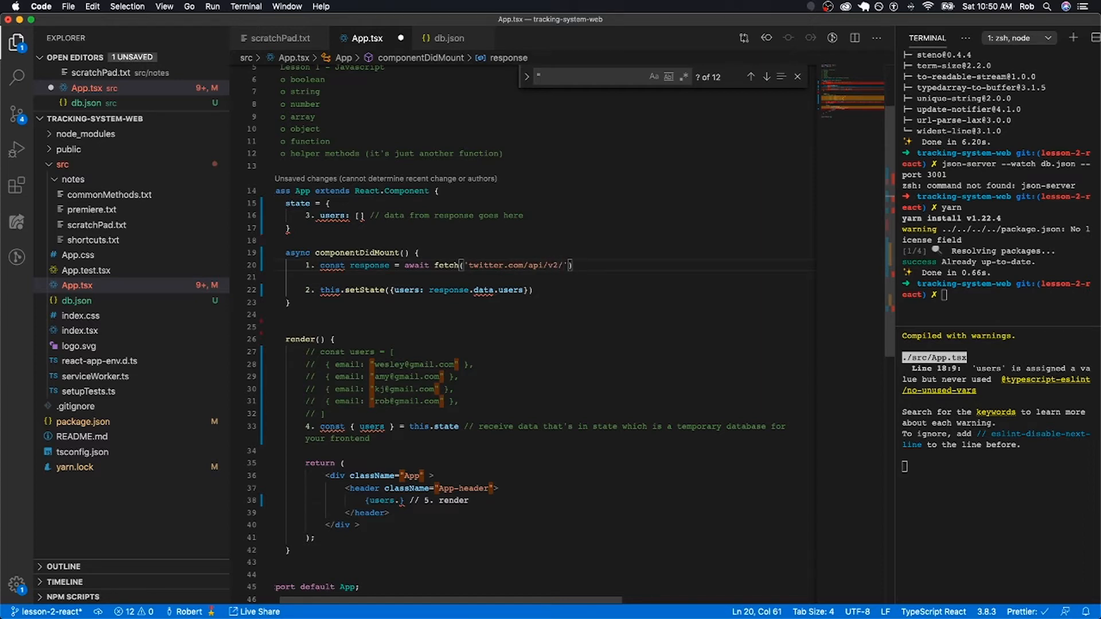
{"action": "type", "text": "users"}
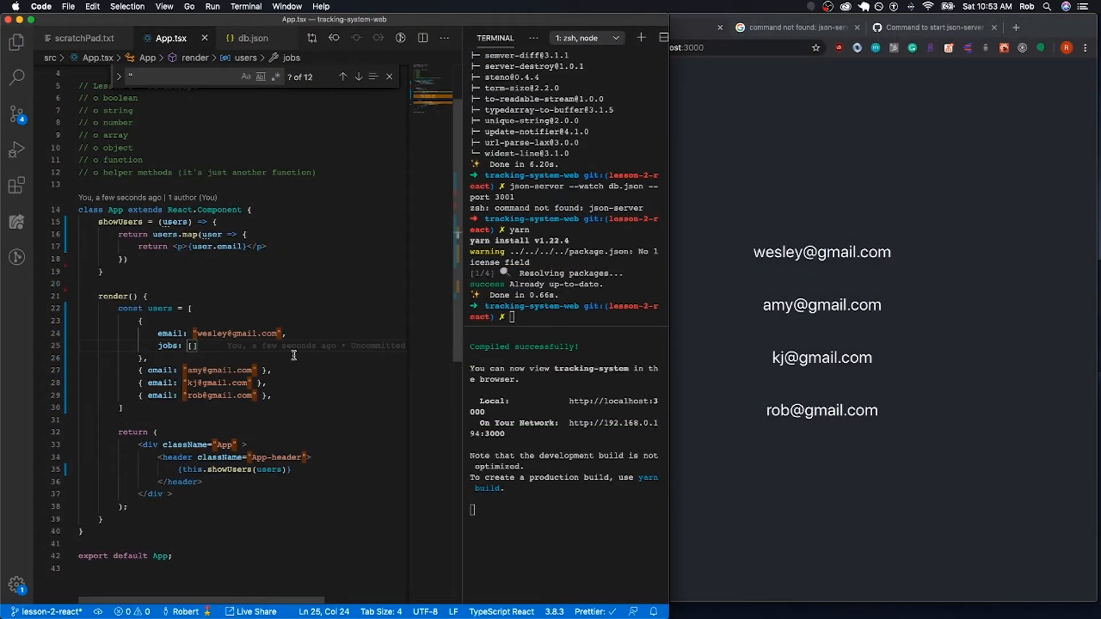
Add a job object with title "software engineer" to Wesley's jobs array.
{"action": "type", "text": "{}"}
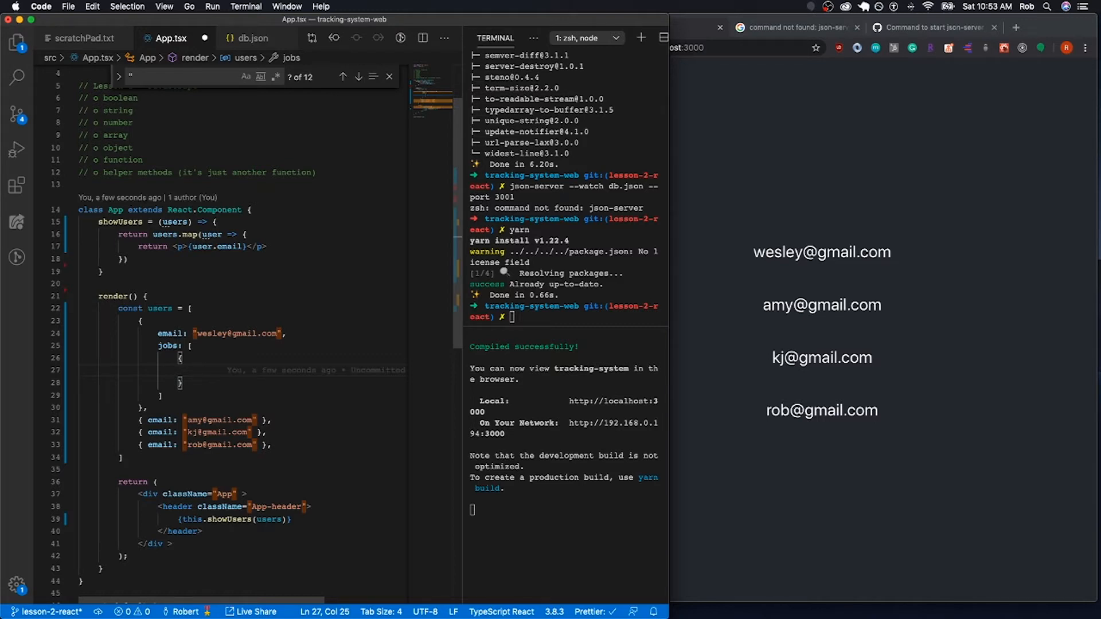
{"action": "type", "text": "title"}
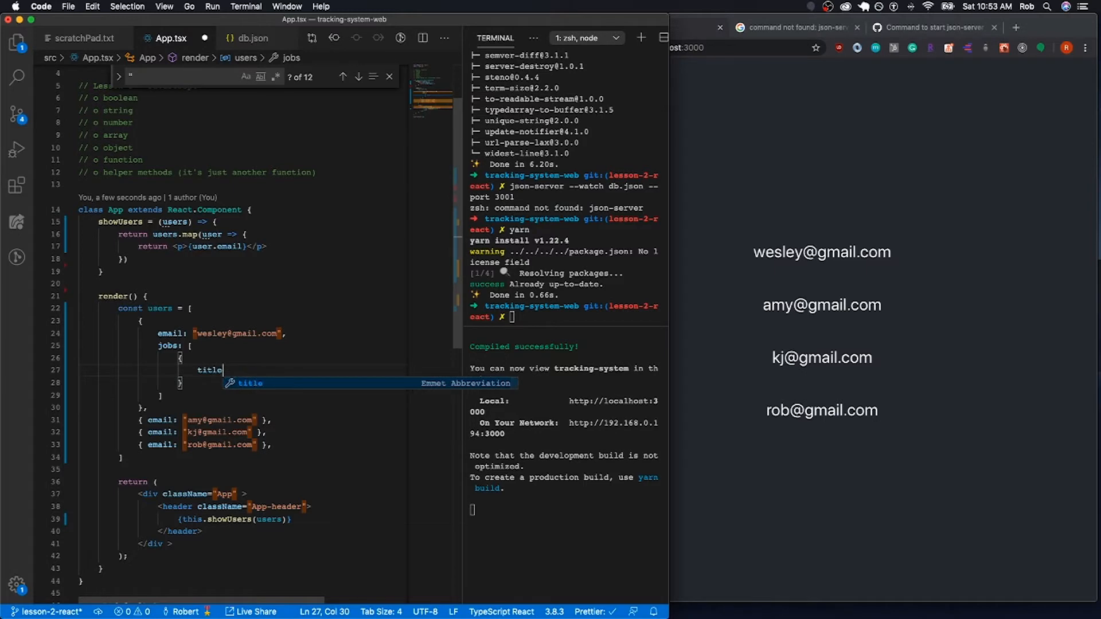
{"action": "type", "text": ": \""}
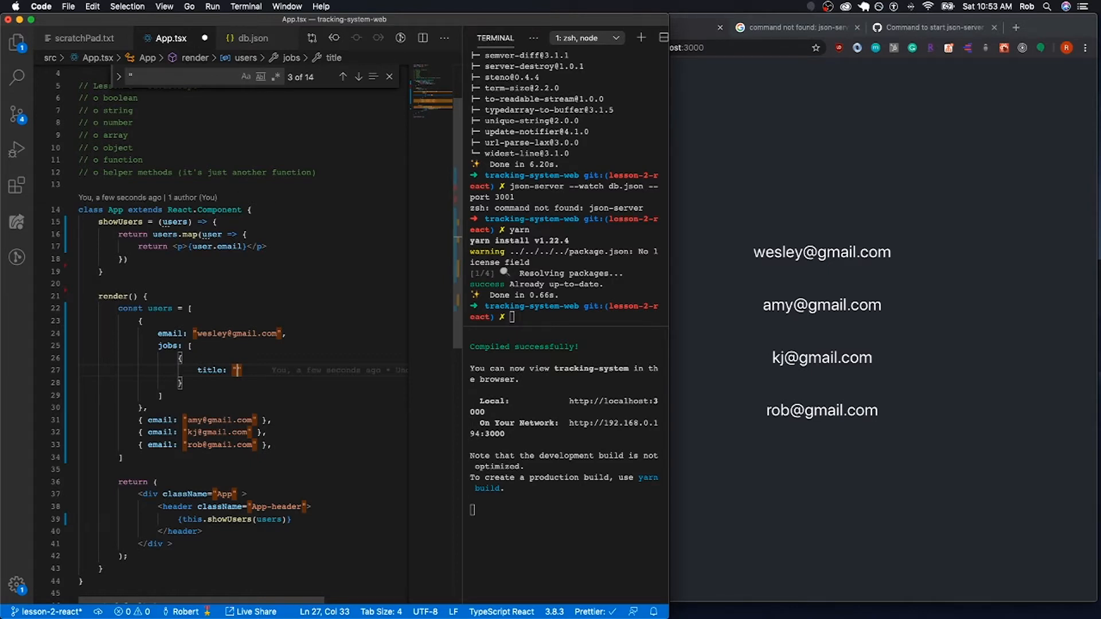
{"action": "type", "text": "a"}
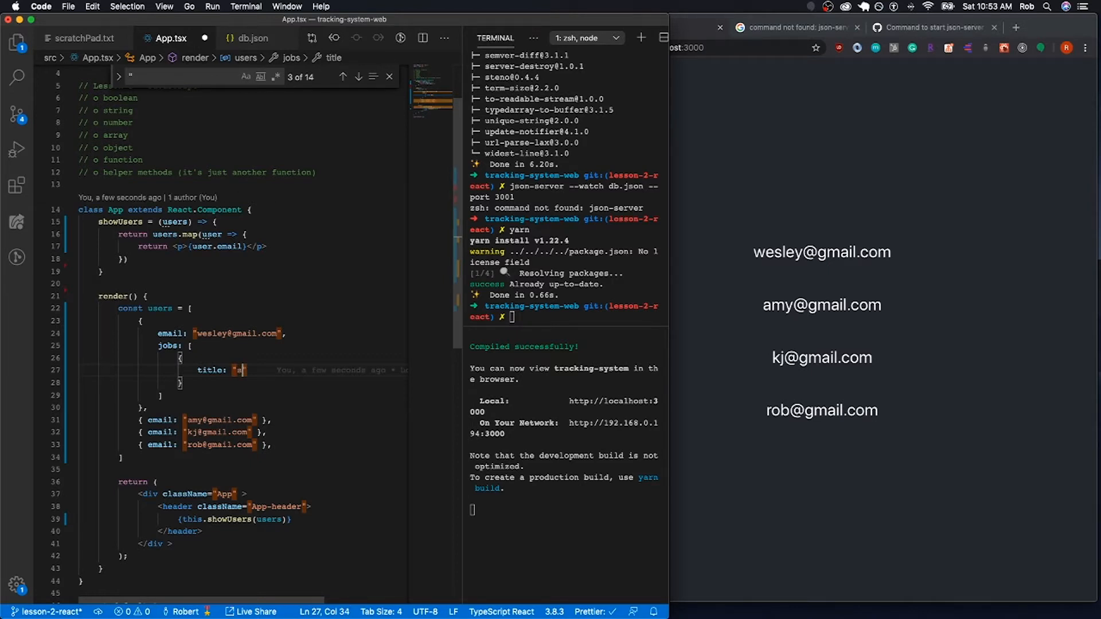
{"action": "type", "text": "software engineer"}
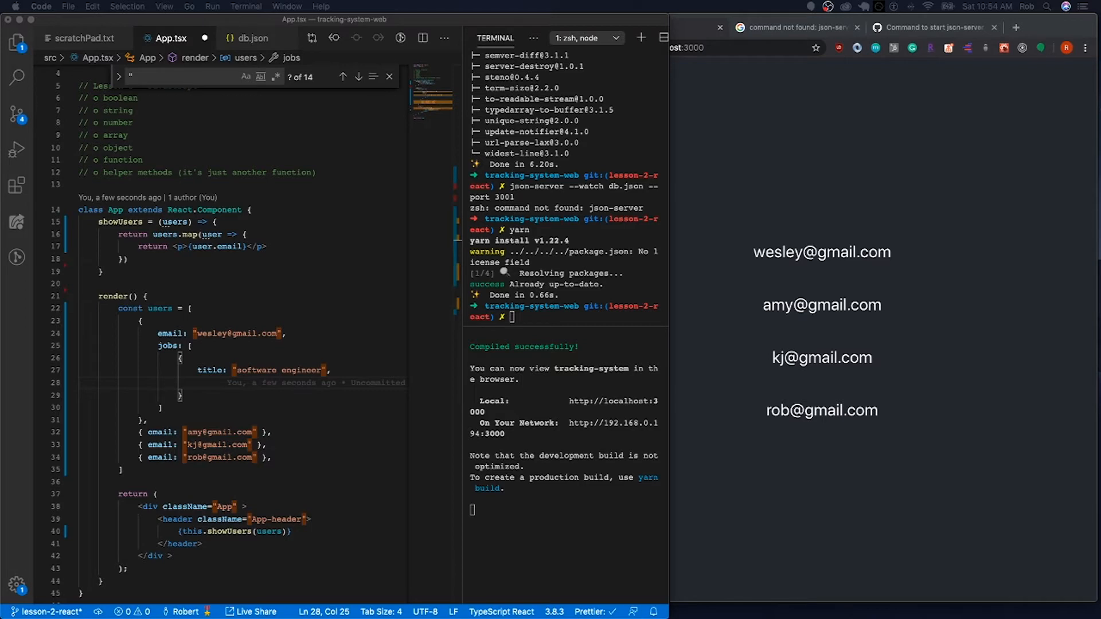
Add salary: 150000 and location: "new york" to the software engineer job.
{"action": "type", "text": "s"}
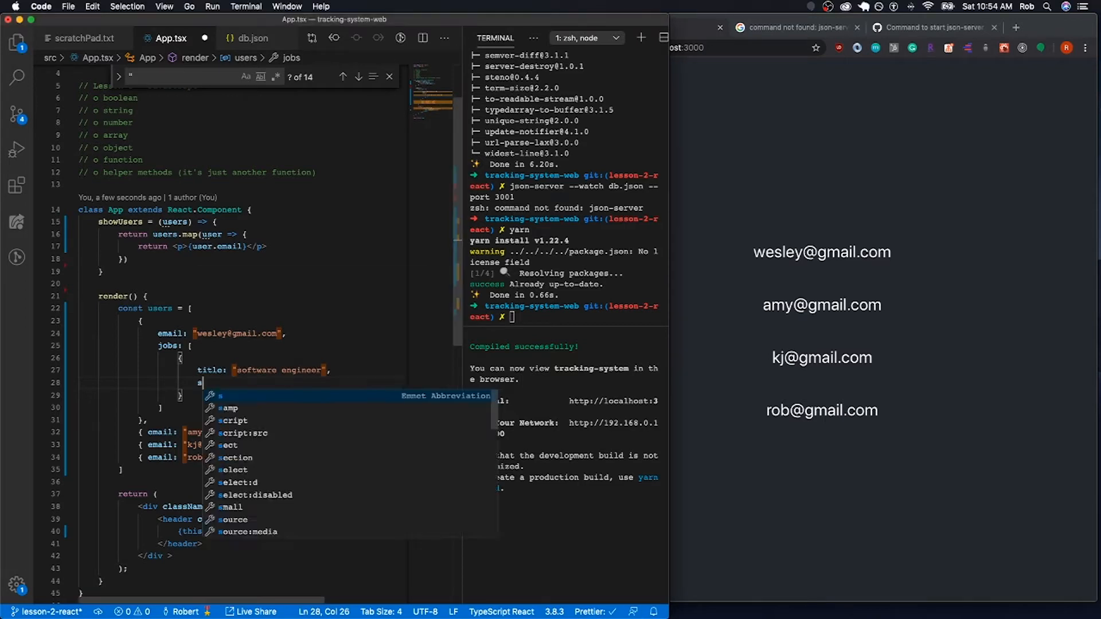
{"action": "type", "text": "alary:"}
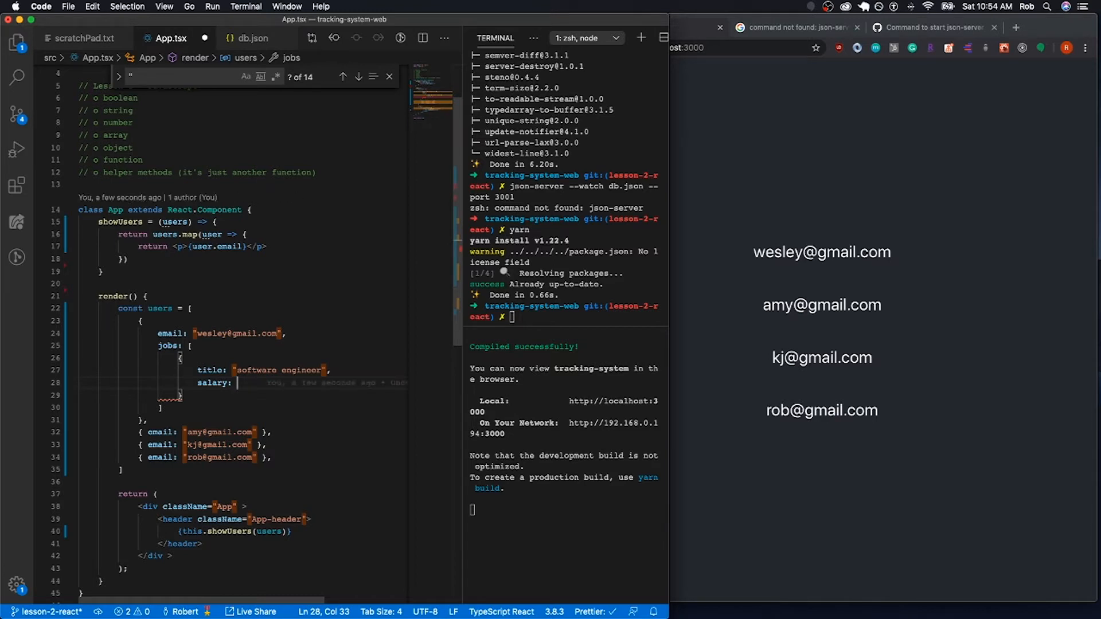
{"action": "type", "text": "1"}
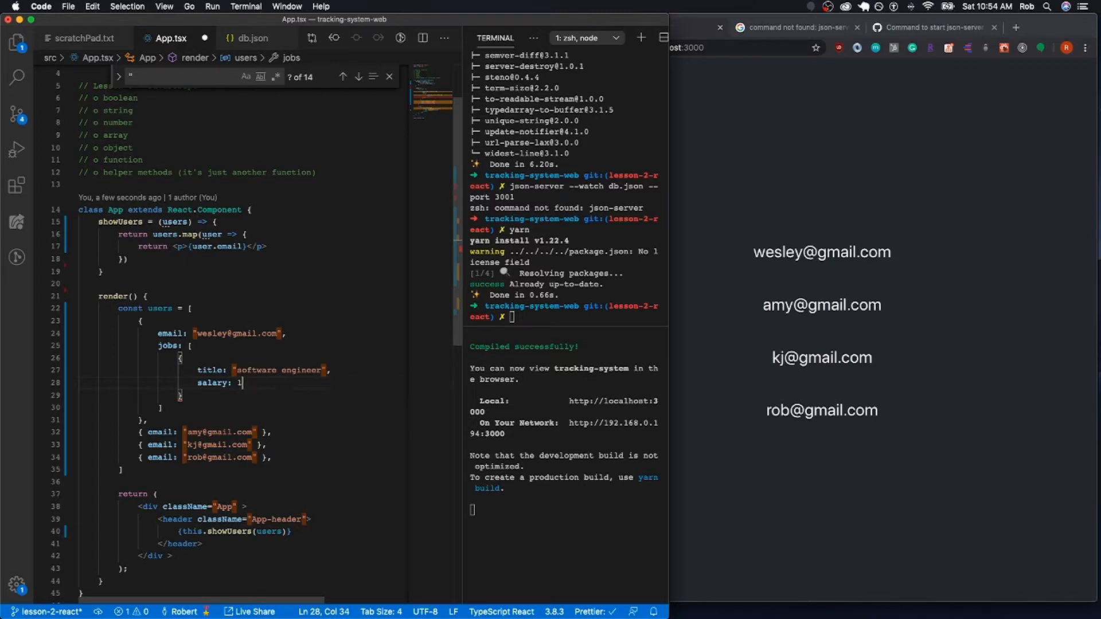
{"action": "type", "text": "50"}
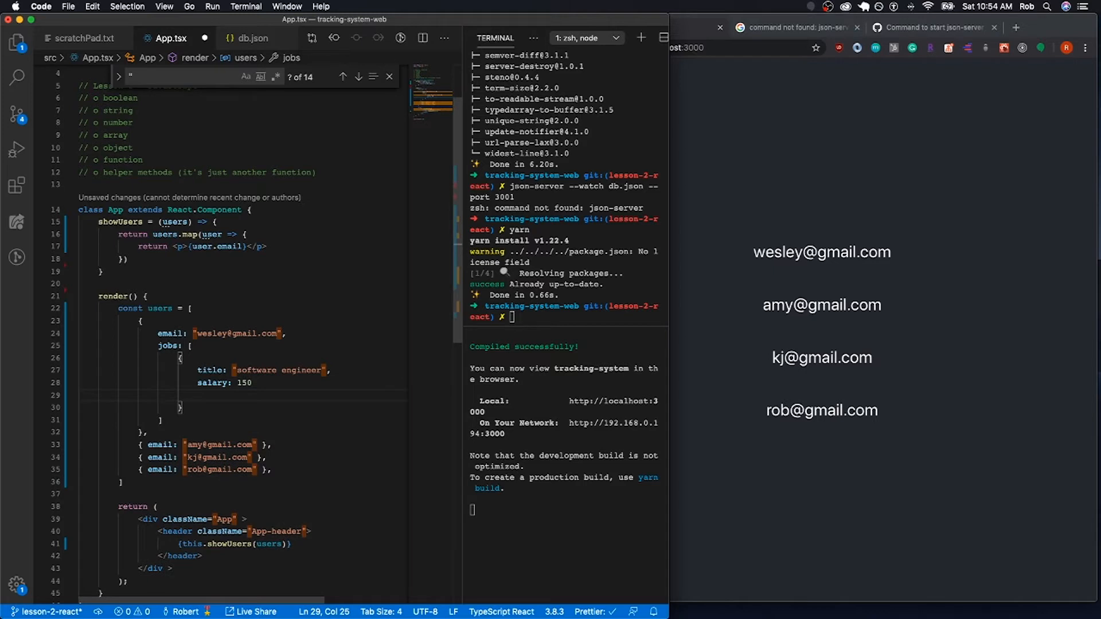
{"action": "mouse_move", "coordinate": [259, 381]}
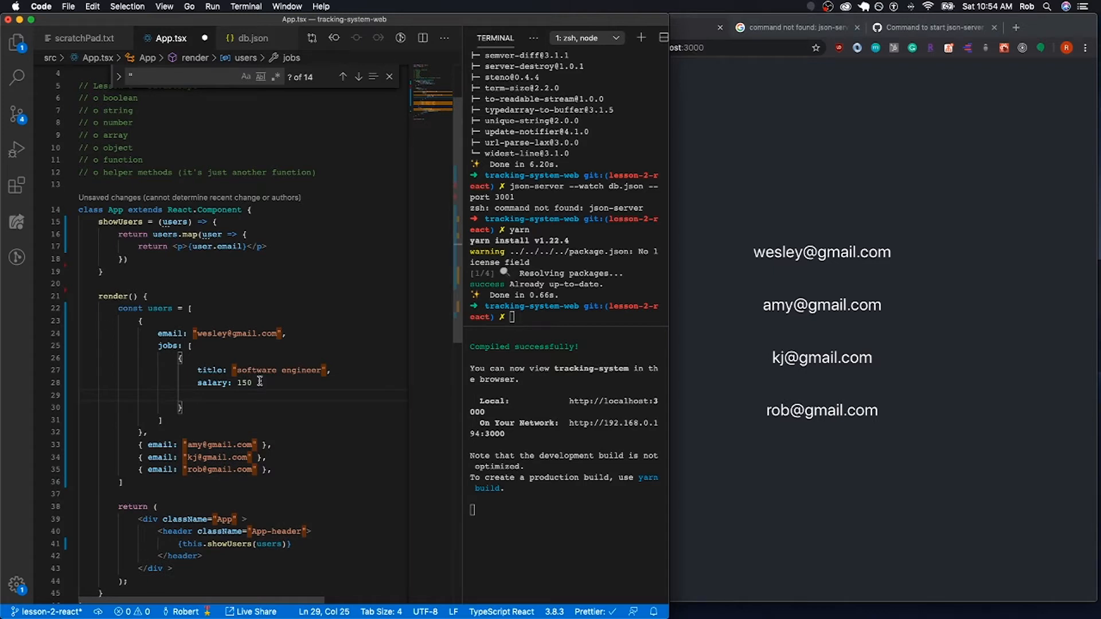
{"action": "type", "text": ",000"}
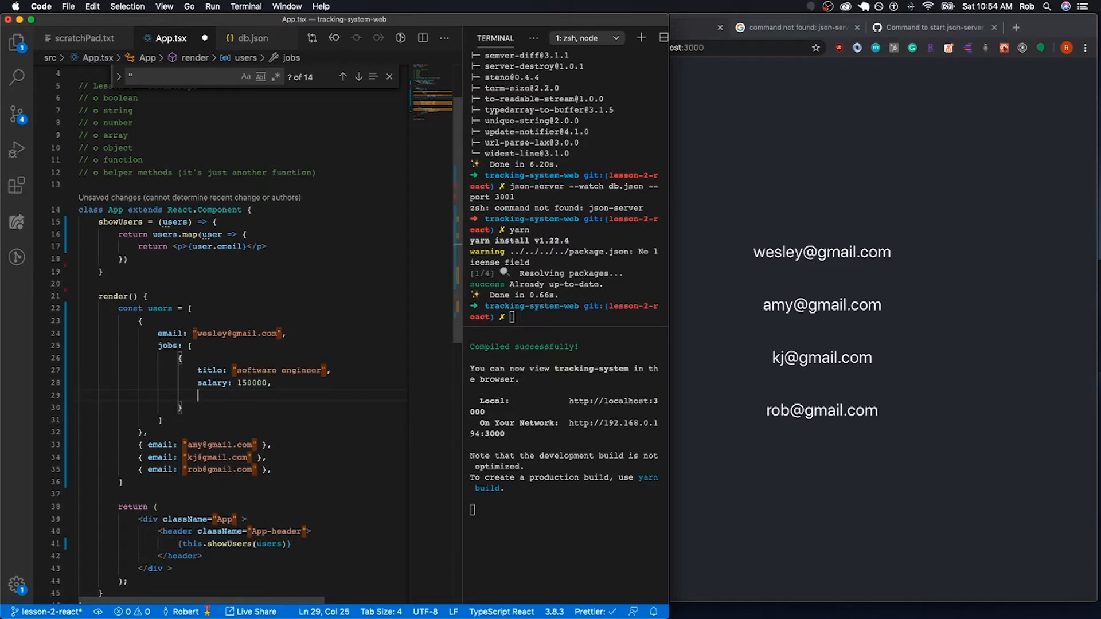
{"action": "mouse_move", "coordinate": [166, 476]}
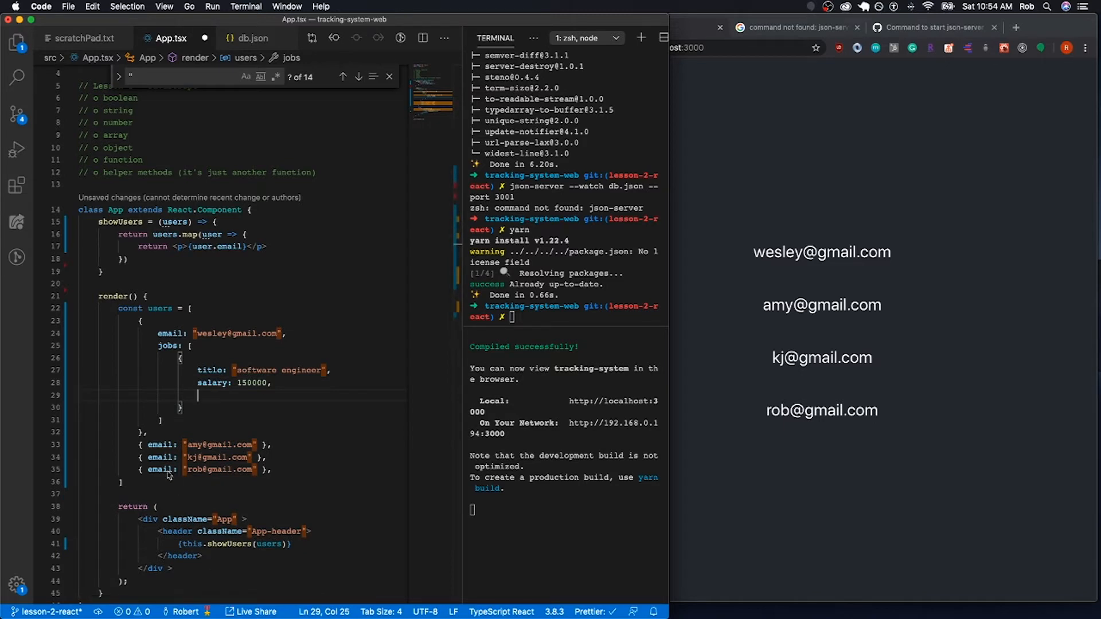
{"action": "type", "text": "local"}
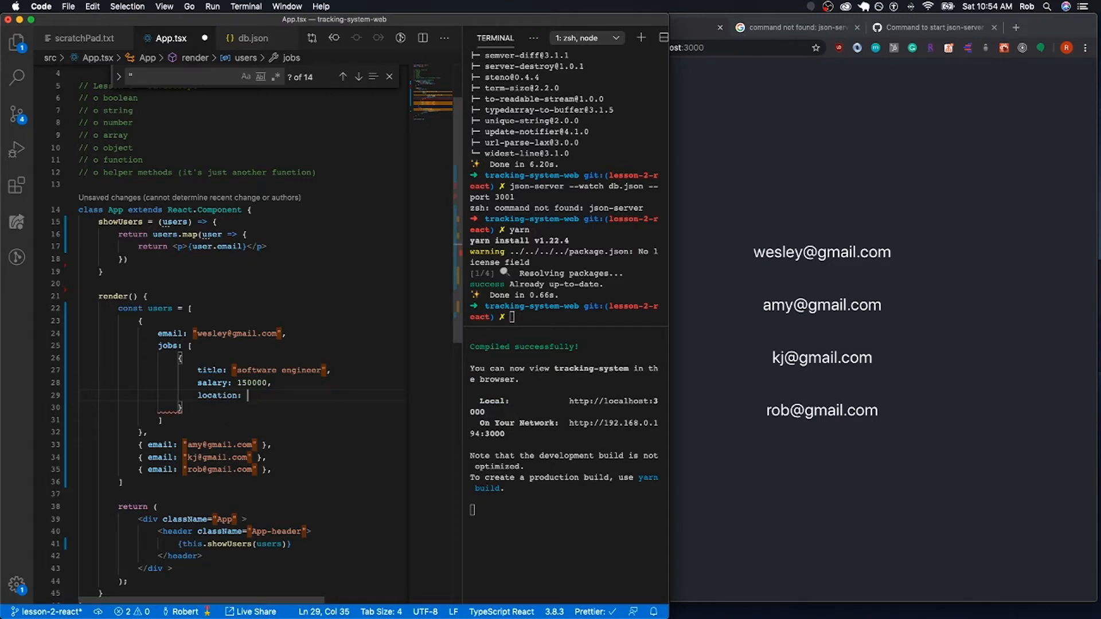
{"action": "type", "text": "new\""}
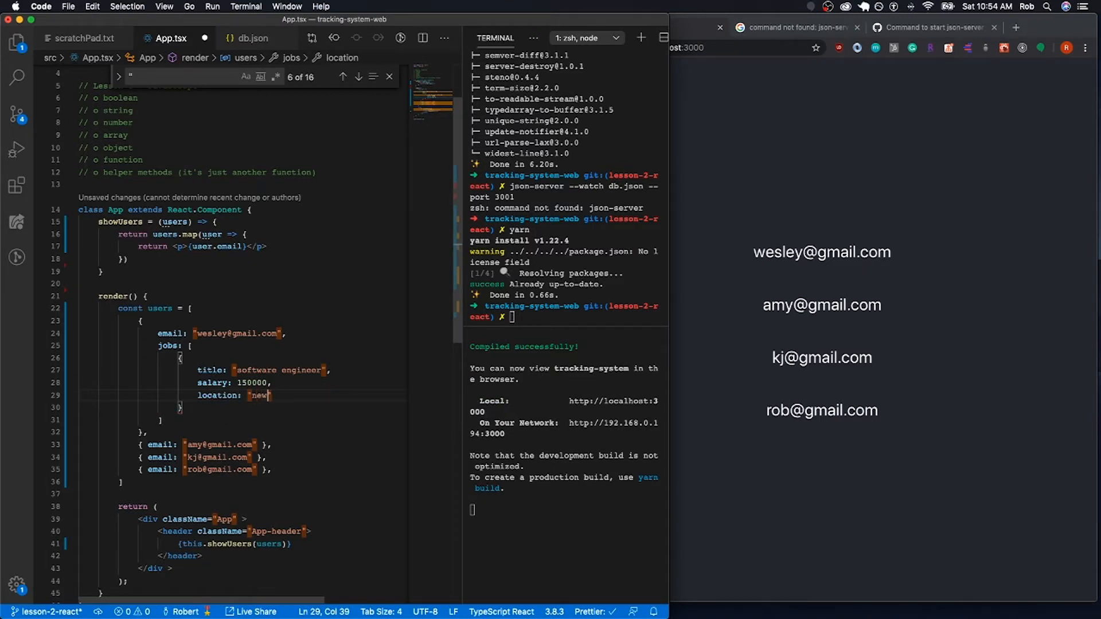
{"action": "type", "text": "york"}
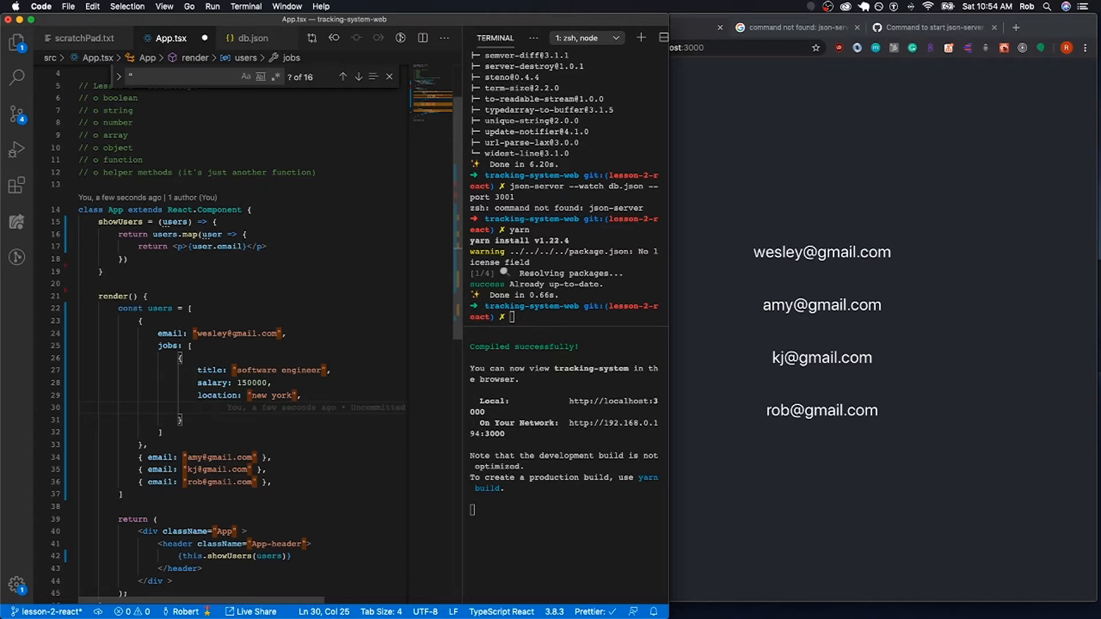
{"action": "type", "text": "descri"}
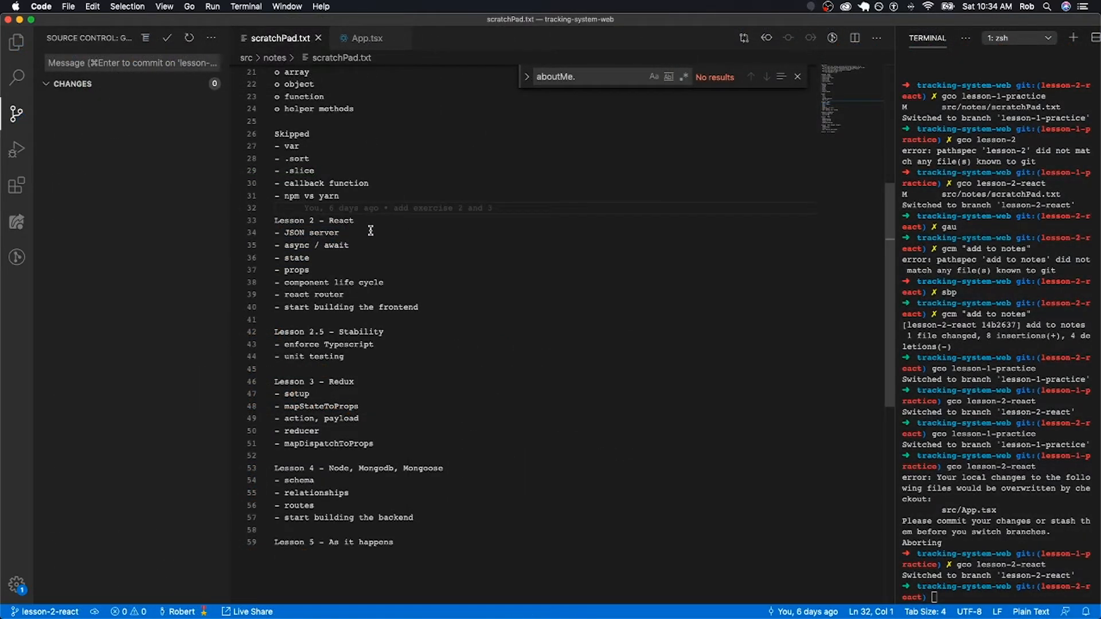
{"action": "mouse_move", "coordinate": [390, 255]}
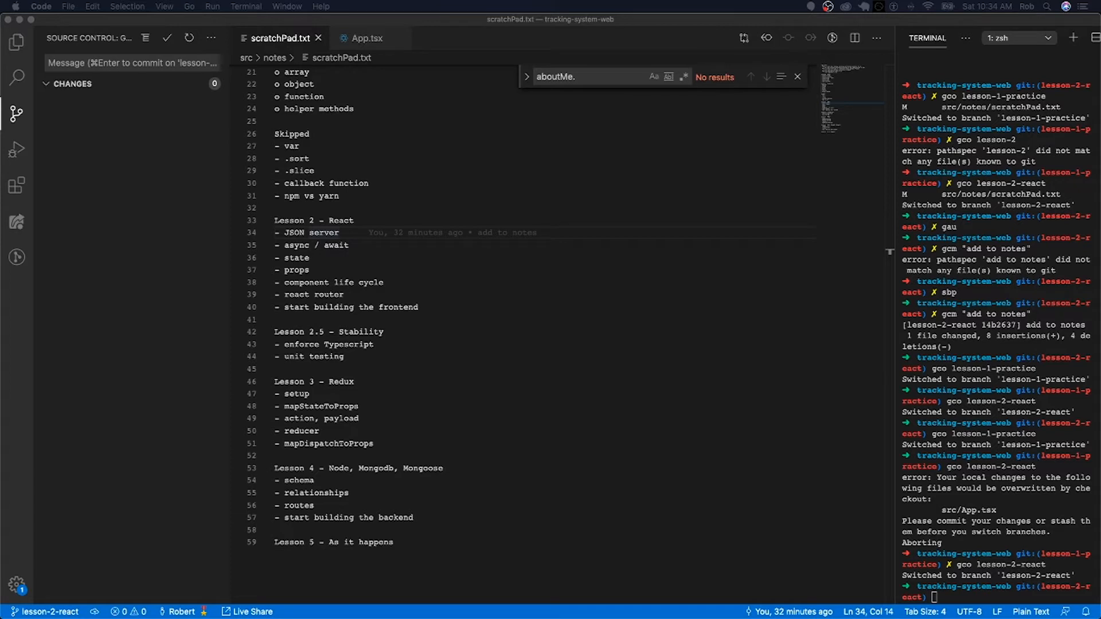
Run yarn add json-server in the integrated terminal.
{"action": "type", "text": "yarn"}
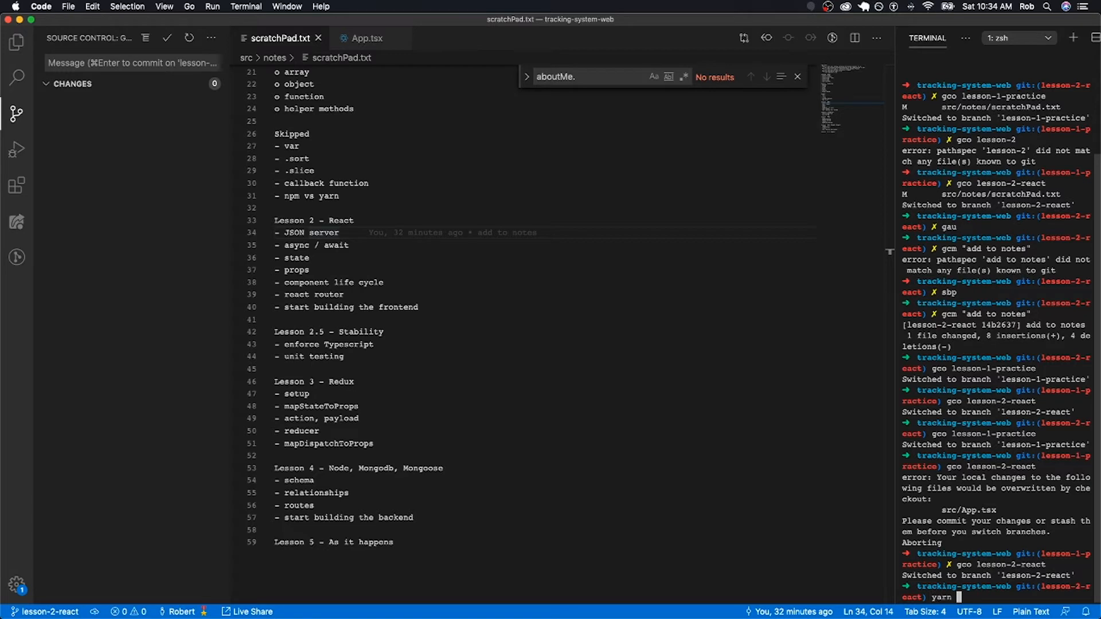
{"action": "type", "text": "add"}
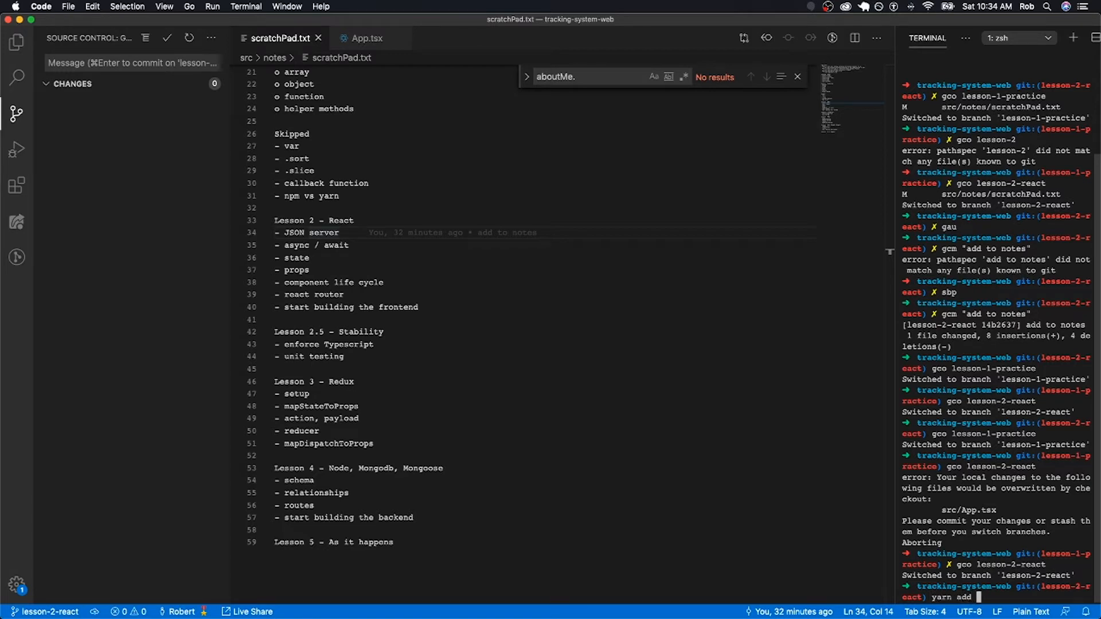
{"action": "type", "text": "json-server"}
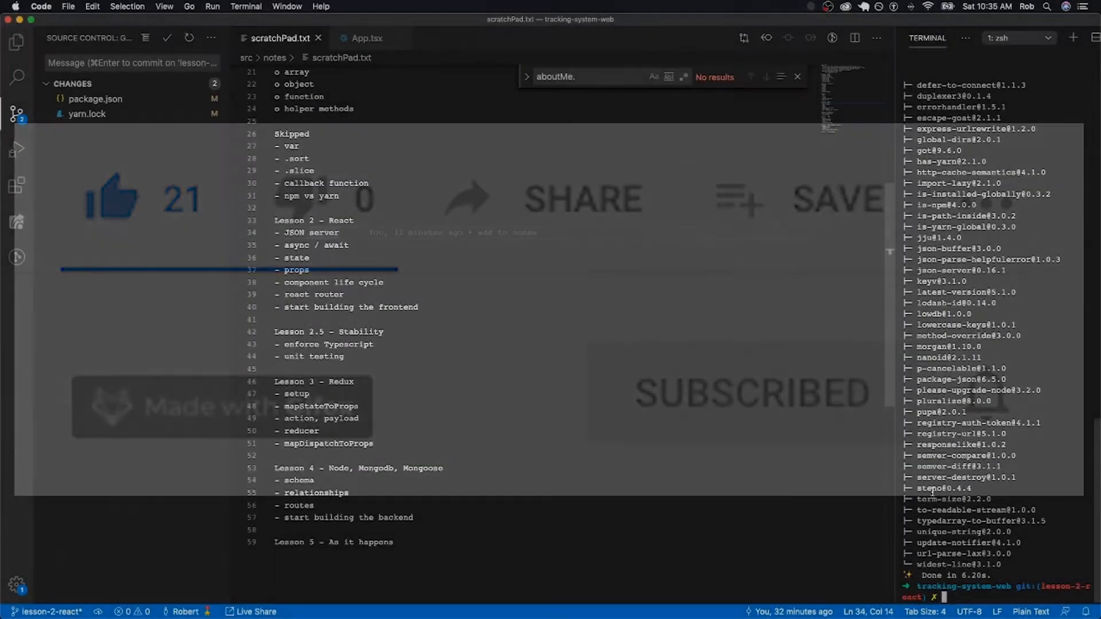
Scroll through the yarn.lock diff in Source Control to review the new json-server entries, then close it.
{"action": "left_click", "coordinate": [95, 98]}
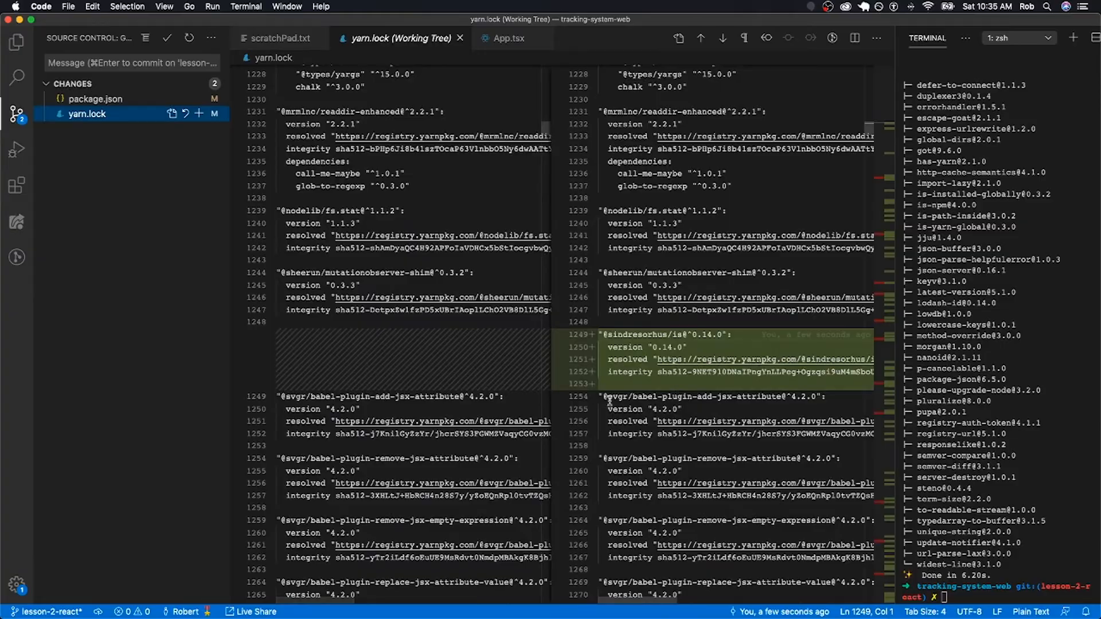
{"action": "scroll", "scroll_direction": "down", "scroll_amount": 3}
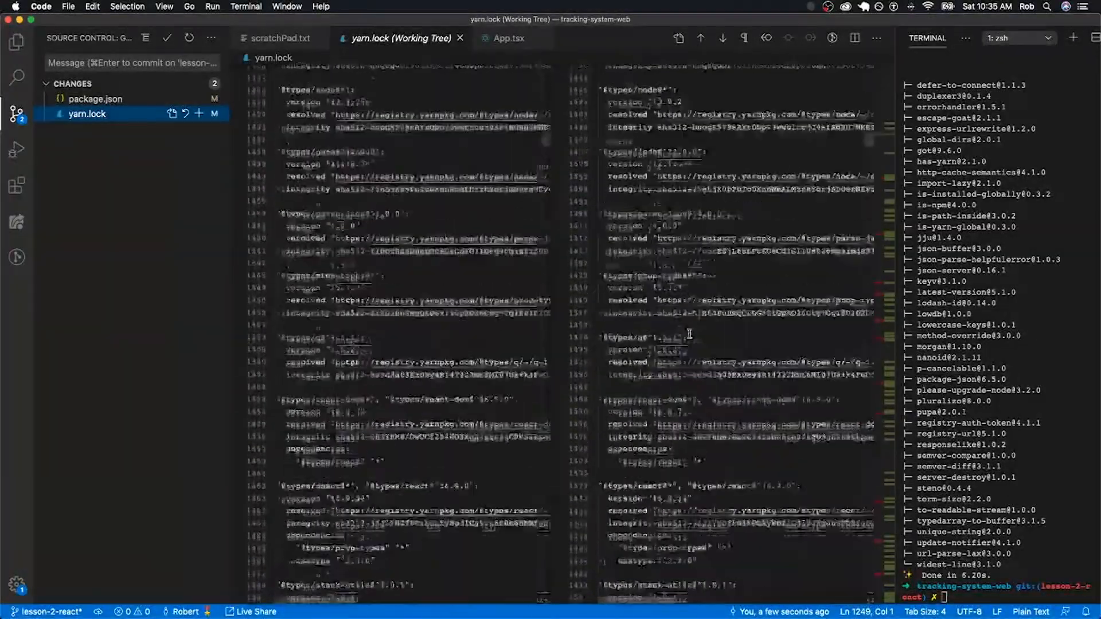
{"action": "scroll", "scroll_direction": "down", "scroll_amount": 3}
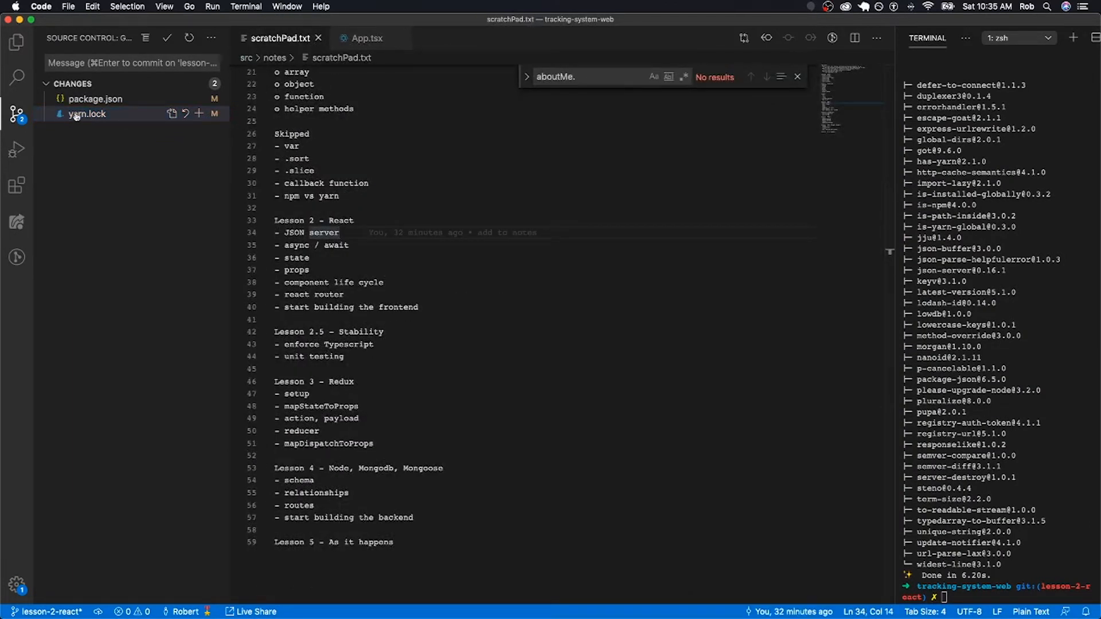
{"action": "left_click", "coordinate": [95, 98]}
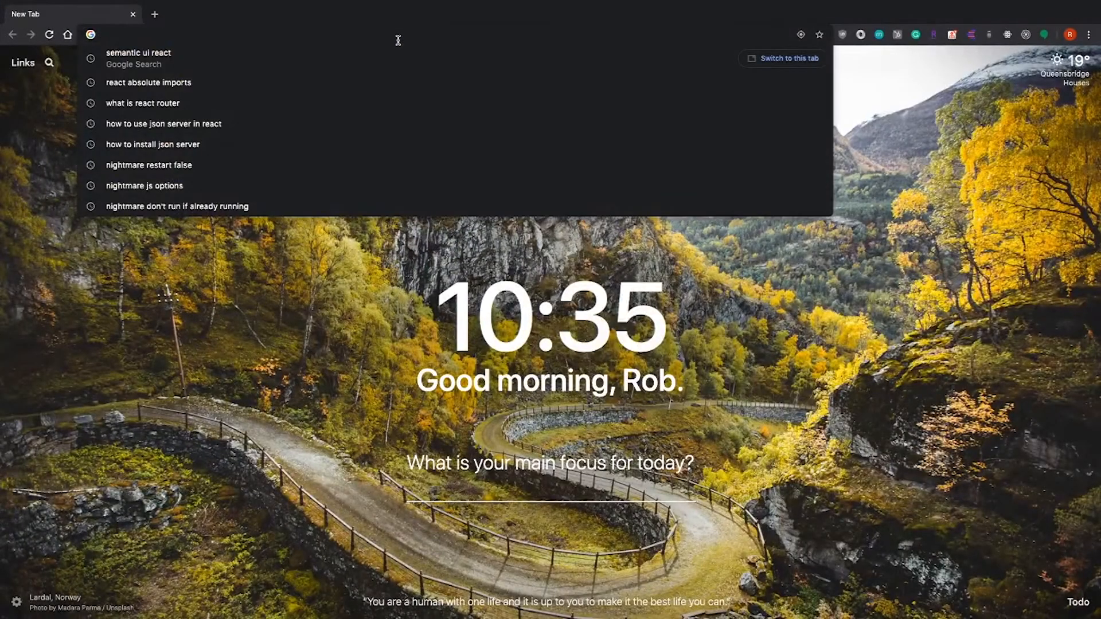
Search npm for json-server and scroll through its package page to Getting started.
{"action": "type", "text": "npmjs.com/package/json-server"}
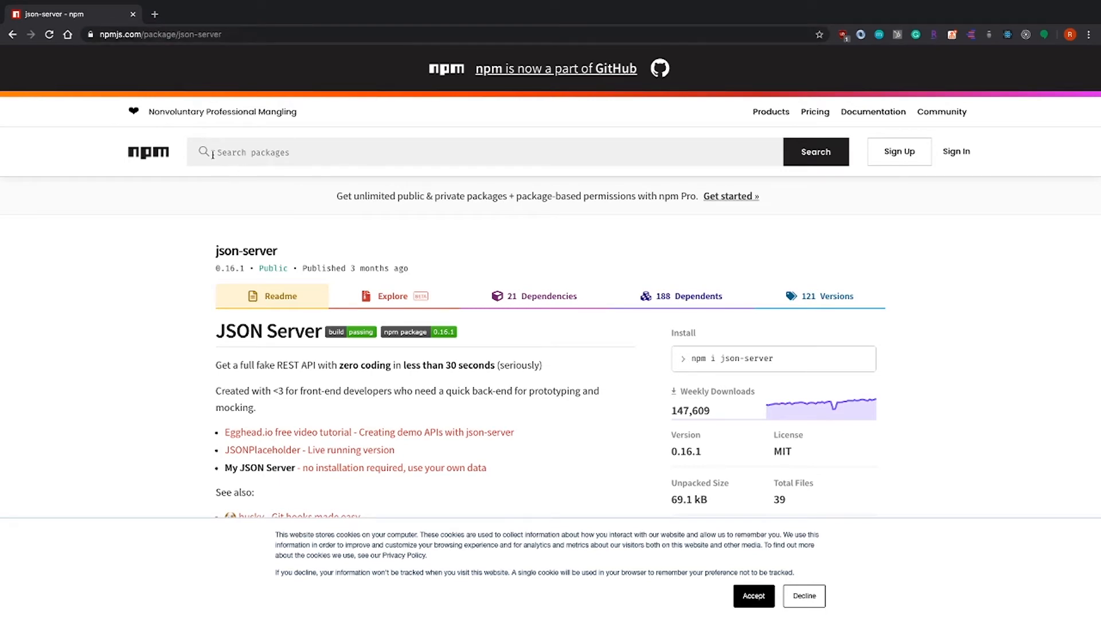
{"action": "mouse_move", "coordinate": [506, 349]}
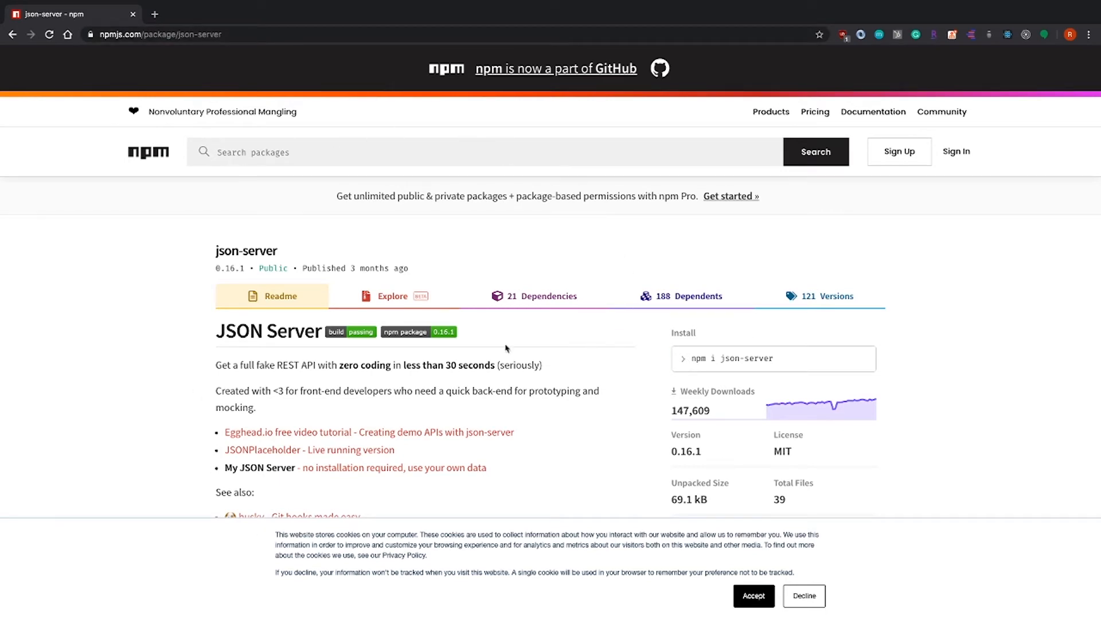
{"action": "scroll", "scroll_direction": "down", "scroll_amount": 3}
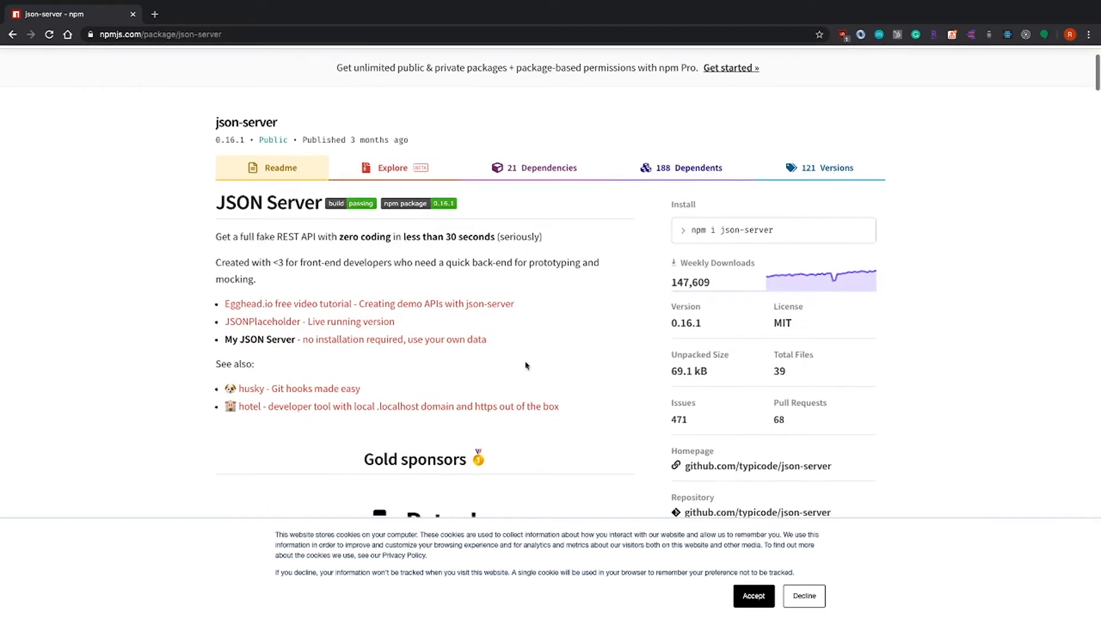
{"action": "scroll", "scroll_direction": "down", "scroll_amount": 3}
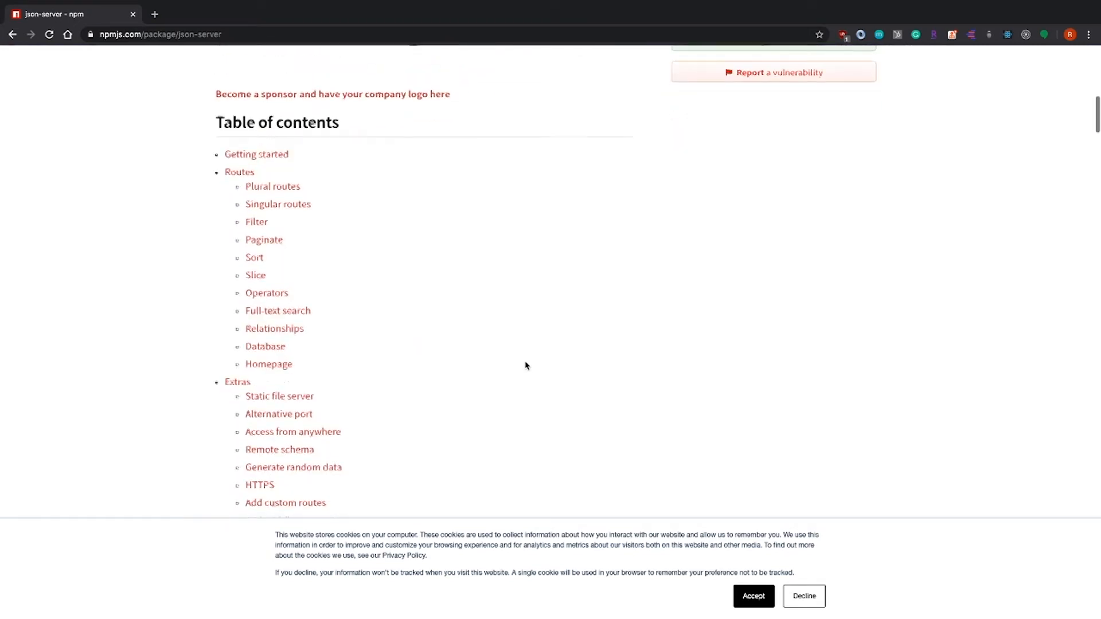
{"action": "scroll", "scroll_direction": "down", "scroll_amount": 3}
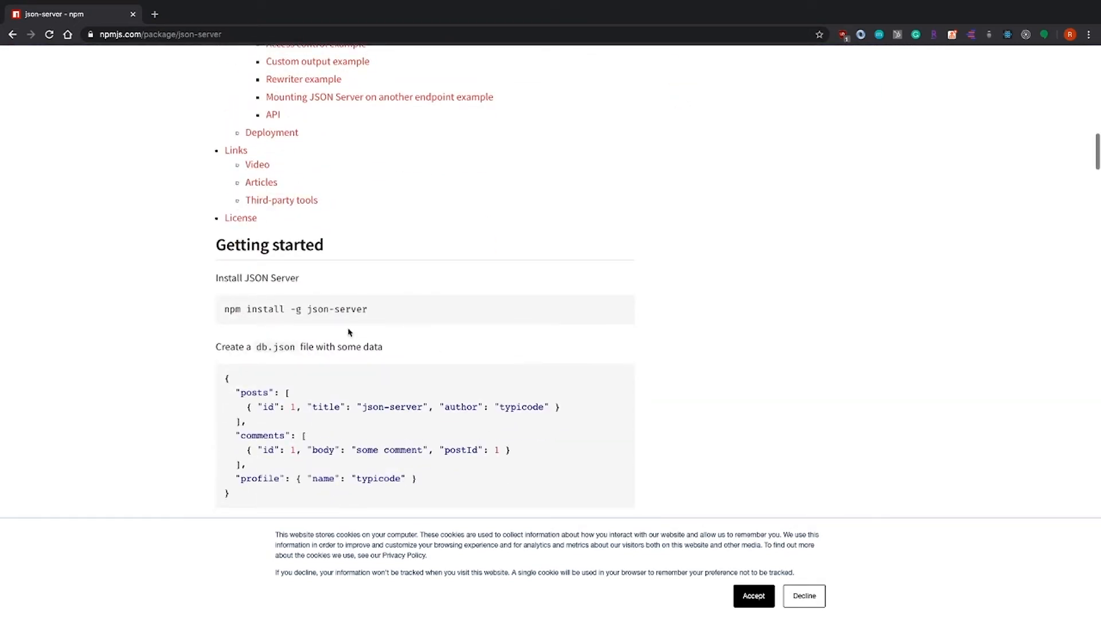
{"action": "scroll", "scroll_direction": "down", "scroll_amount": 3}
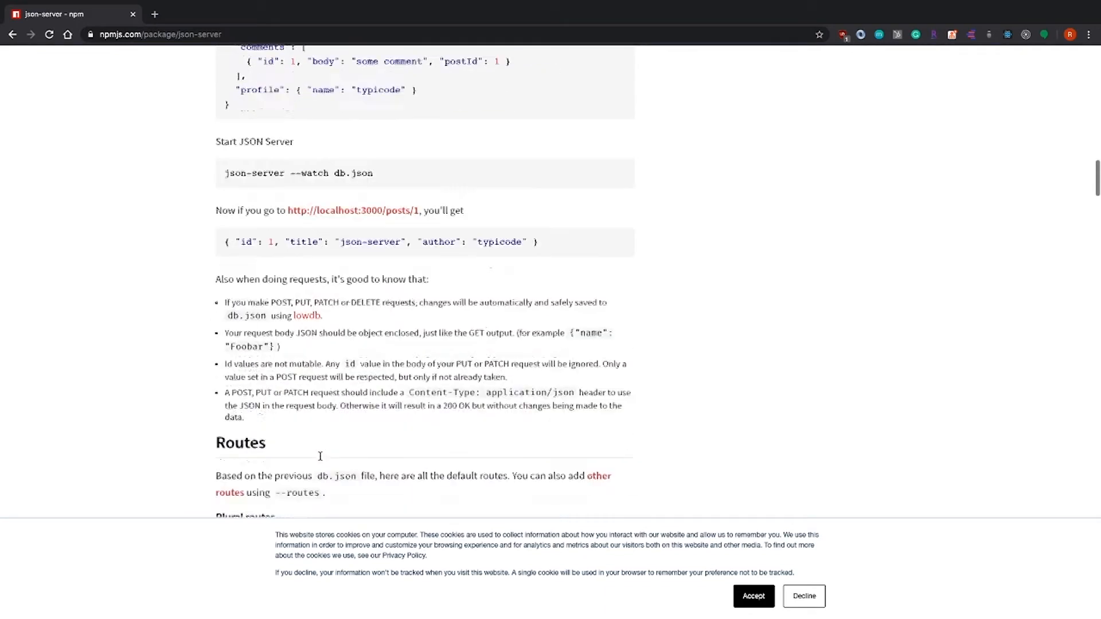
{"action": "scroll", "scroll_direction": "down", "scroll_amount": 3}
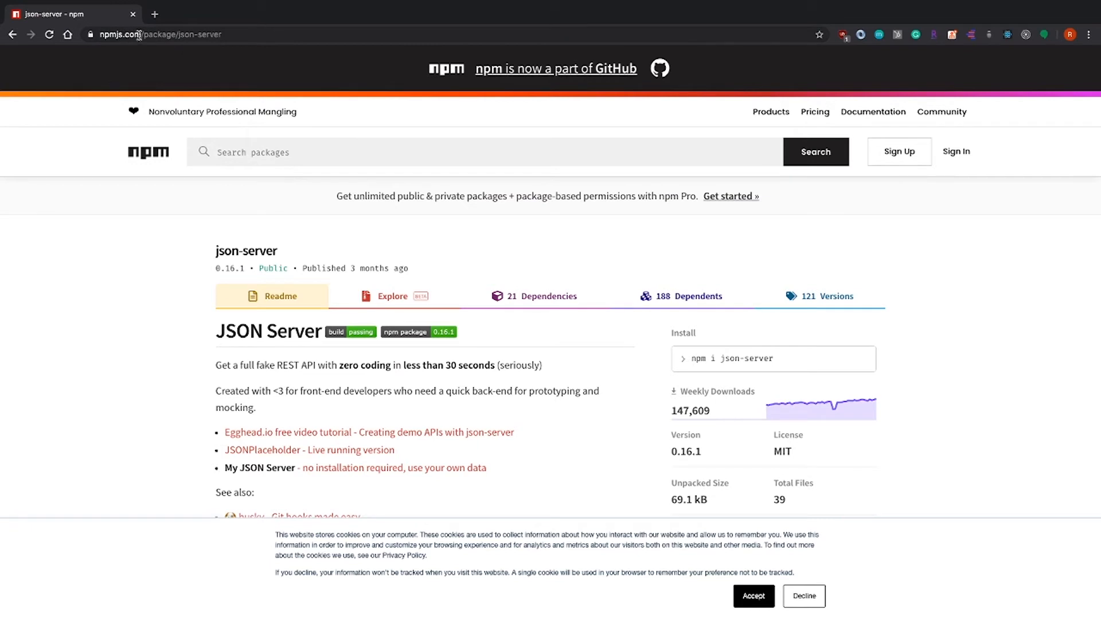
{"action": "mouse_move", "coordinate": [153, 256]}
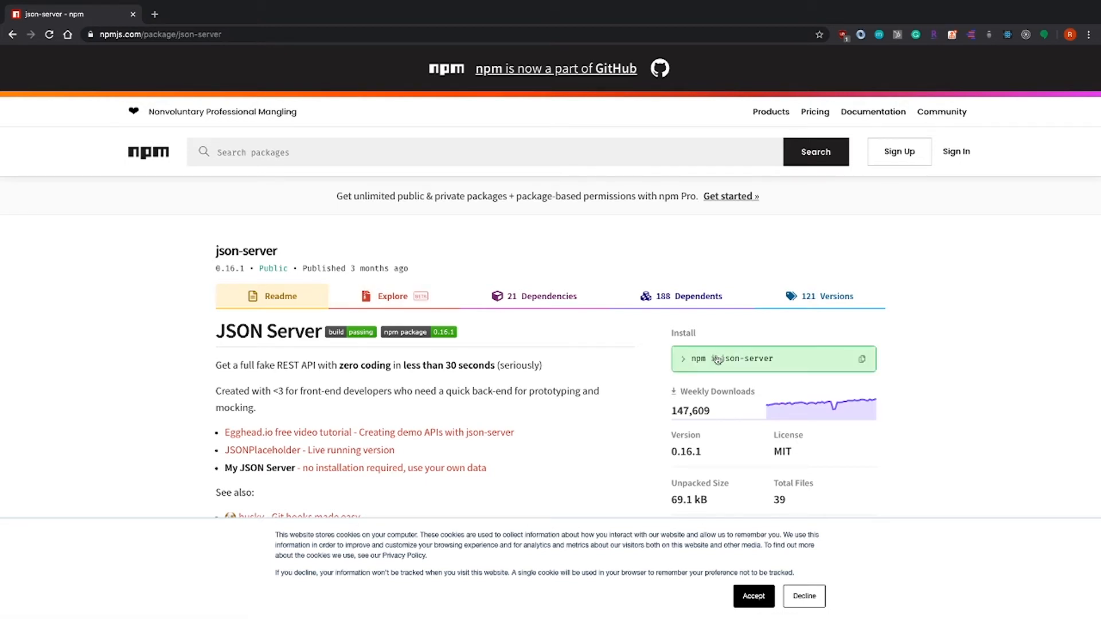
{"action": "mouse_move", "coordinate": [717, 360]}
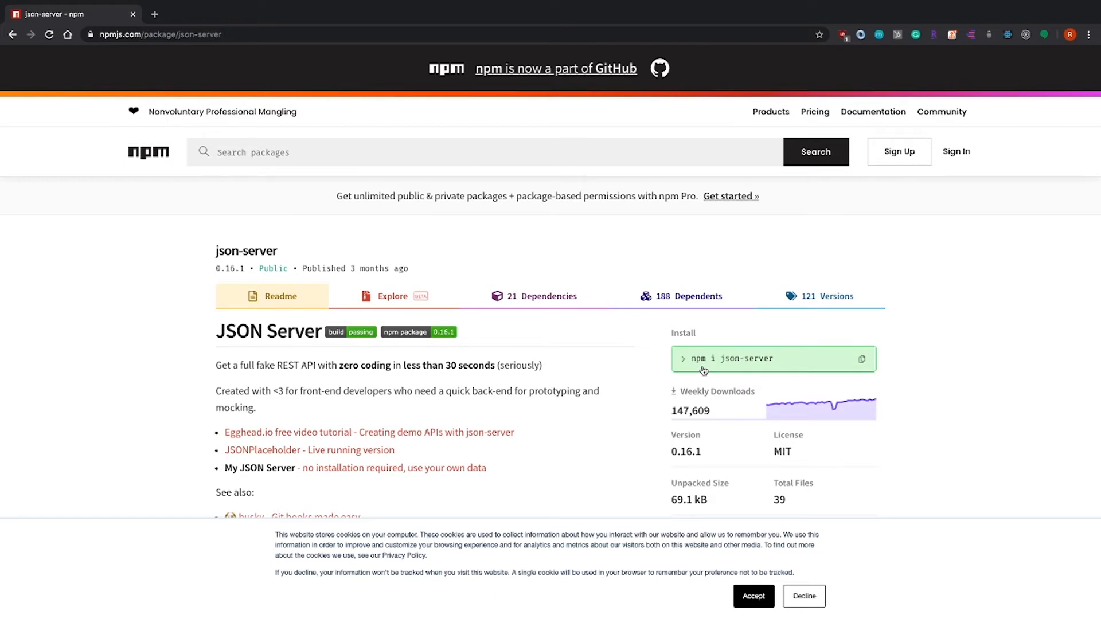
{"action": "mouse_move", "coordinate": [704, 369]}
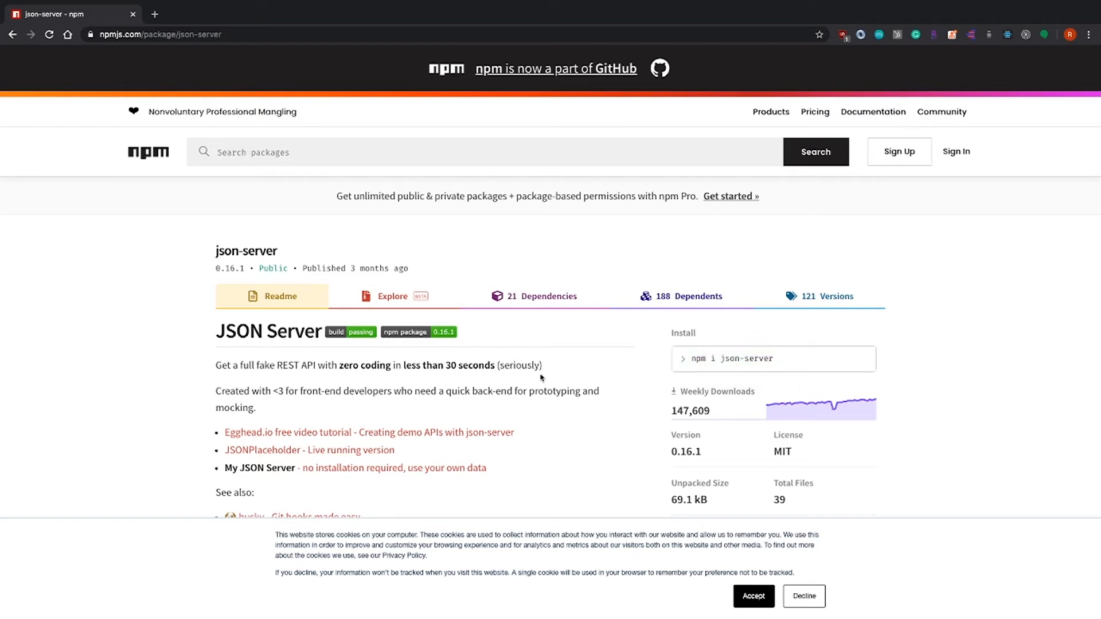
{"action": "mouse_move", "coordinate": [638, 328]}
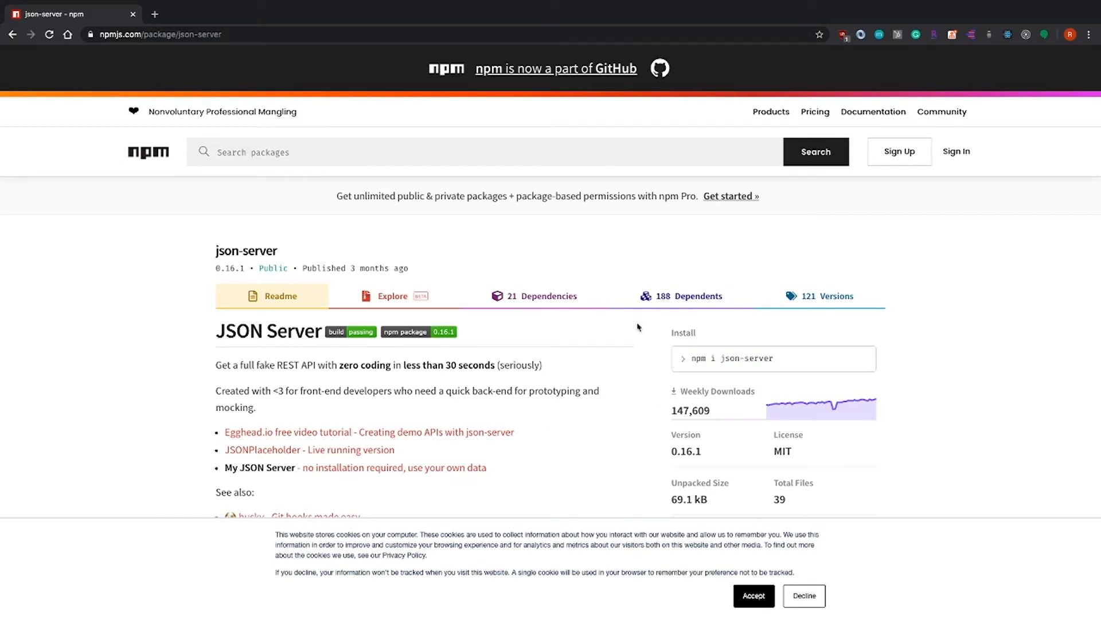
{"action": "mouse_move", "coordinate": [860, 359]}
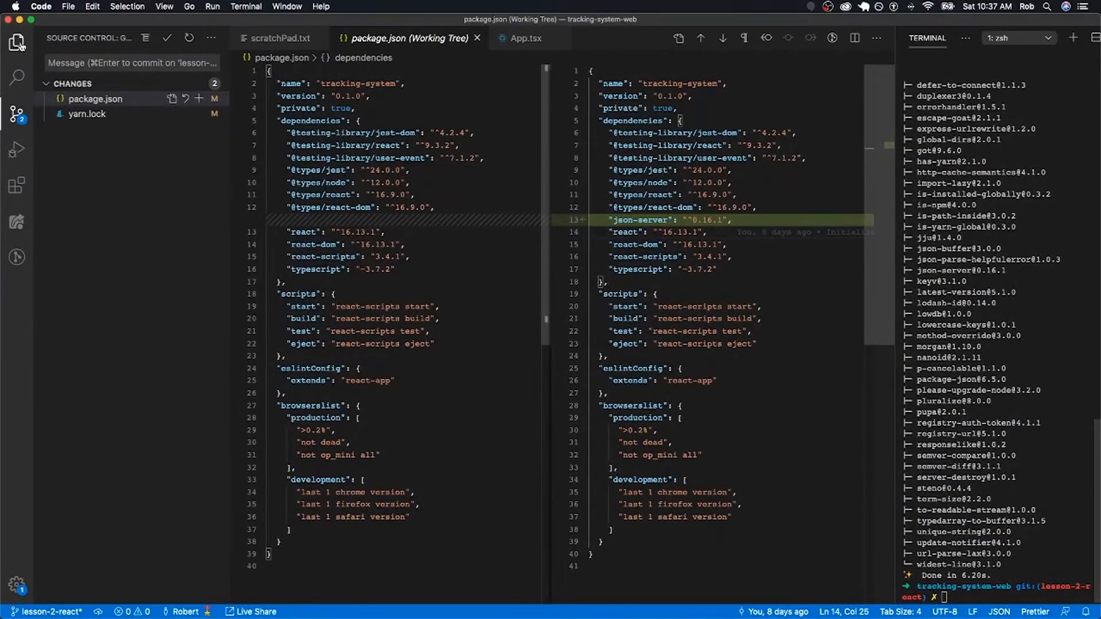
Show the Explorer and open yarn.lock after json-server ^0.16.1 appears in package.json.
{"action": "left_click", "coordinate": [16, 42]}
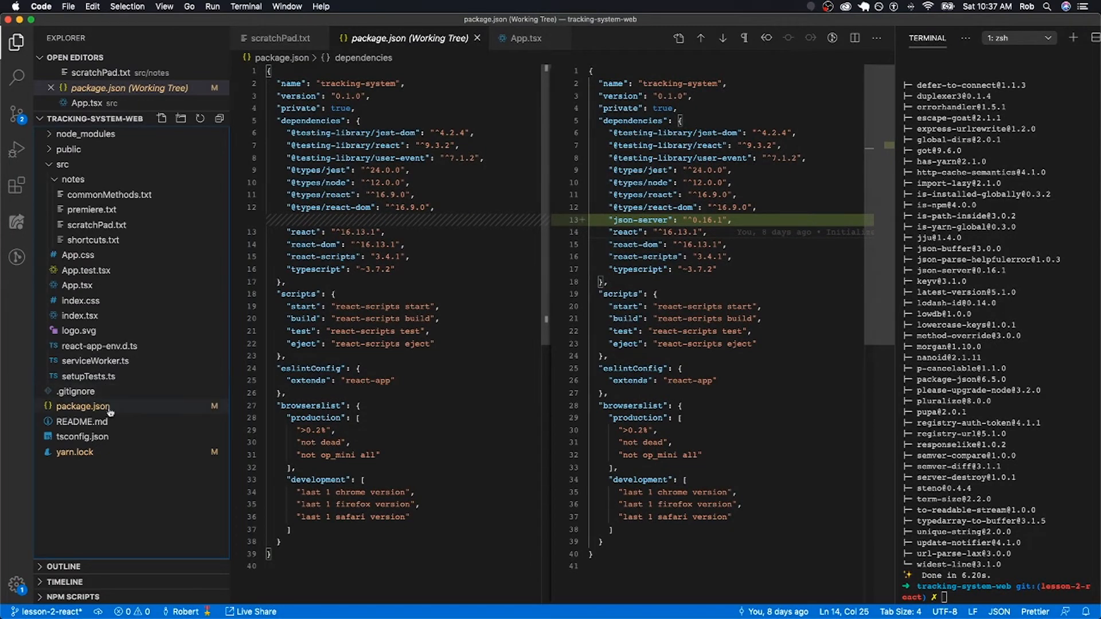
{"action": "mouse_move", "coordinate": [119, 432]}
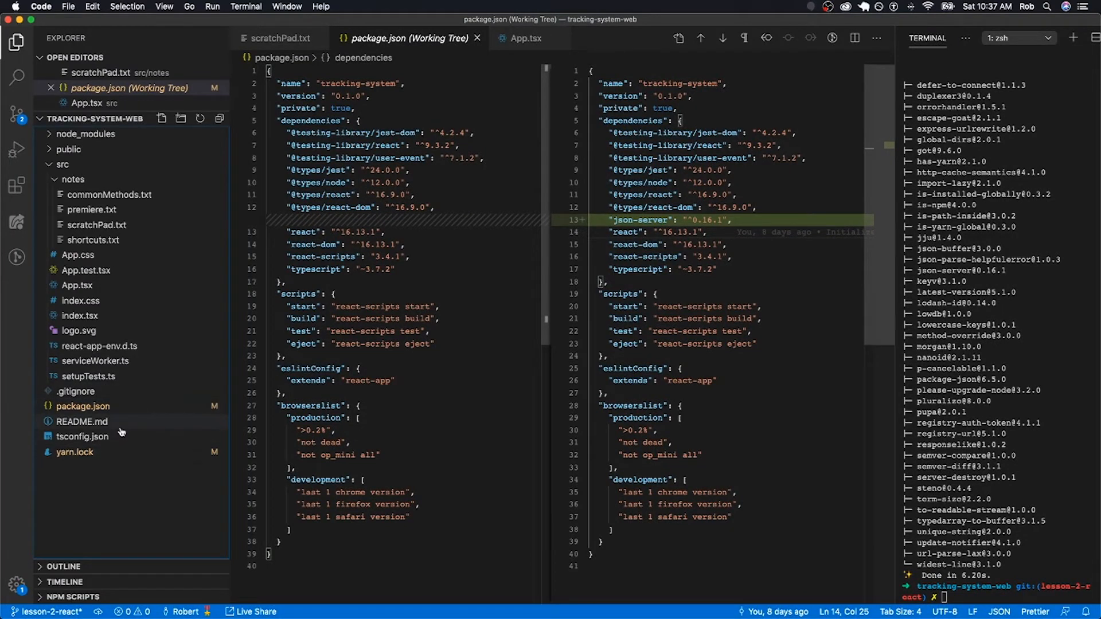
{"action": "left_click", "coordinate": [75, 452]}
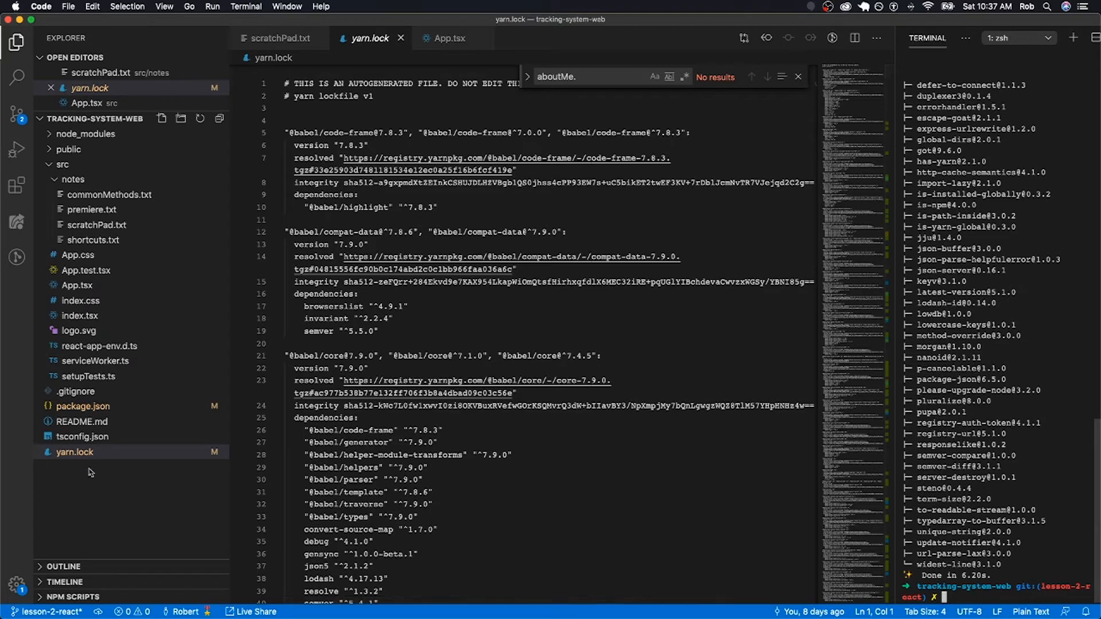
{"action": "mouse_move", "coordinate": [85, 470]}
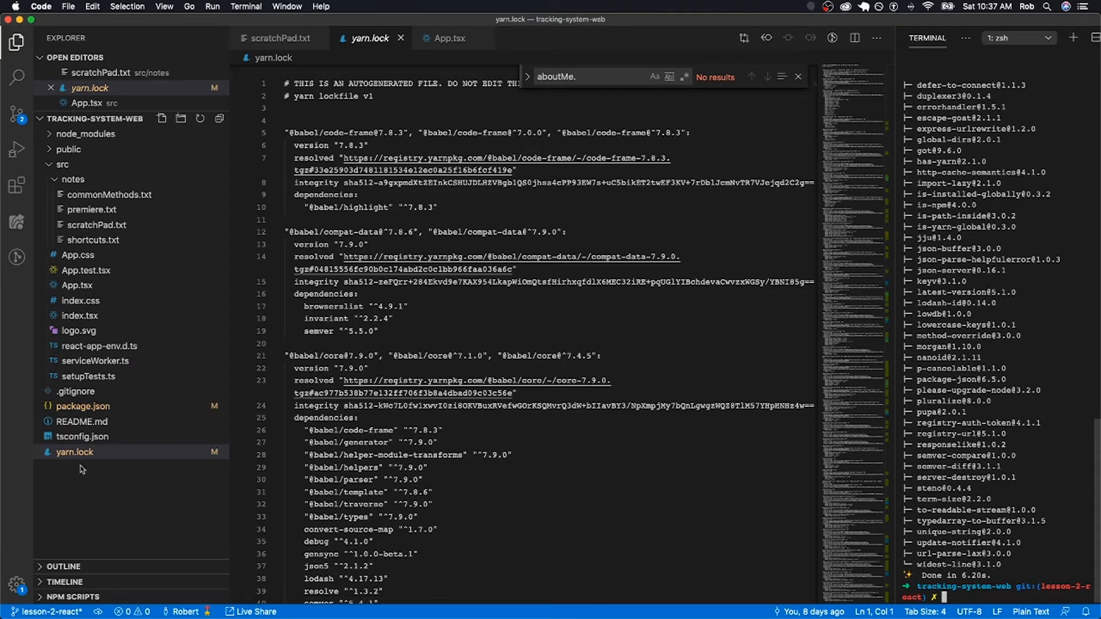
{"action": "left_click", "coordinate": [75, 452]}
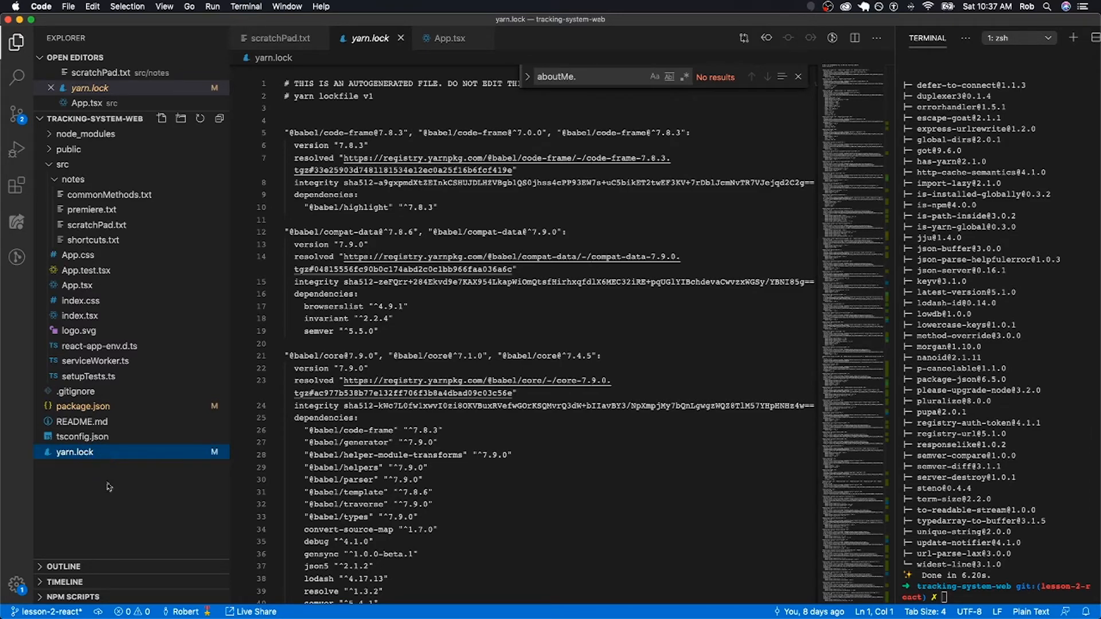
{"action": "mouse_move", "coordinate": [105, 460]}
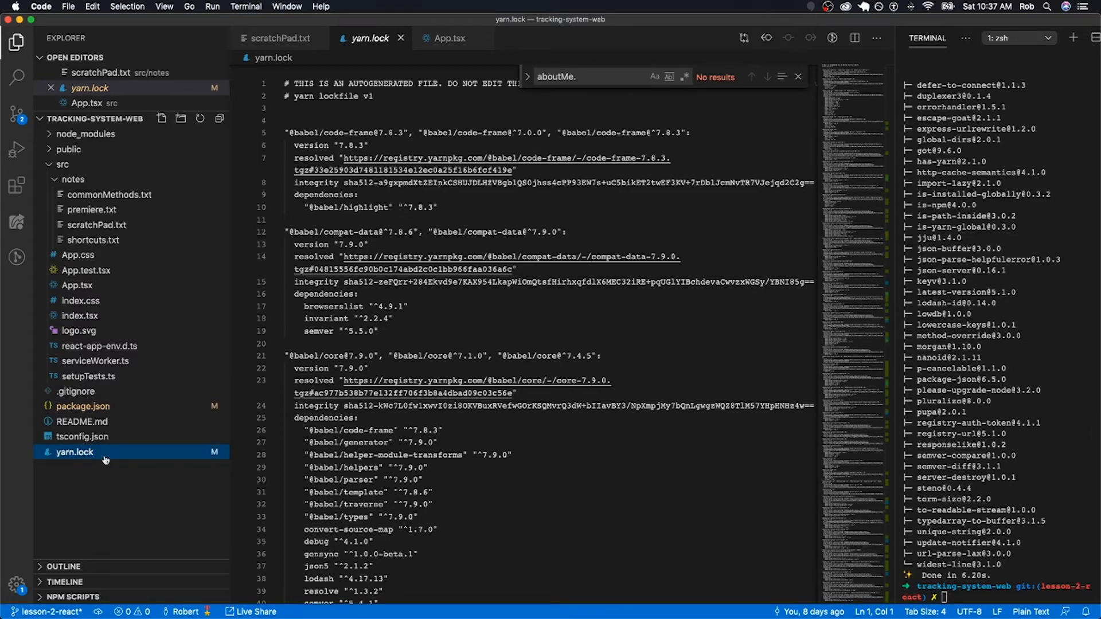
{"action": "left_click", "coordinate": [418, 406]}
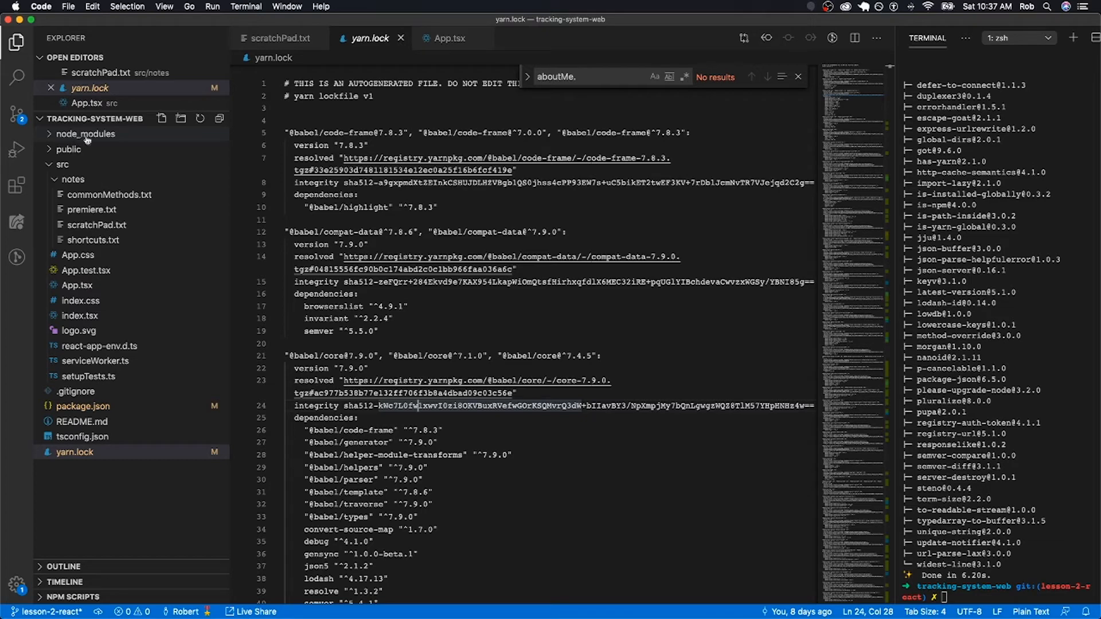
{"action": "mouse_move", "coordinate": [86, 134]}
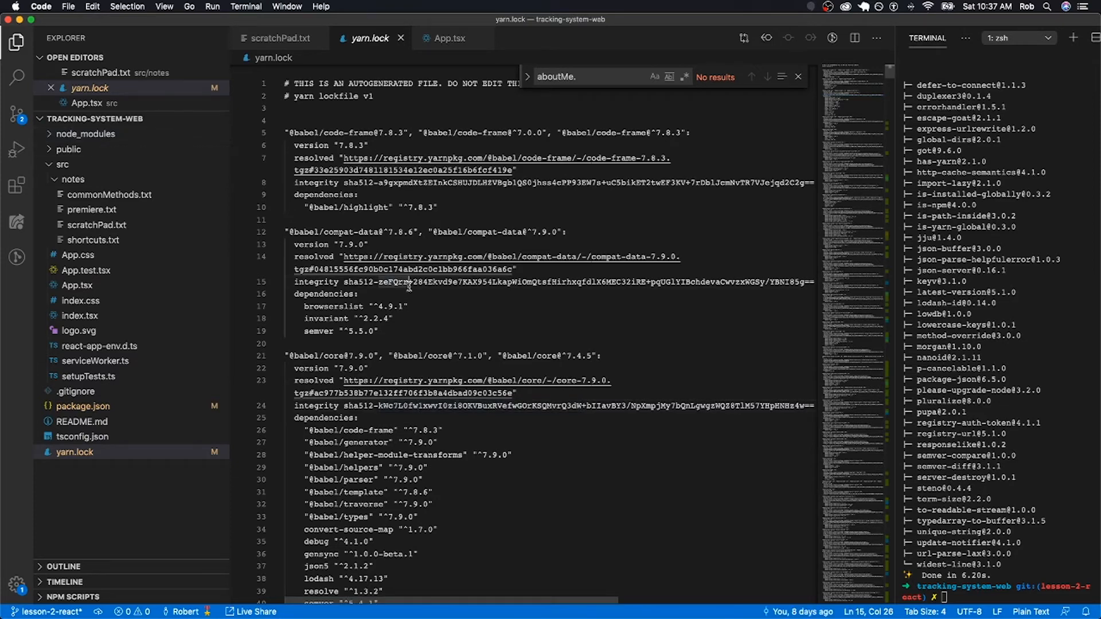
Close yarn.lock and add a new db.json file under src.
{"action": "left_click", "coordinate": [281, 38]}
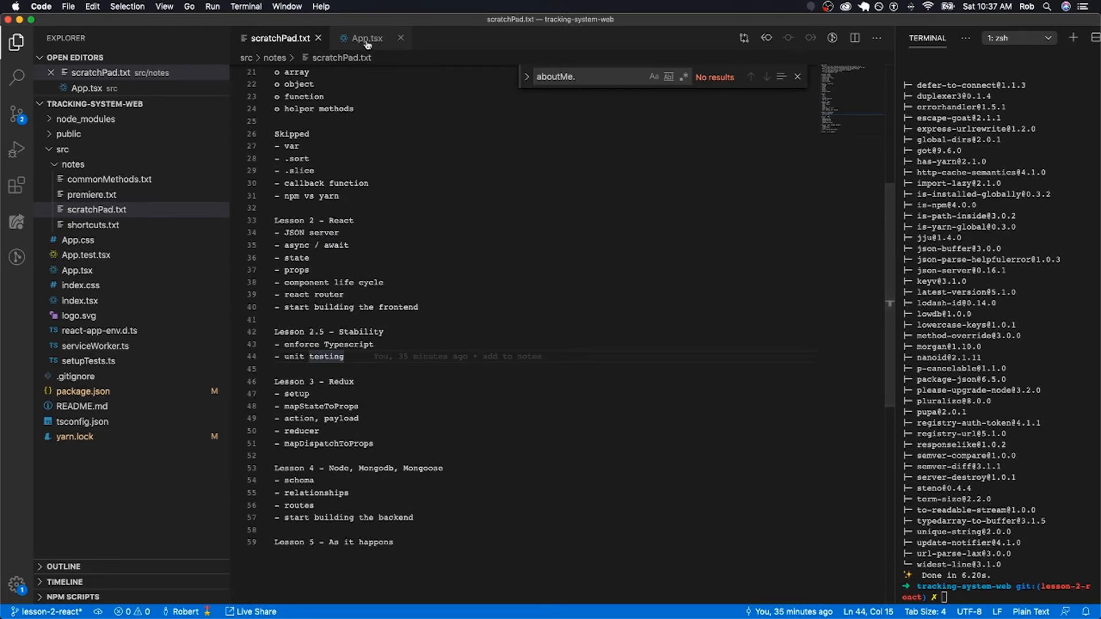
{"action": "left_click", "coordinate": [365, 38]}
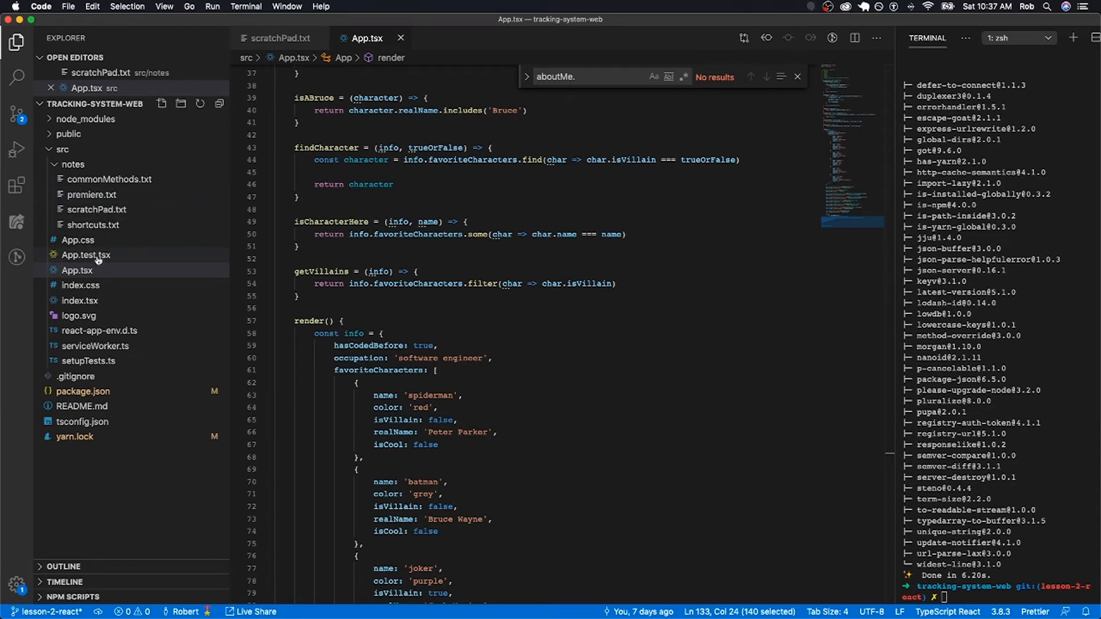
{"action": "mouse_move", "coordinate": [111, 253]}
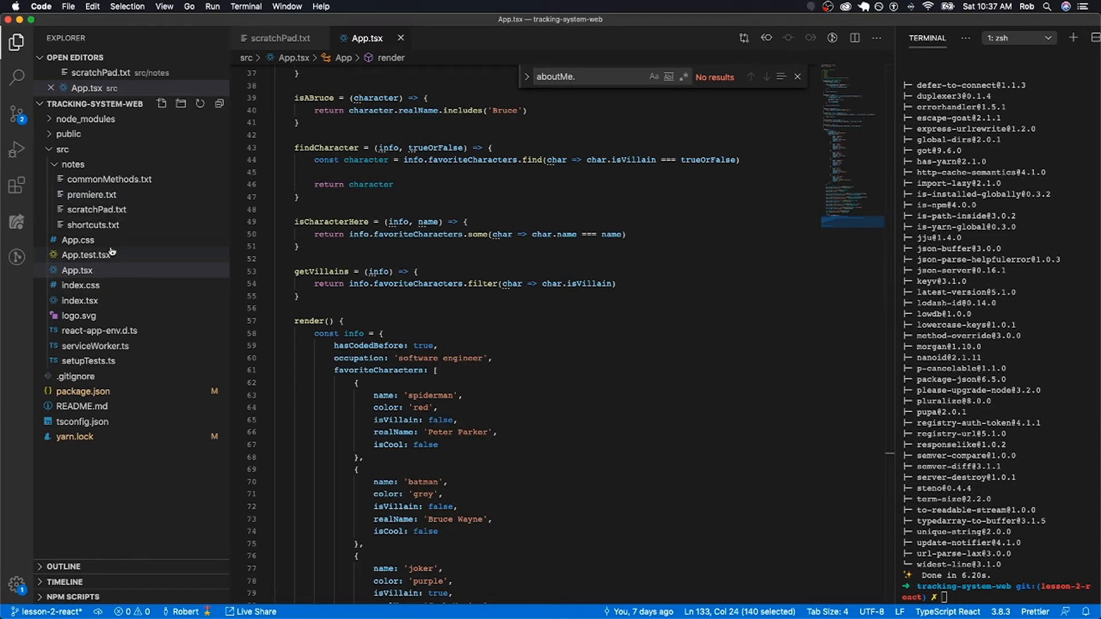
{"action": "left_click", "coordinate": [160, 104]}
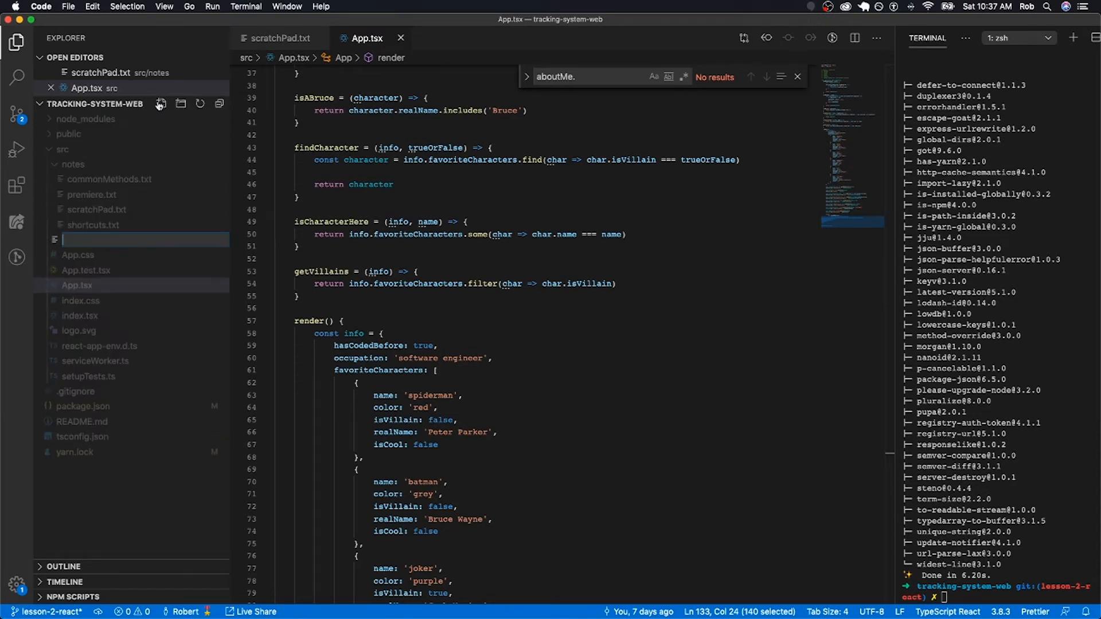
{"action": "type", "text": "db"}
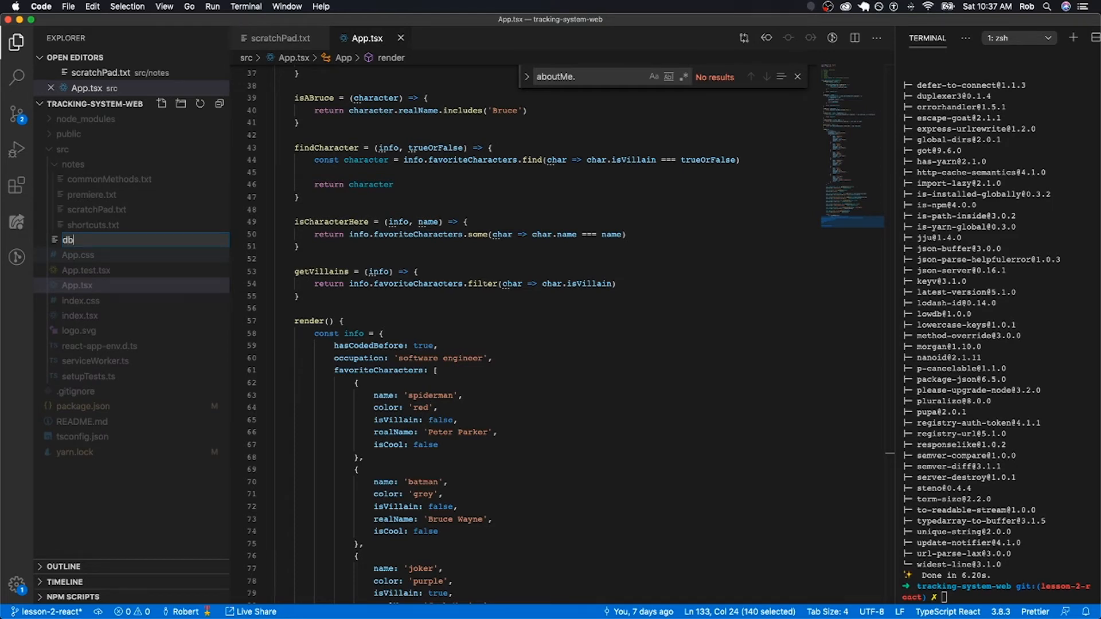
{"action": "type", "text": ".json"}
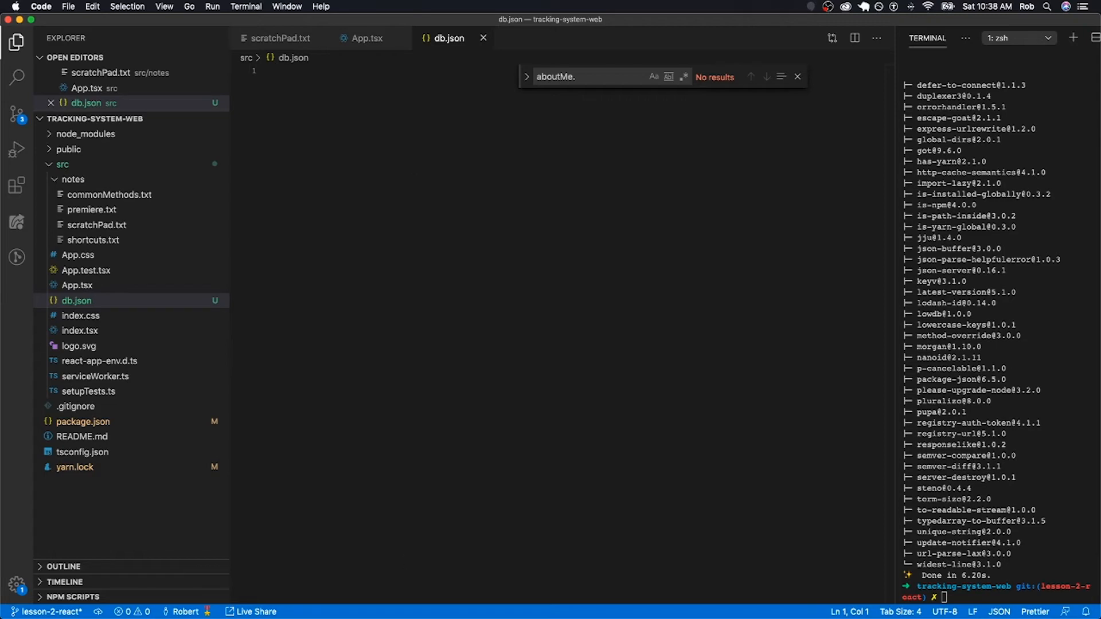
{"action": "left_click", "coordinate": [366, 38]}
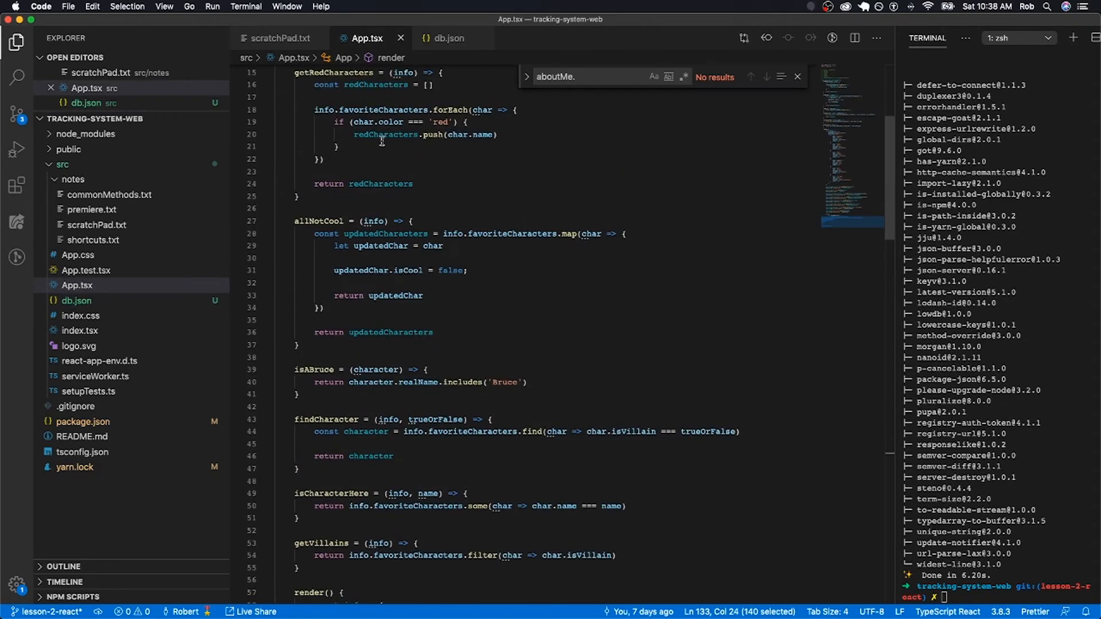
{"action": "scroll", "scroll_direction": "down", "scroll_amount": 3}
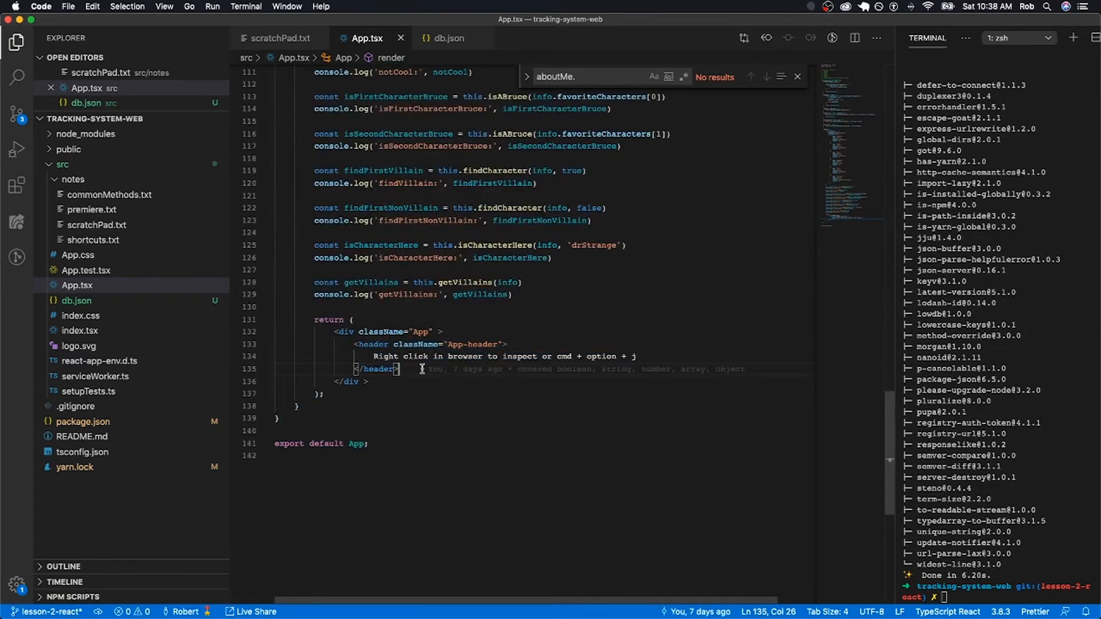
{"action": "left_click", "coordinate": [450, 38]}
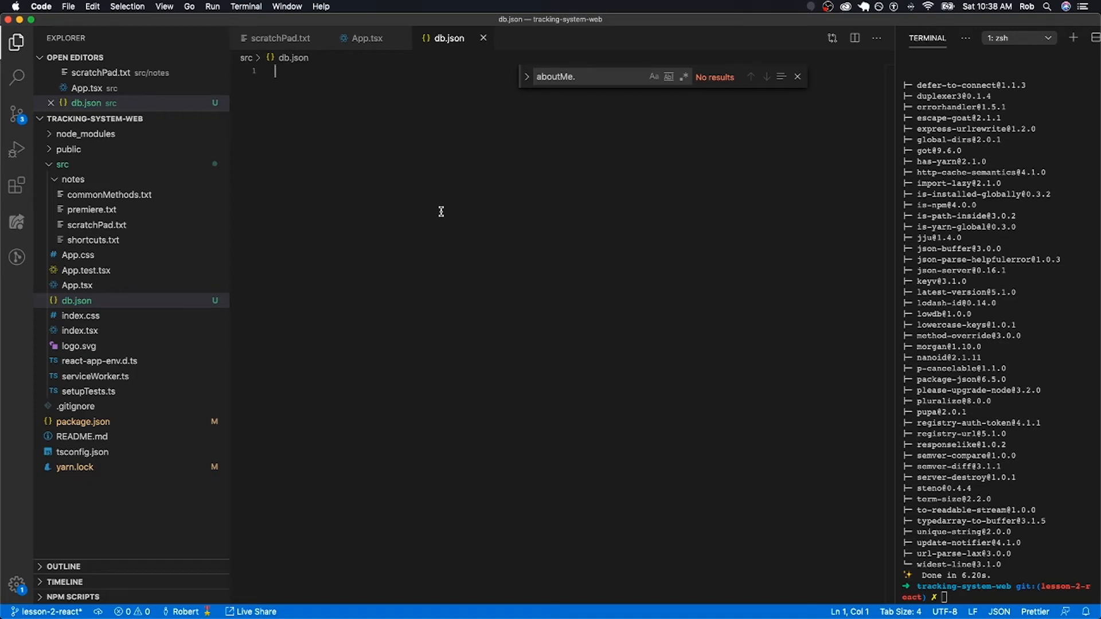
{"action": "mouse_move", "coordinate": [526, 310]}
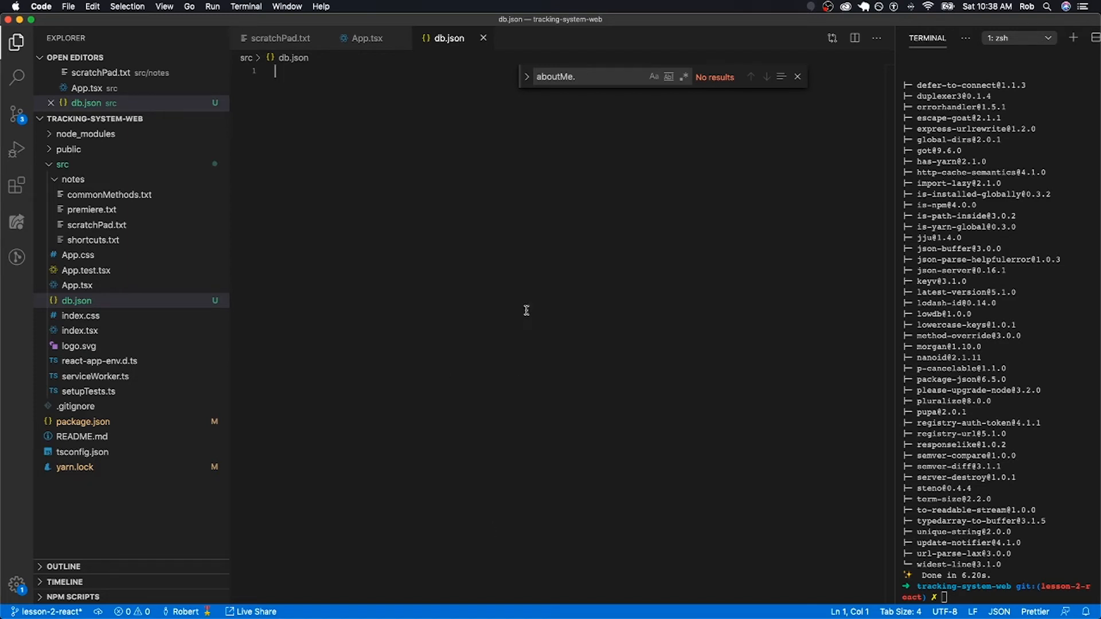
Write a users array with wesley, amy, kj and rob gmail emails into db.json and save.
{"action": "type", "text": "{"}
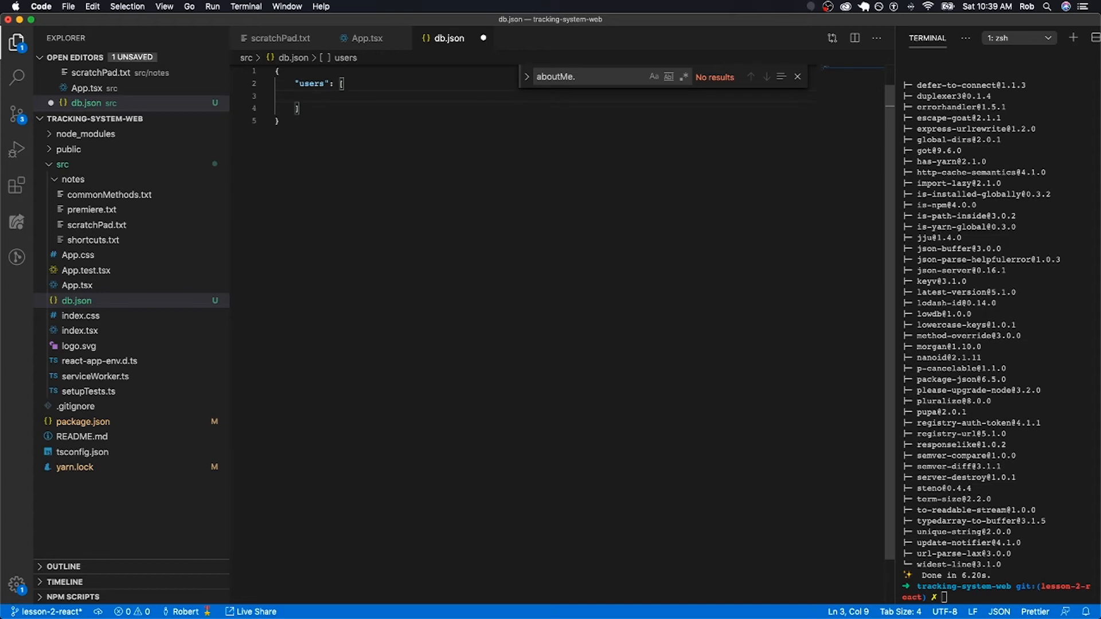
{"action": "type", "text": "{}"}
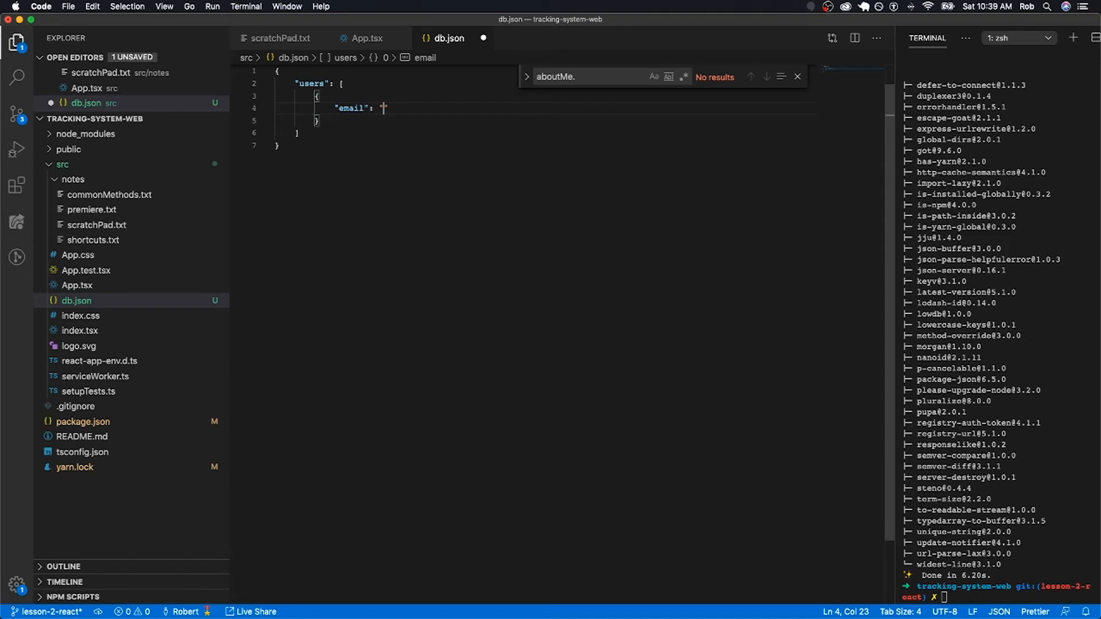
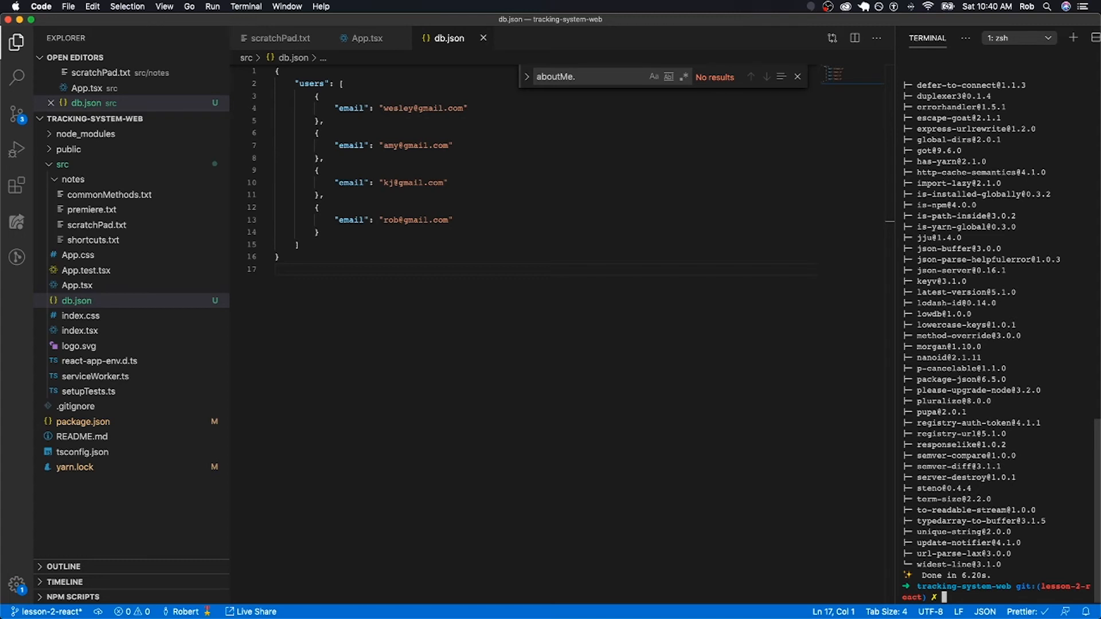
{"action": "mouse_move", "coordinate": [455, 562]}
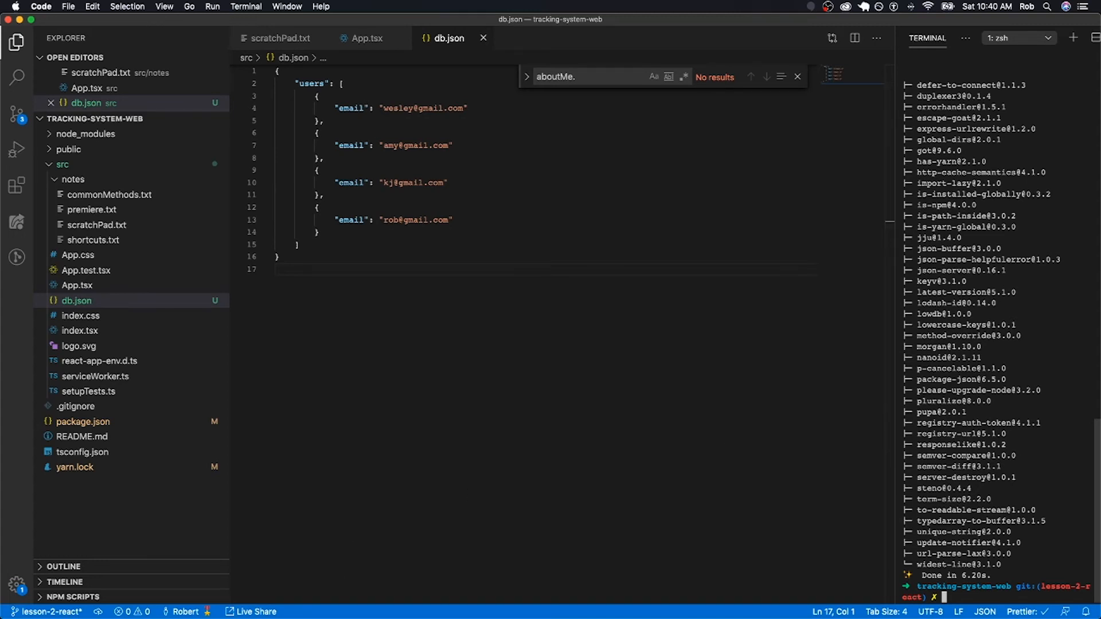
Enter json-server --watch db.json --port 3001 in the terminal.
{"action": "type", "text": "json-server --watch db.j"}
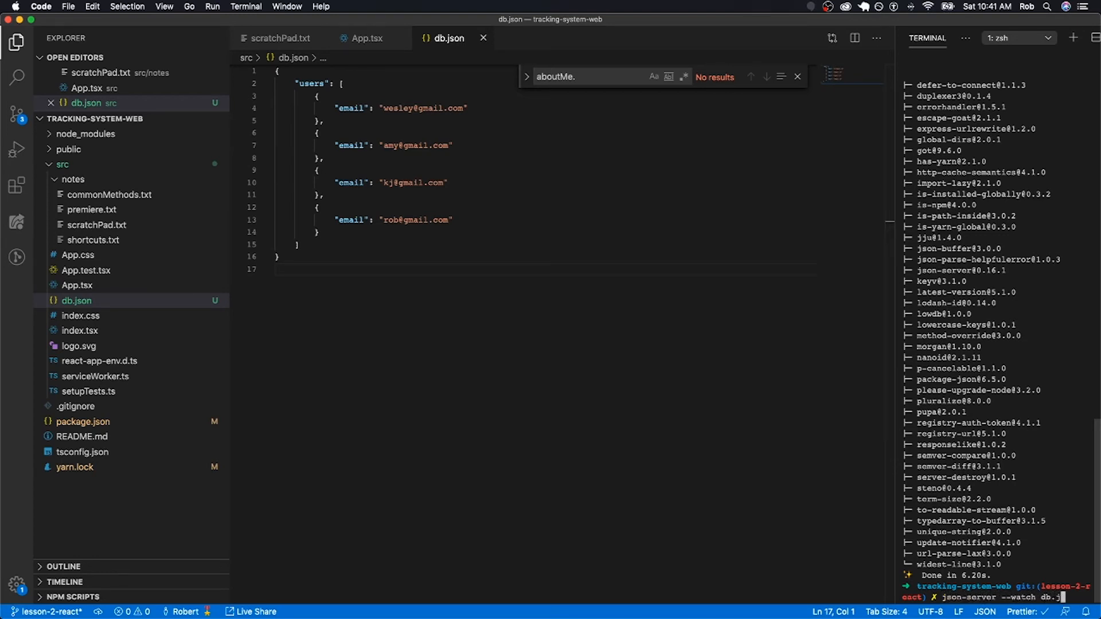
{"action": "type", "text": "port 3001"}
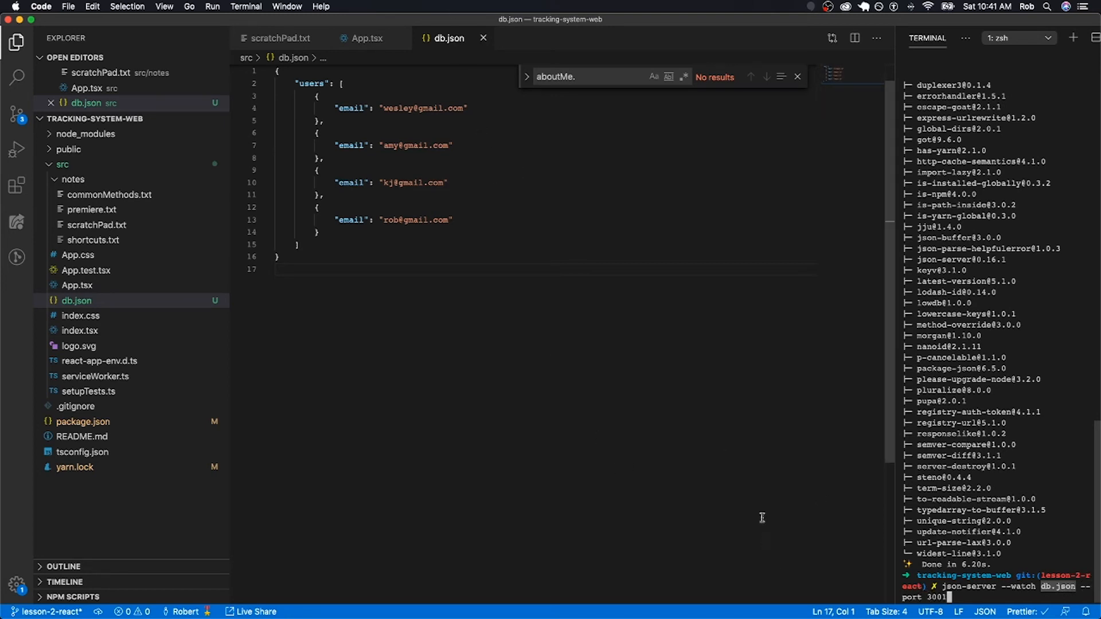
{"action": "mouse_move", "coordinate": [365, 38]}
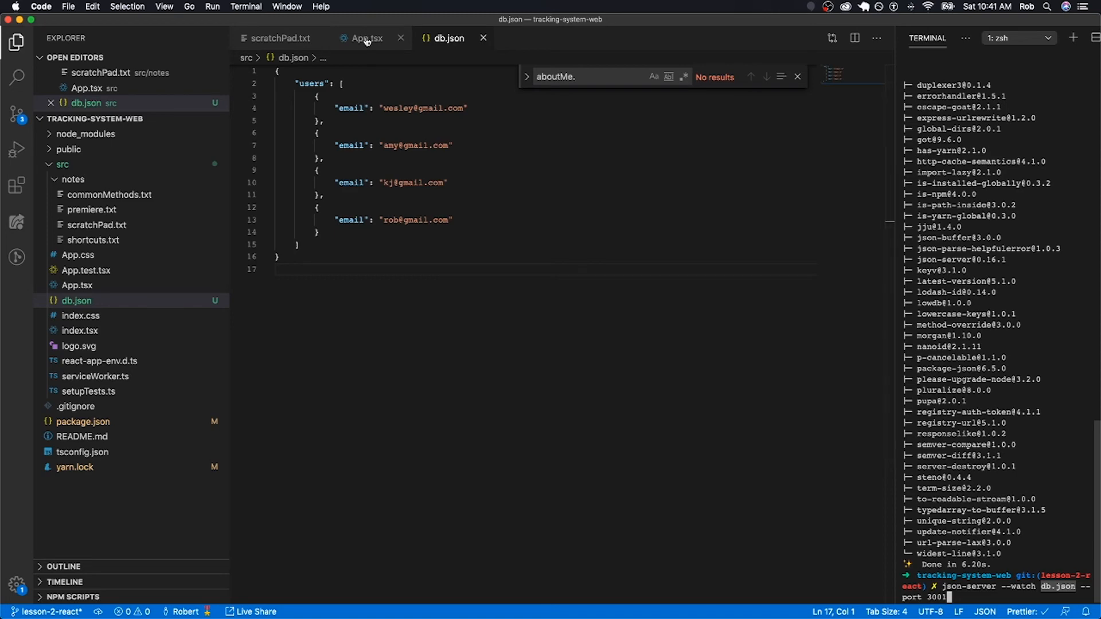
Return to App.tsx and run yarn start in a split second terminal.
{"action": "left_click", "coordinate": [367, 38]}
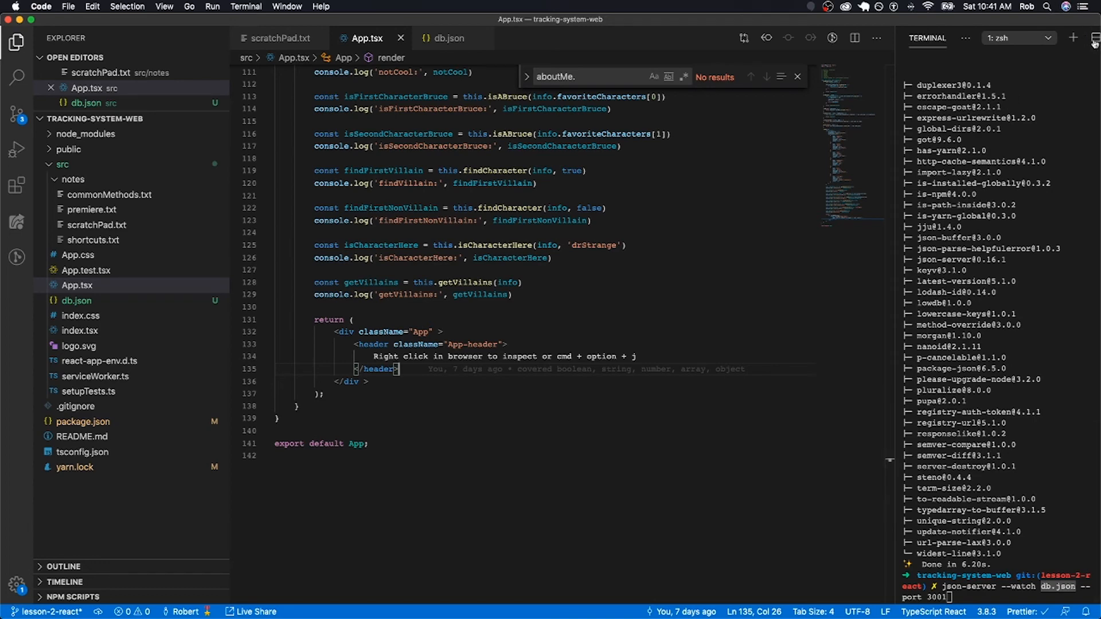
{"action": "left_click", "coordinate": [1073, 37]}
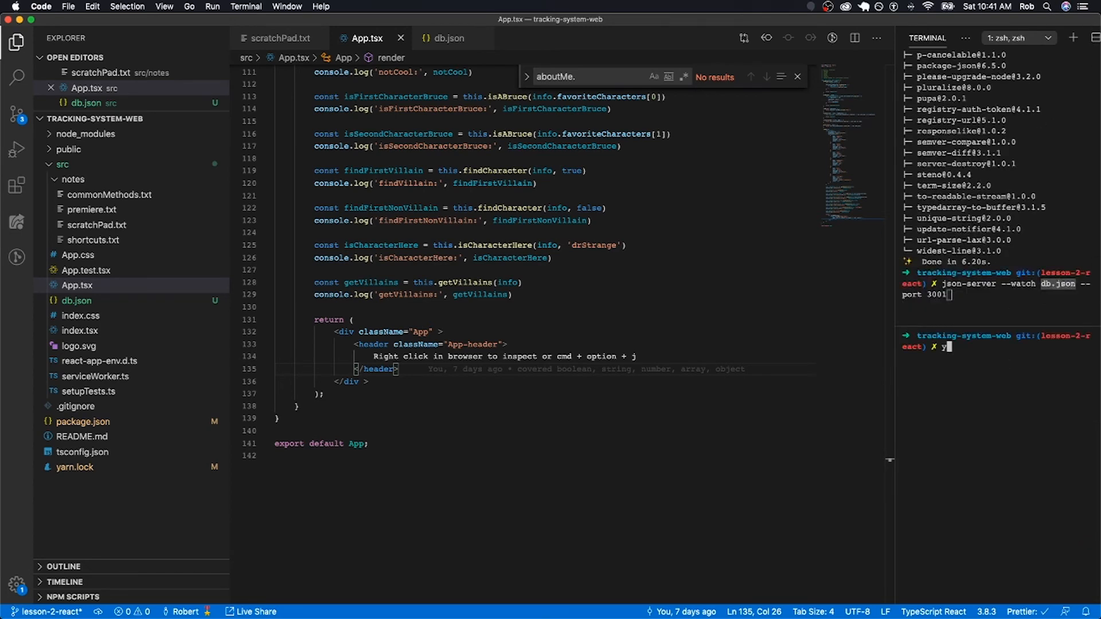
{"action": "type", "text": "arn start"}
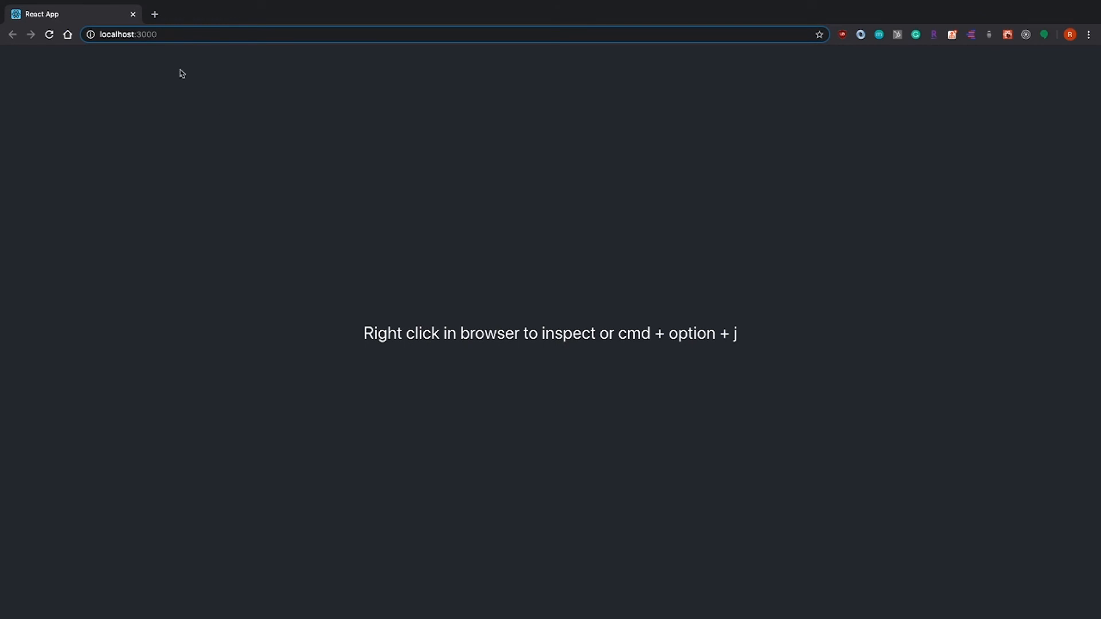
{"action": "mouse_move", "coordinate": [365, 219]}
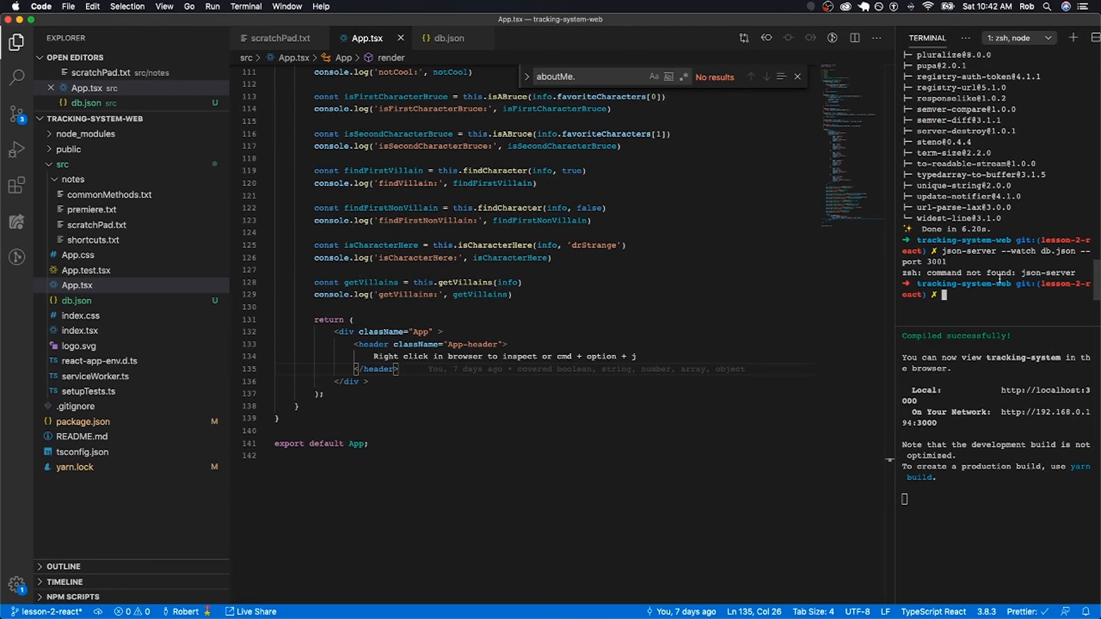
Run yarn after the json-server command-not-found error; packages are up to date.
{"action": "type", "text": "yarn"}
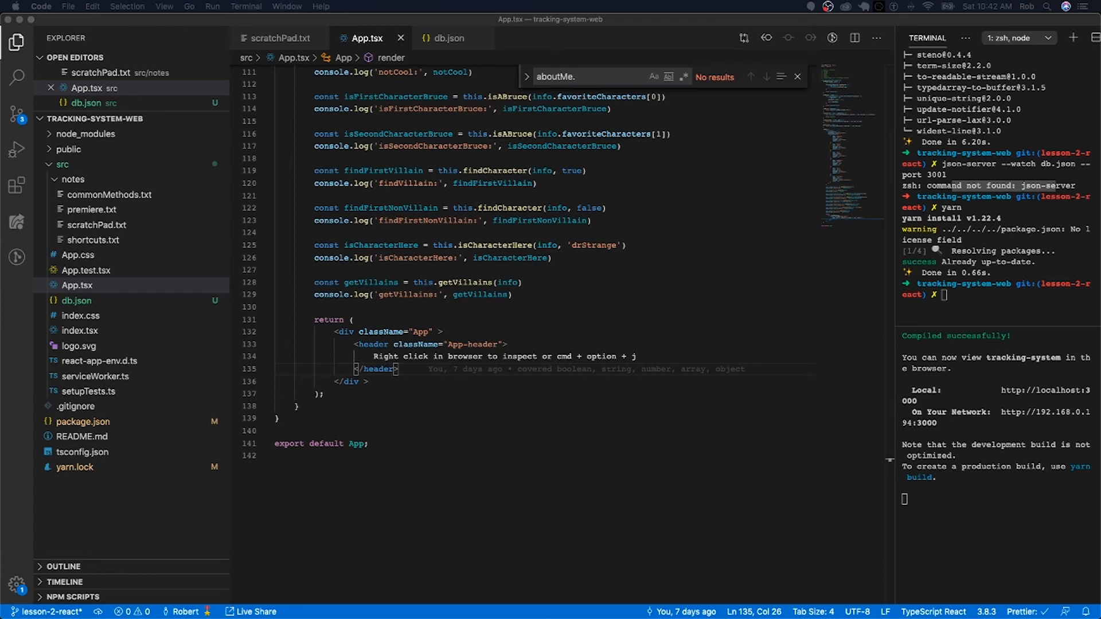
{"action": "mouse_move", "coordinate": [1035, 237]}
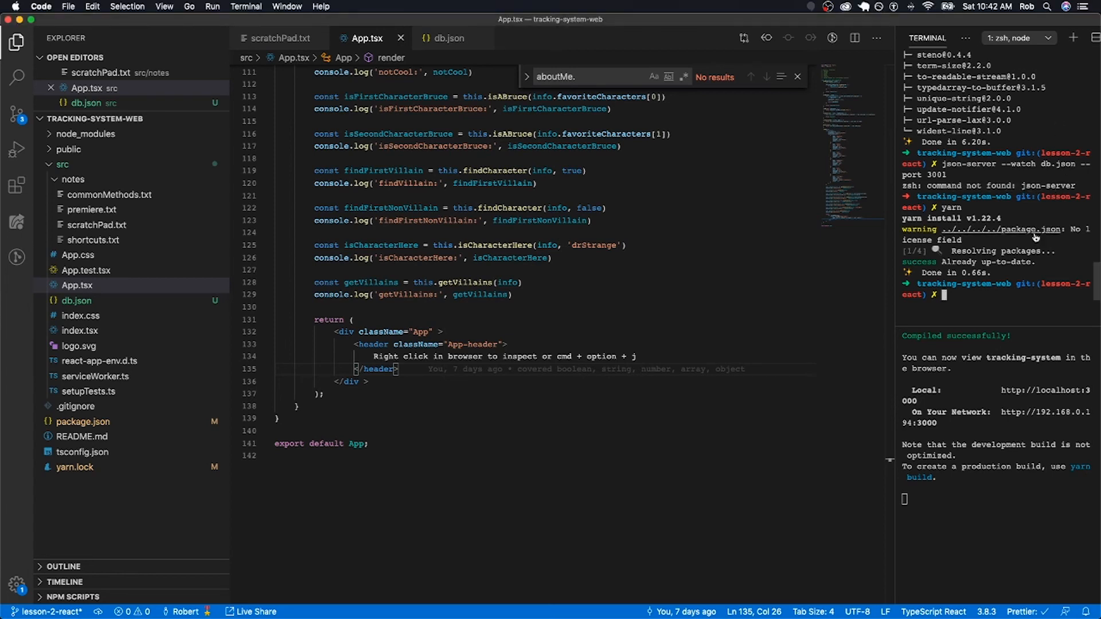
{"action": "mouse_move", "coordinate": [1036, 238]}
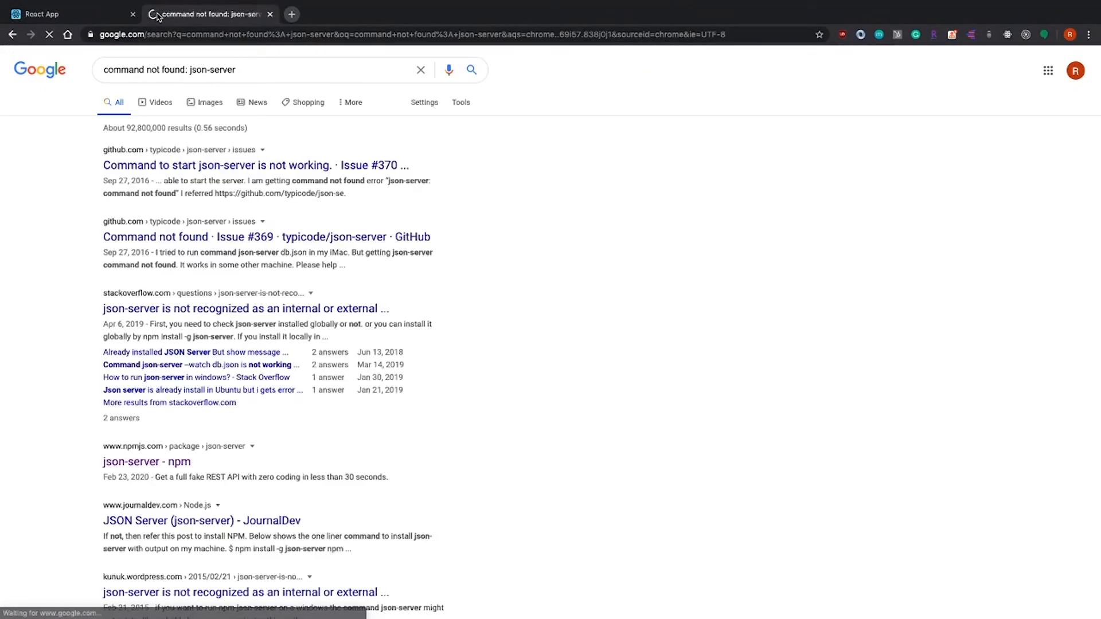
Open GitHub issue #370 about json-server not starting and scroll through it.
{"action": "left_click", "coordinate": [257, 165]}
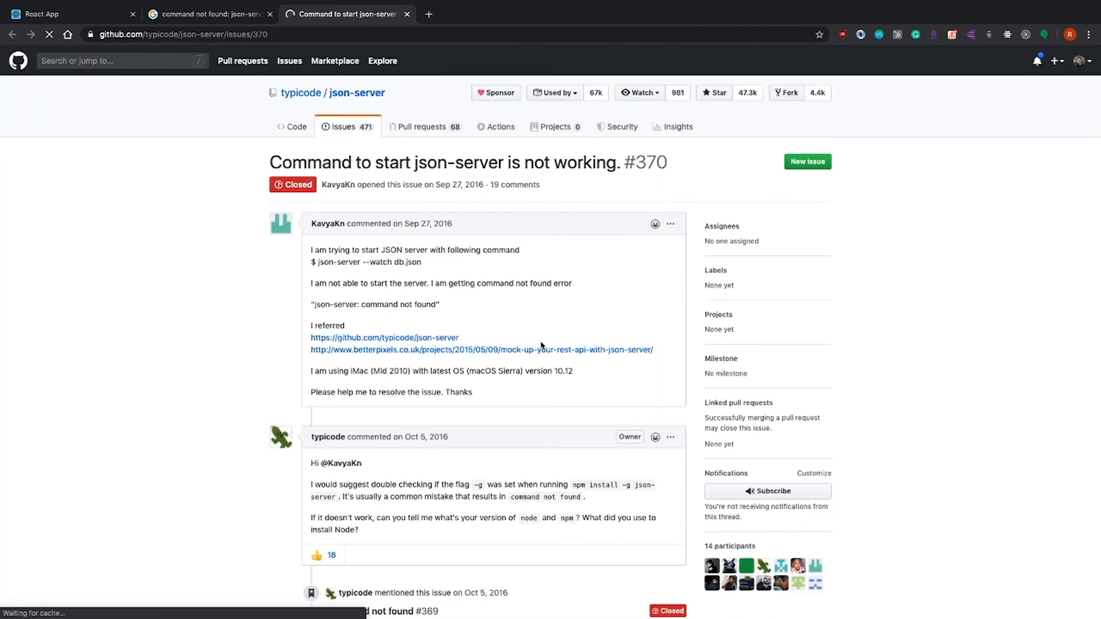
{"action": "scroll", "scroll_direction": "down", "scroll_amount": 3}
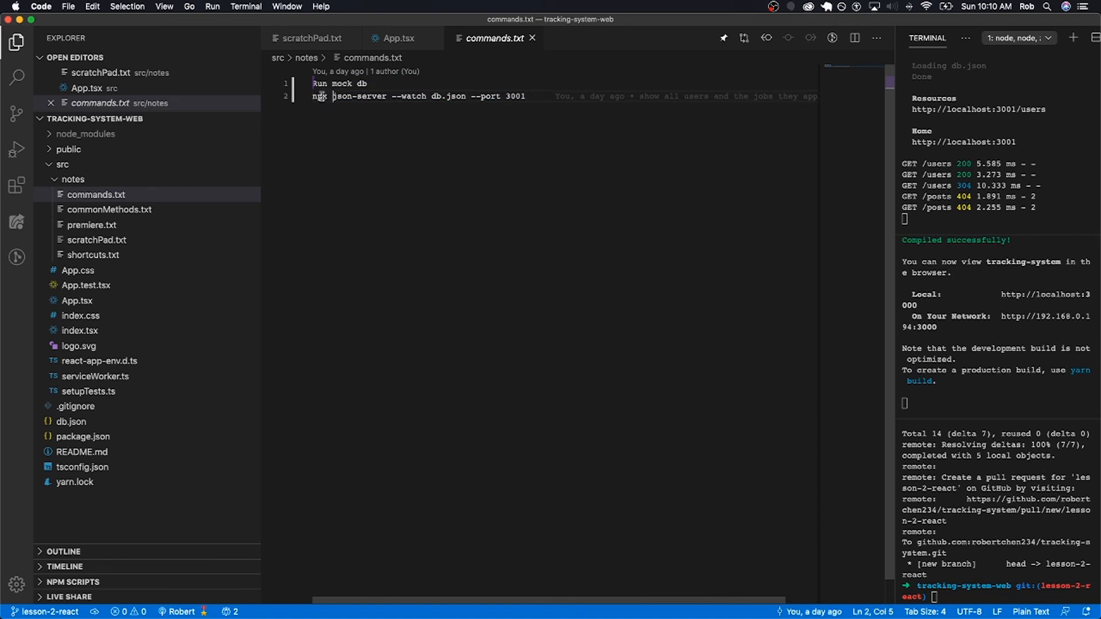
Highlight npx in the json-server command line of commands.txt.
{"action": "double_click", "coordinate": [321, 96]}
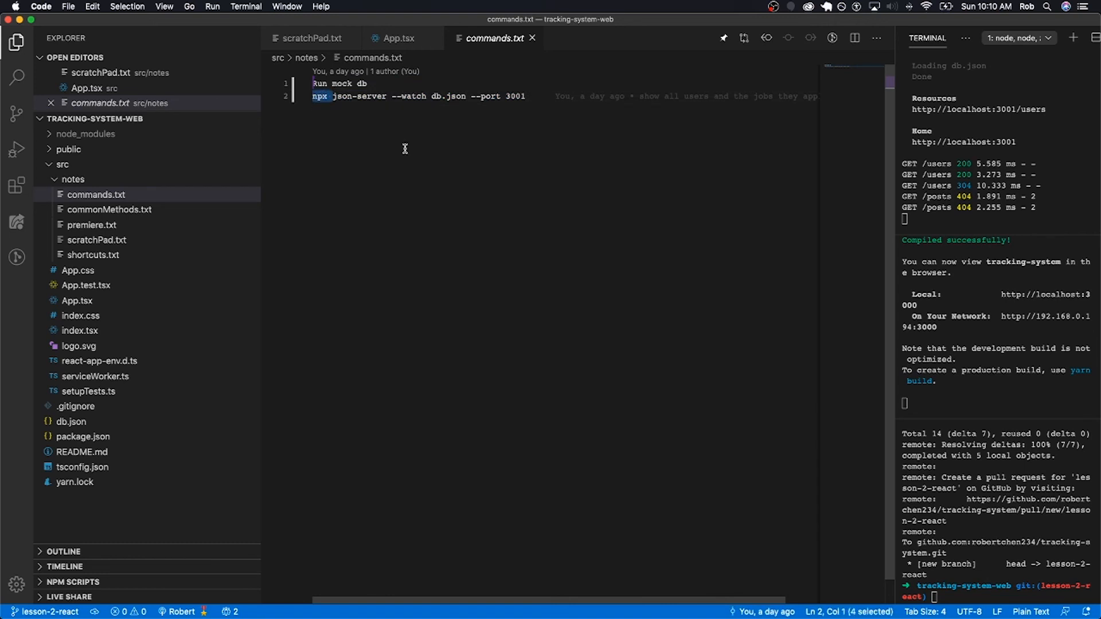
{"action": "left_click", "coordinate": [16, 222]}
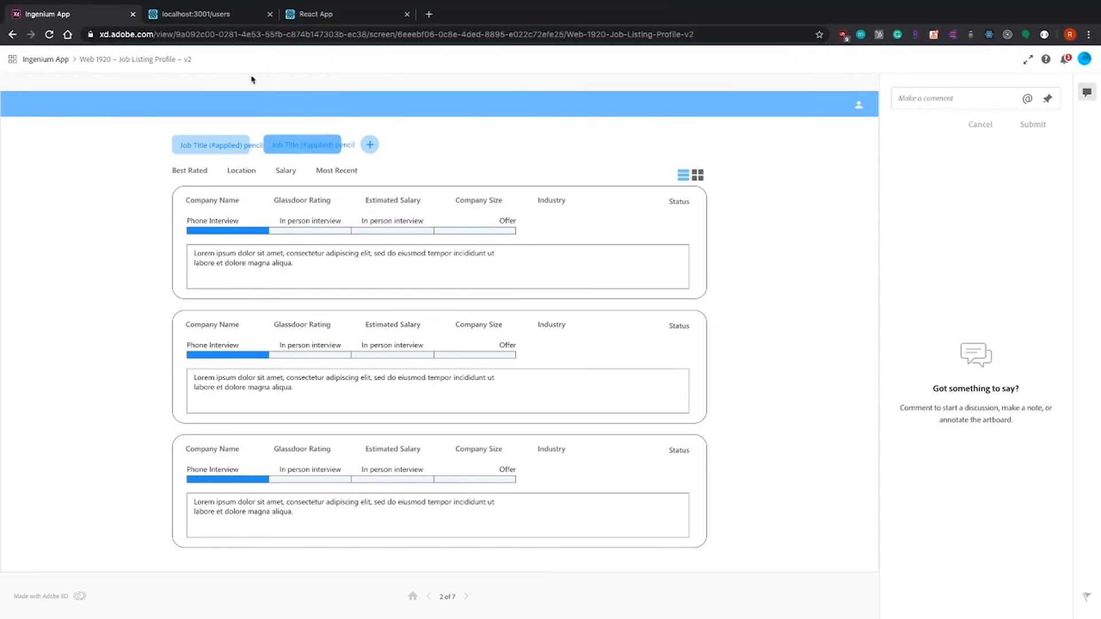
Switch to the localhost:3001/users tab showing users with emails and jobs.
{"action": "left_click", "coordinate": [204, 14]}
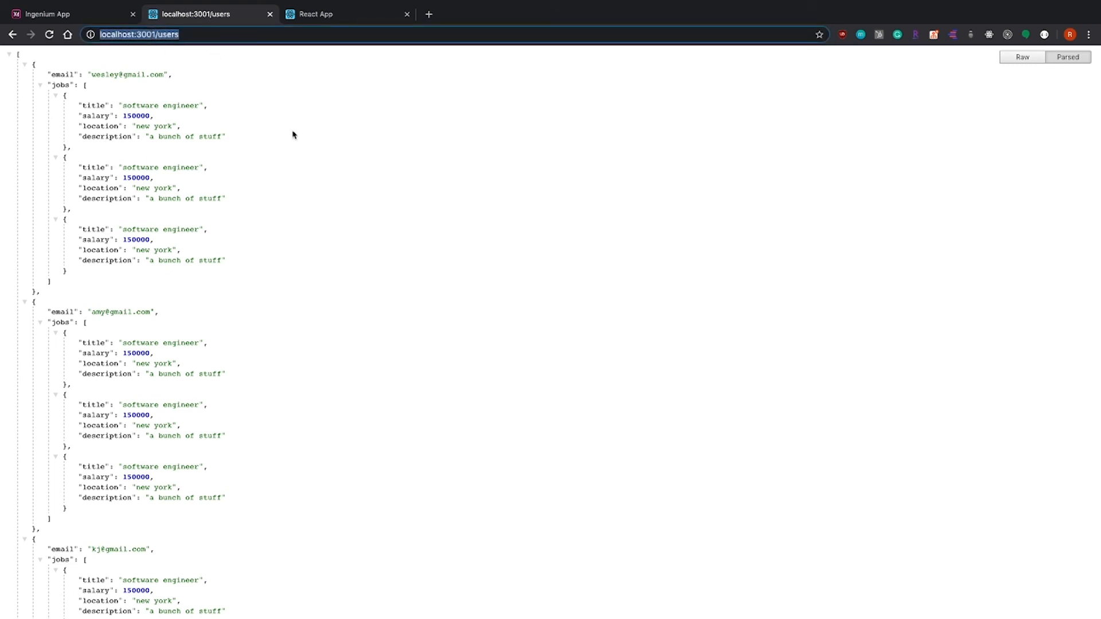
{"action": "mouse_move", "coordinate": [381, 164]}
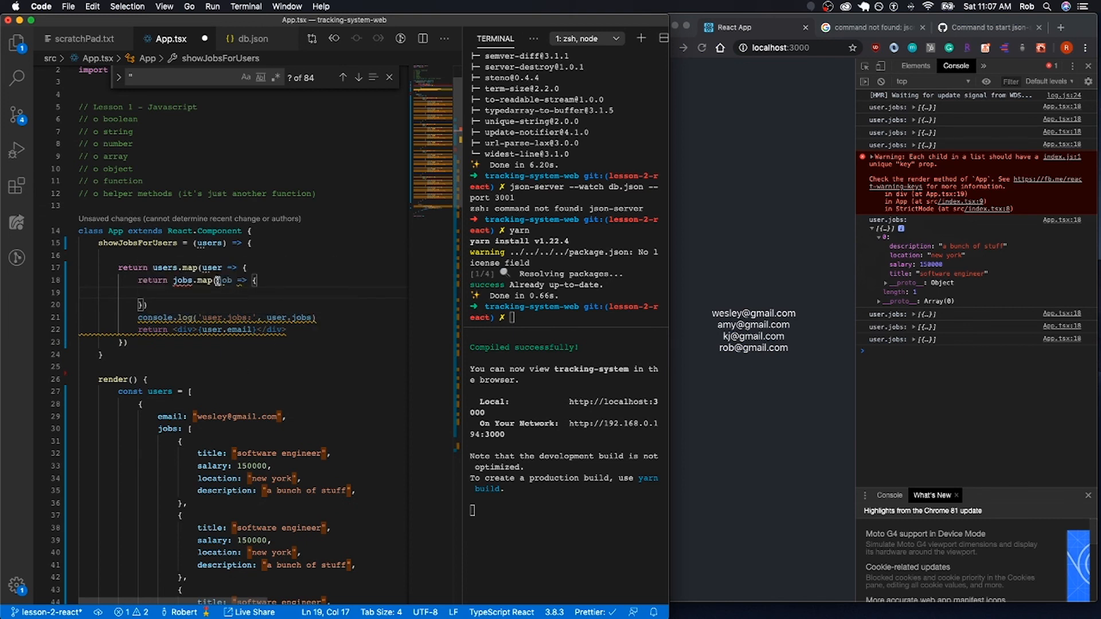
{"action": "mouse_move", "coordinate": [185, 281]}
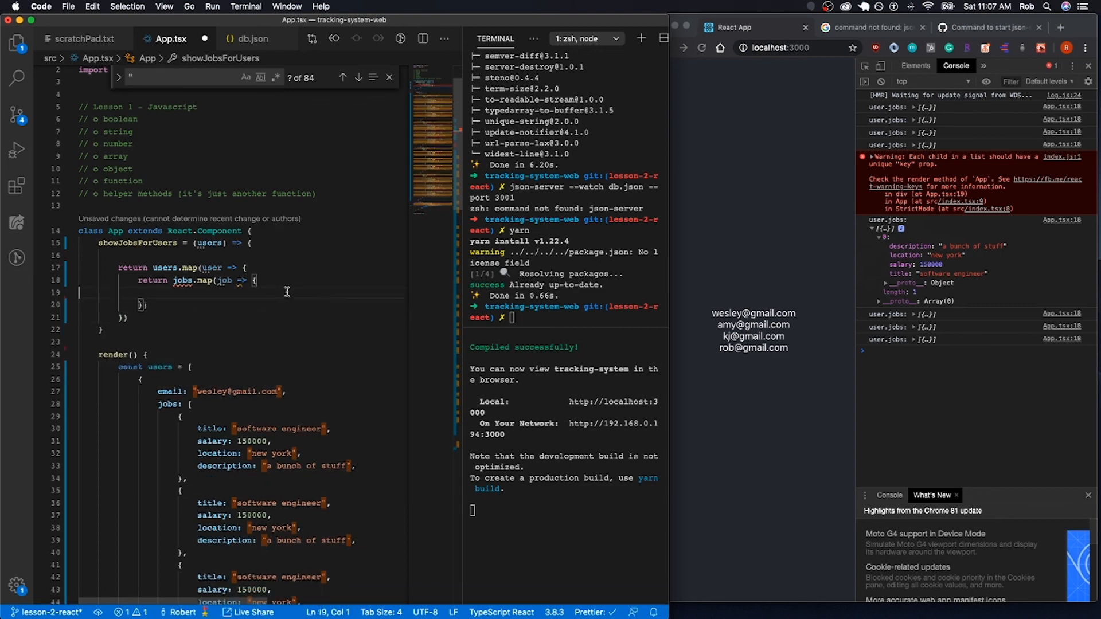
Inside jobs.map, return <div>{user.email}</div> for each job.
{"action": "type", "text": "return <div>{user.email}</div>"}
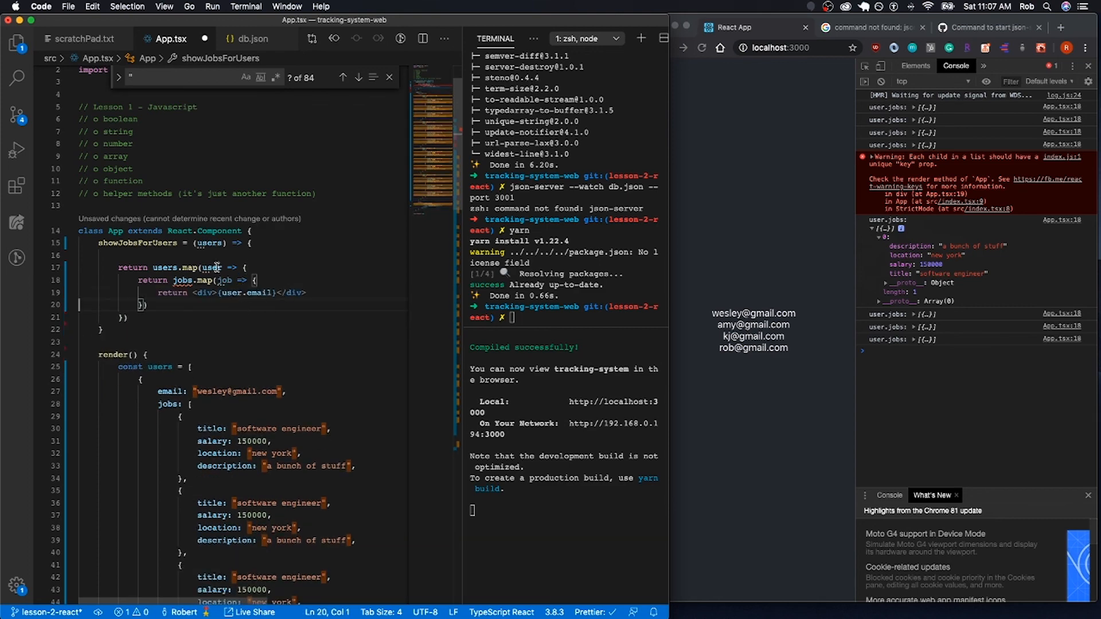